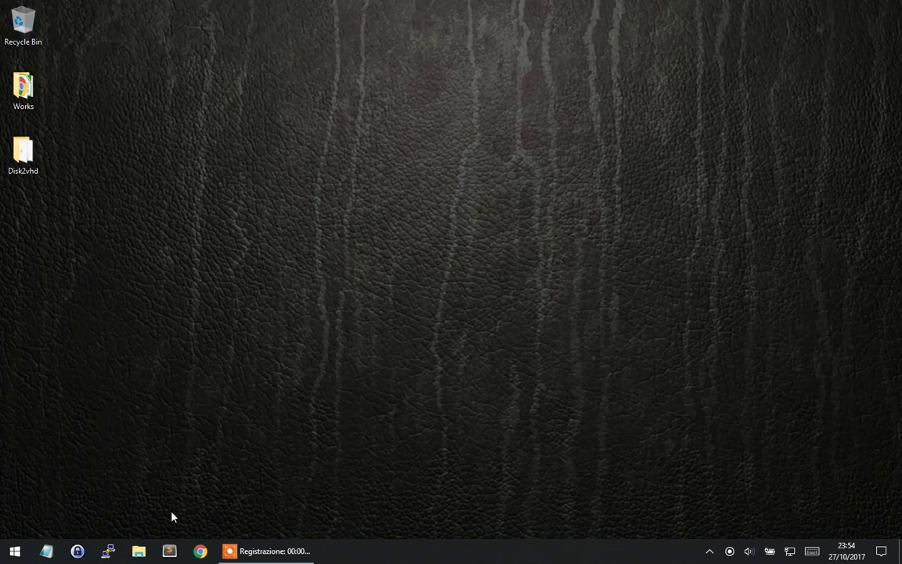
# In This PC, look over the C:, D: and E: drives and enter the empty New Volume (E:).
pyautogui.click(138, 551)
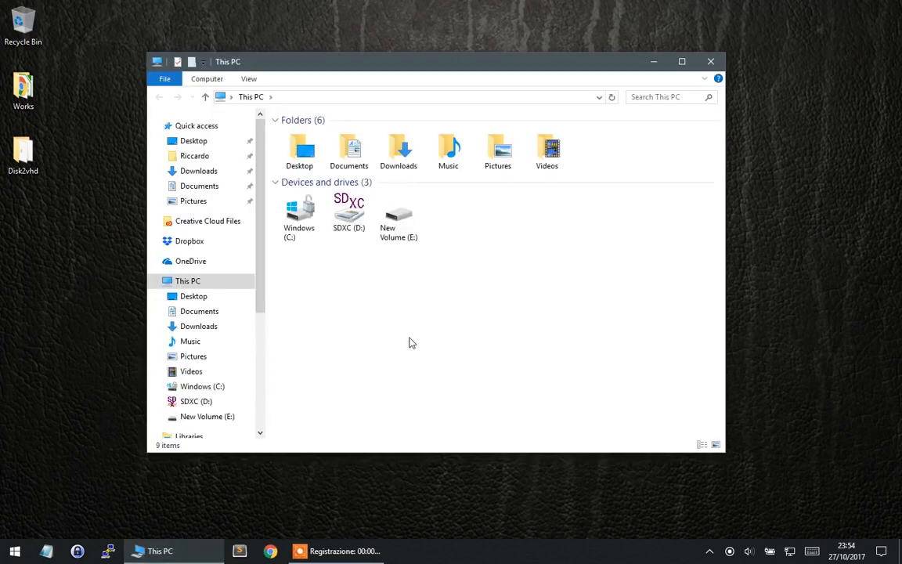
pyautogui.moveTo(299, 216)
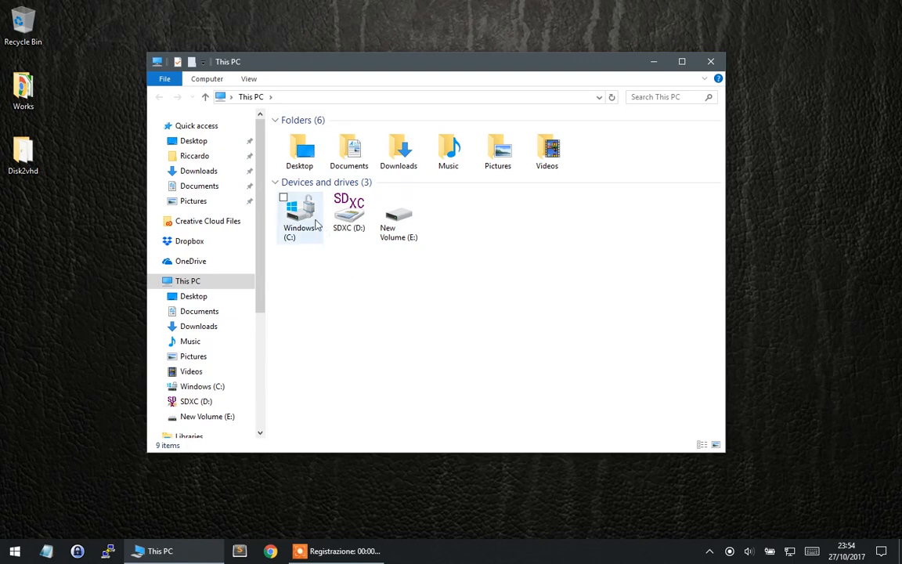
pyautogui.click(299, 218)
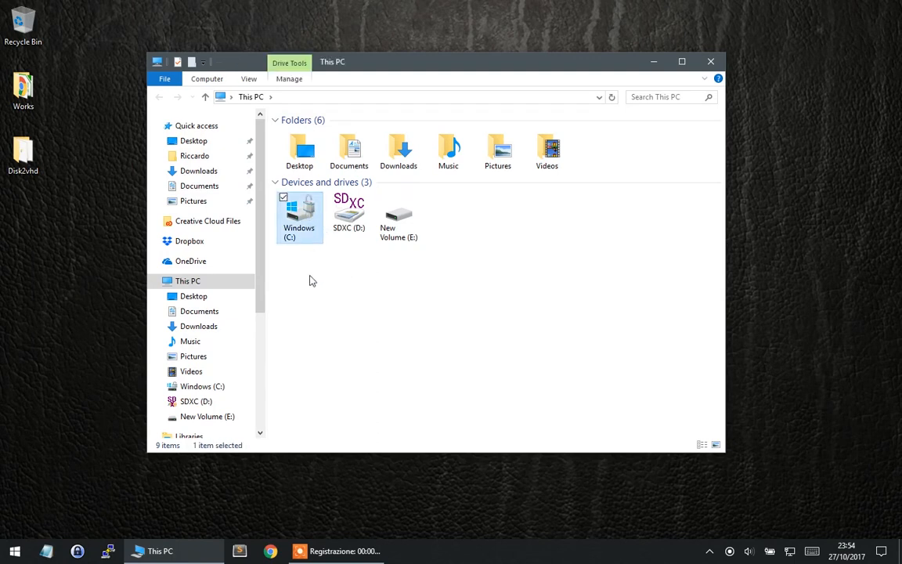
pyautogui.click(348, 216)
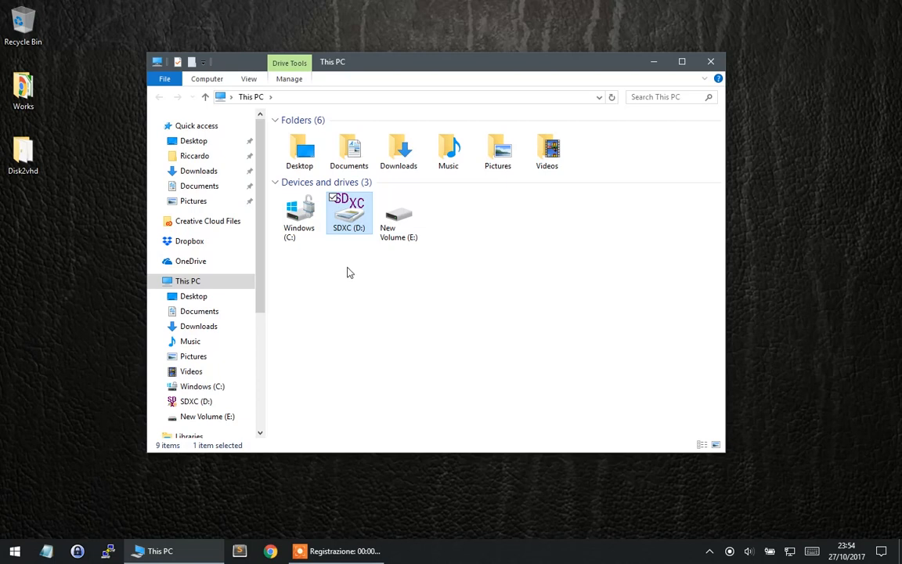
pyautogui.click(398, 216)
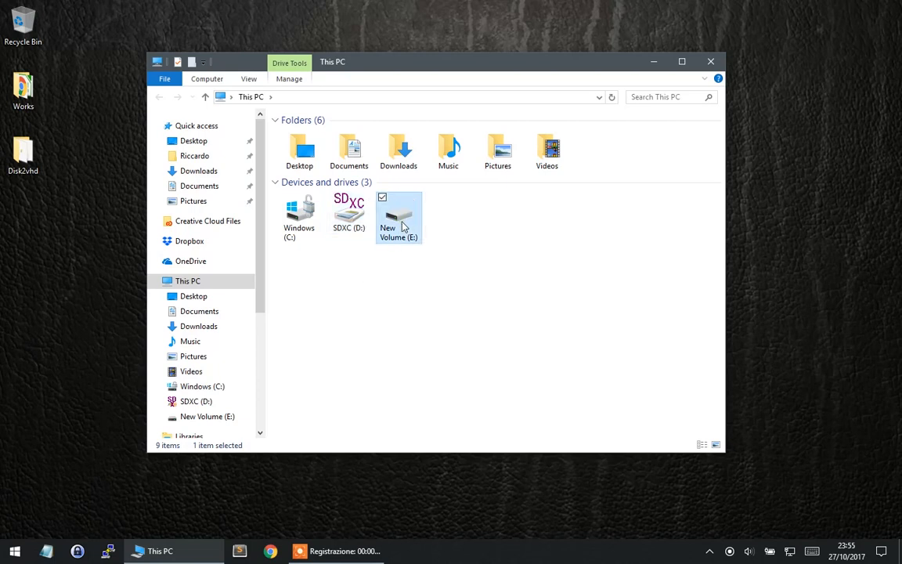
pyautogui.doubleClick(398, 218)
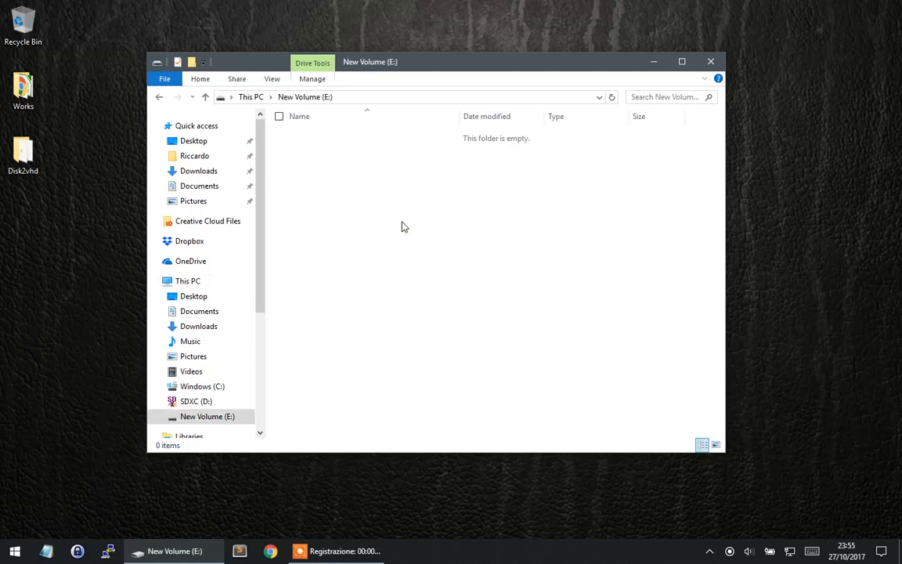
# Review New Volume (E:) properties showing 224 GB free, cancel, and return to This PC.
pyautogui.rightClick(405, 227)
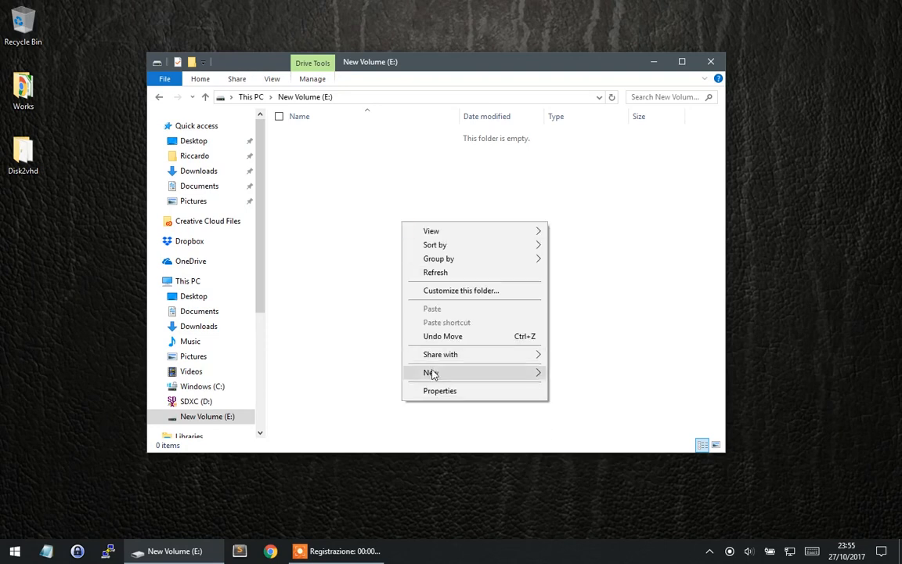
pyautogui.click(438, 390)
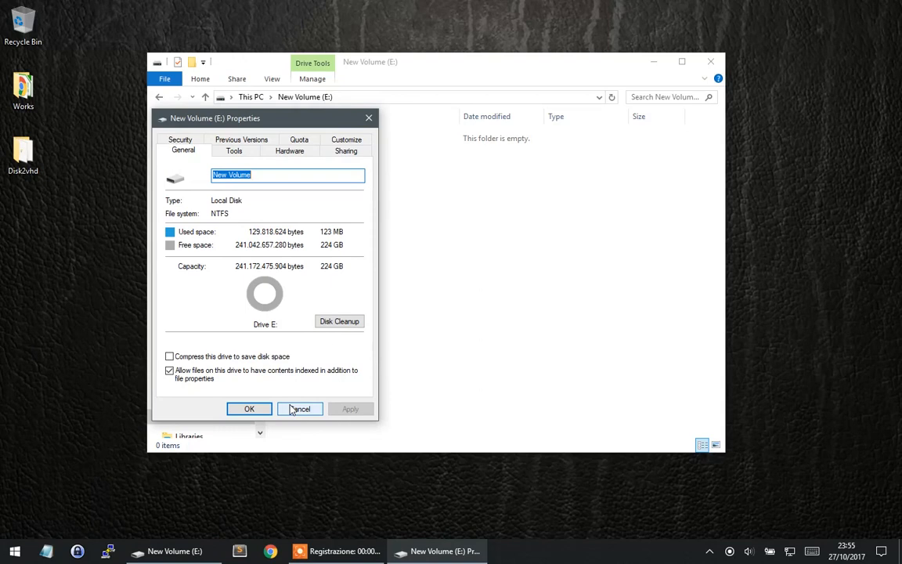
pyautogui.click(301, 407)
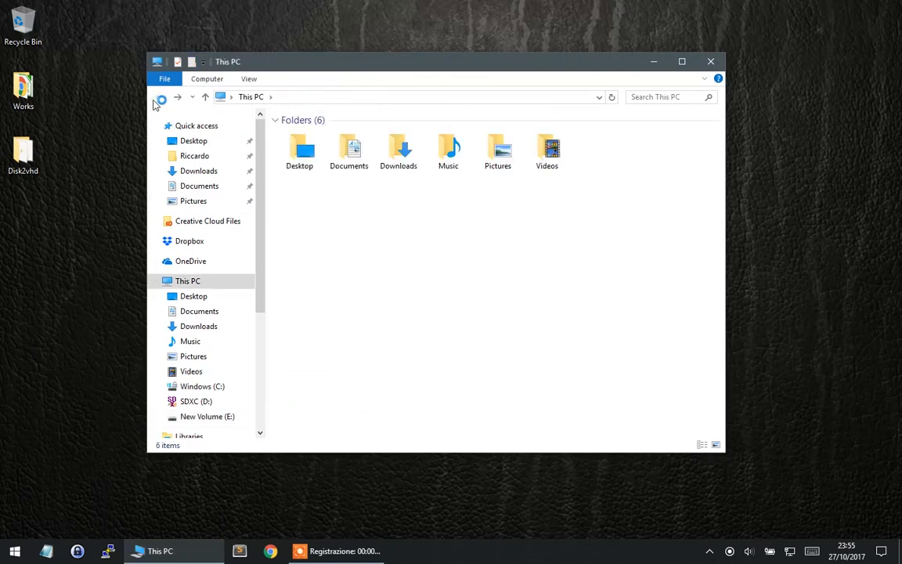
pyautogui.click(398, 216)
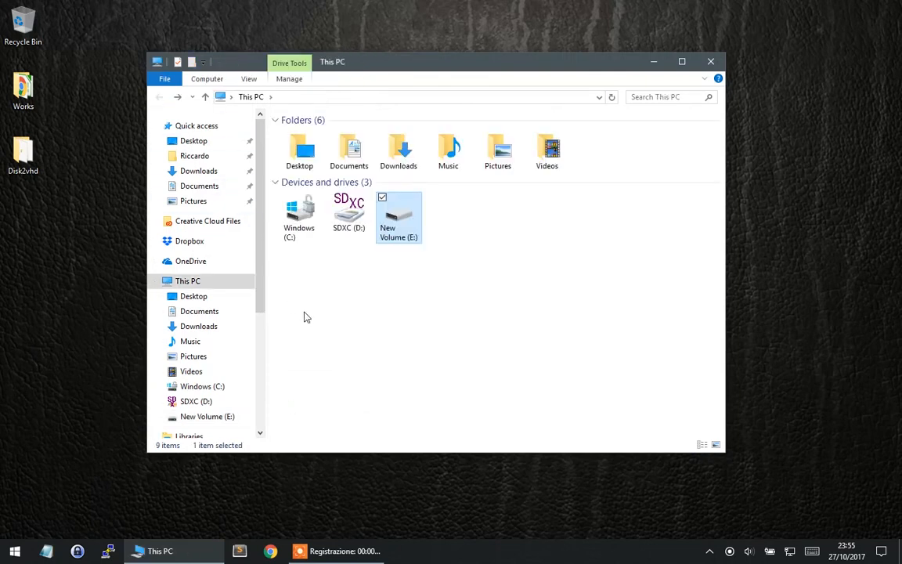
pyautogui.click(299, 212)
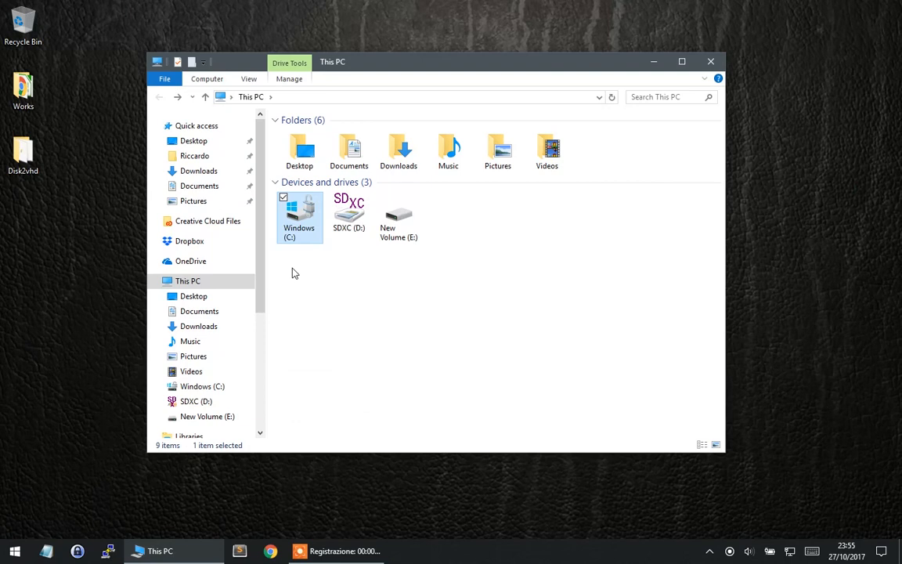
pyautogui.click(398, 216)
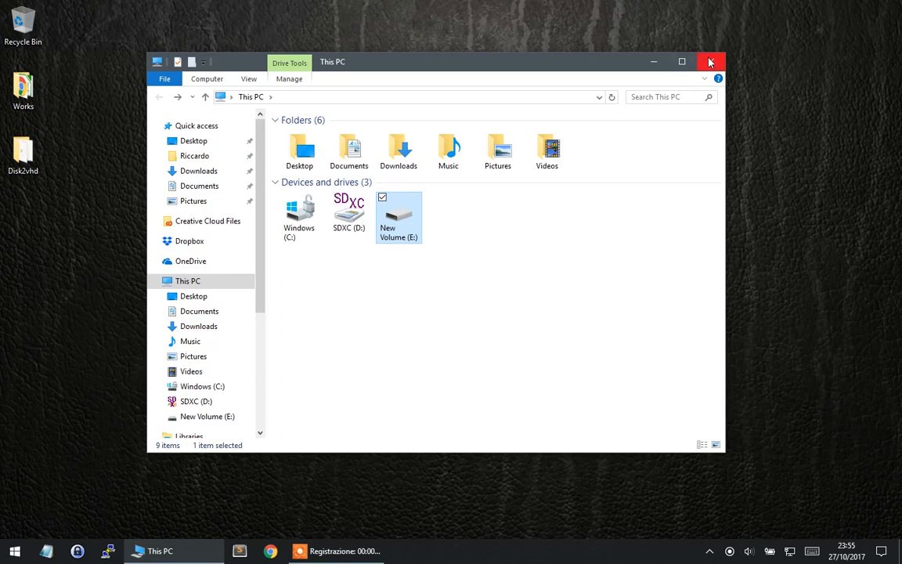
# Close Explorer and launch disk2vhd.exe from the Disk2vhd folder.
pyautogui.click(711, 62)
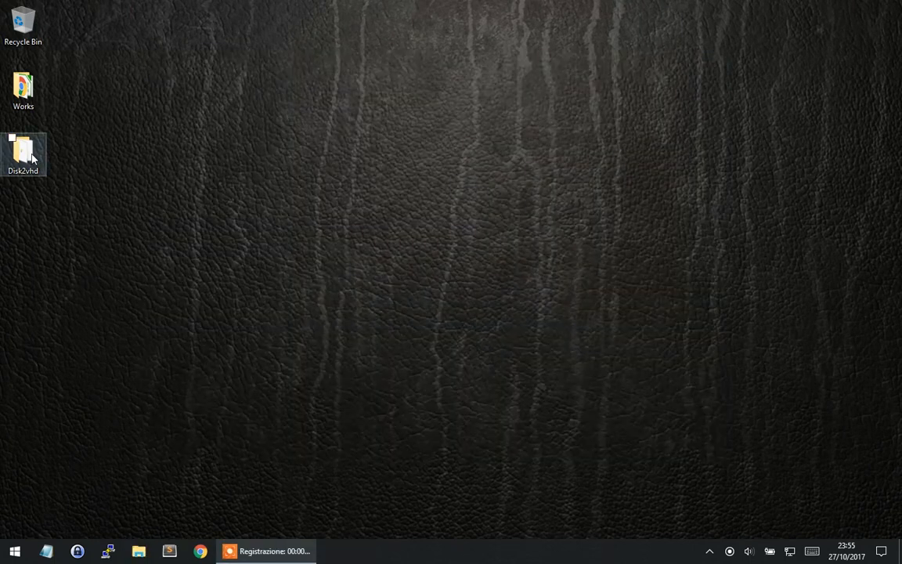
pyautogui.doubleClick(22, 155)
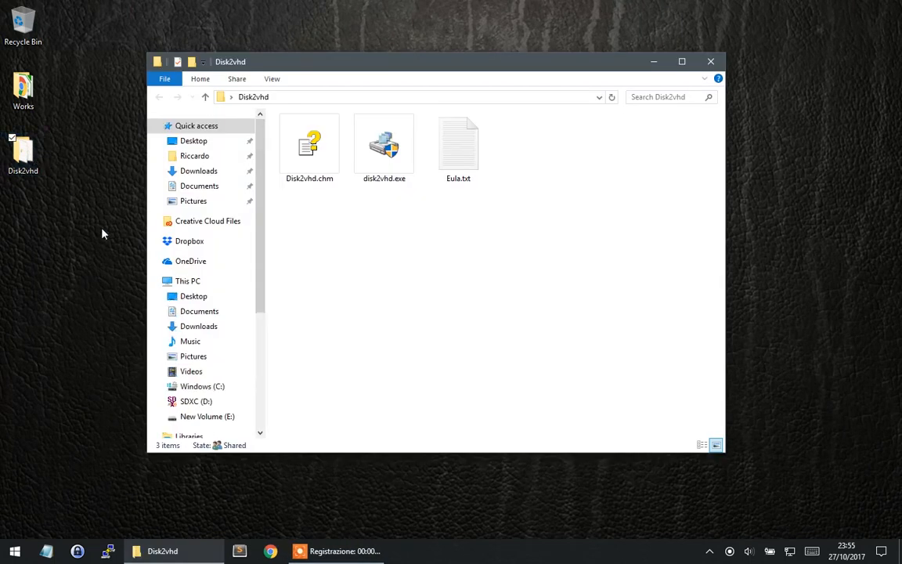
pyautogui.doubleClick(385, 145)
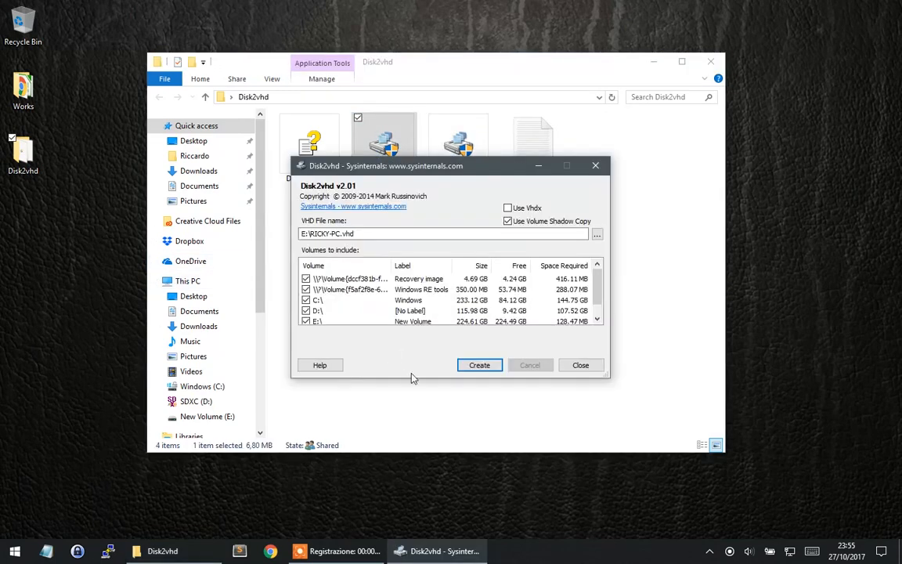
pyautogui.moveTo(610, 382)
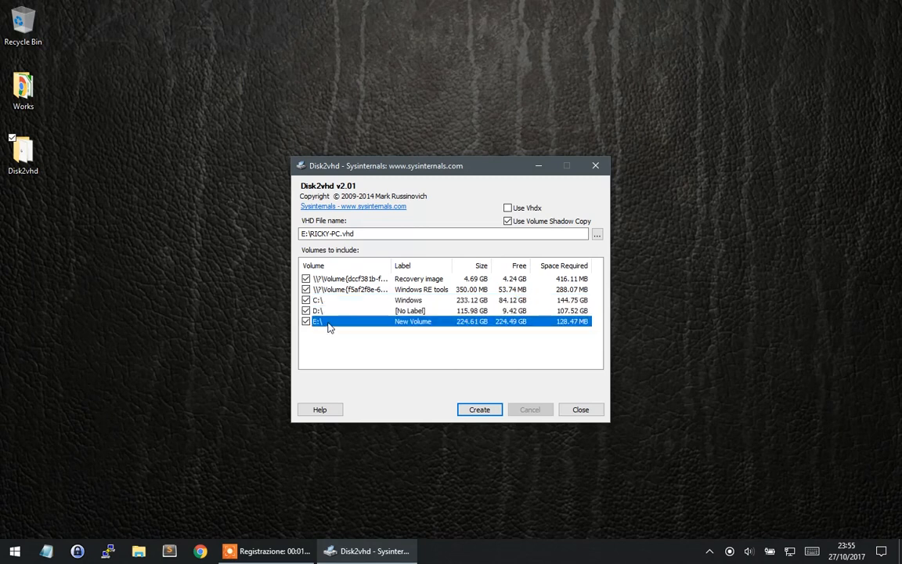
# Include the Recovery image, Windows RE tools and C:\ volumes, leaving D:\ and E:\ out.
pyautogui.click(348, 279)
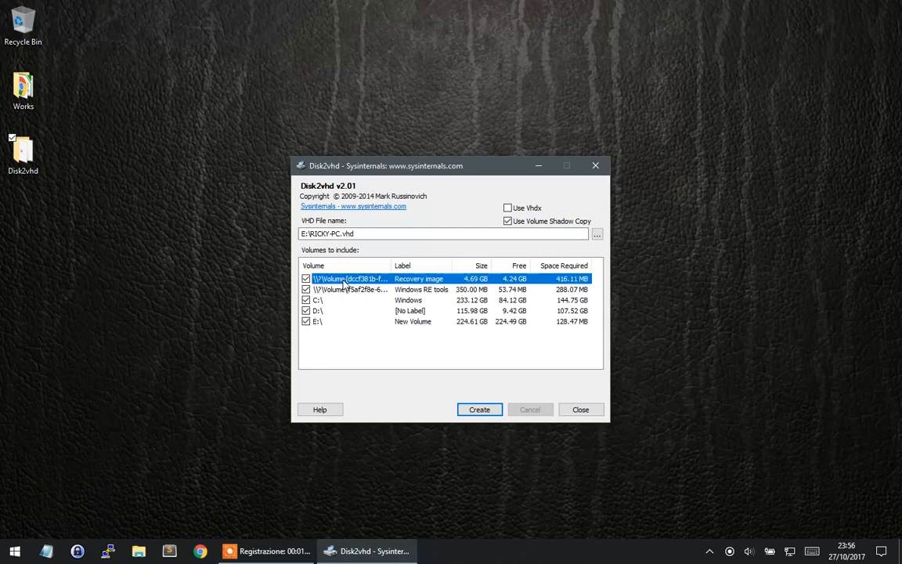
pyautogui.click(347, 288)
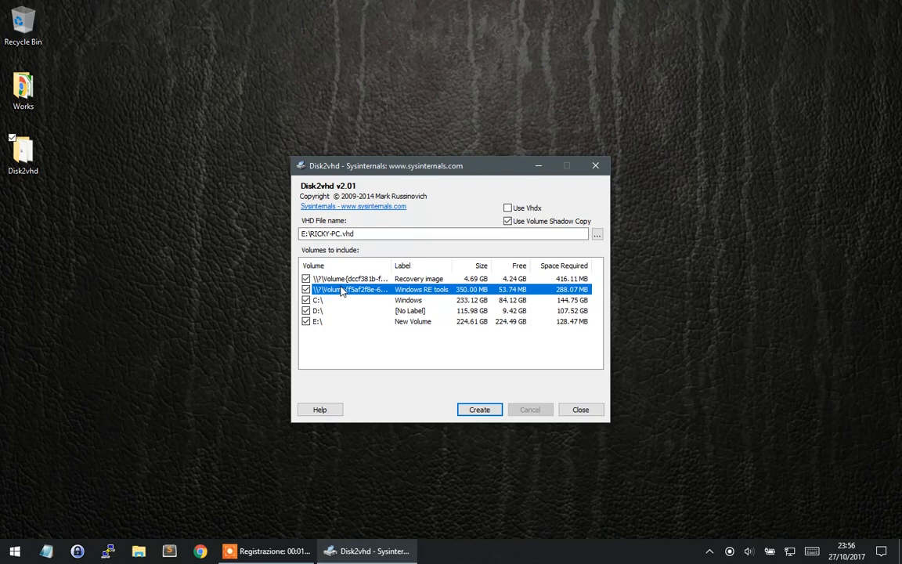
pyautogui.moveTo(319, 300)
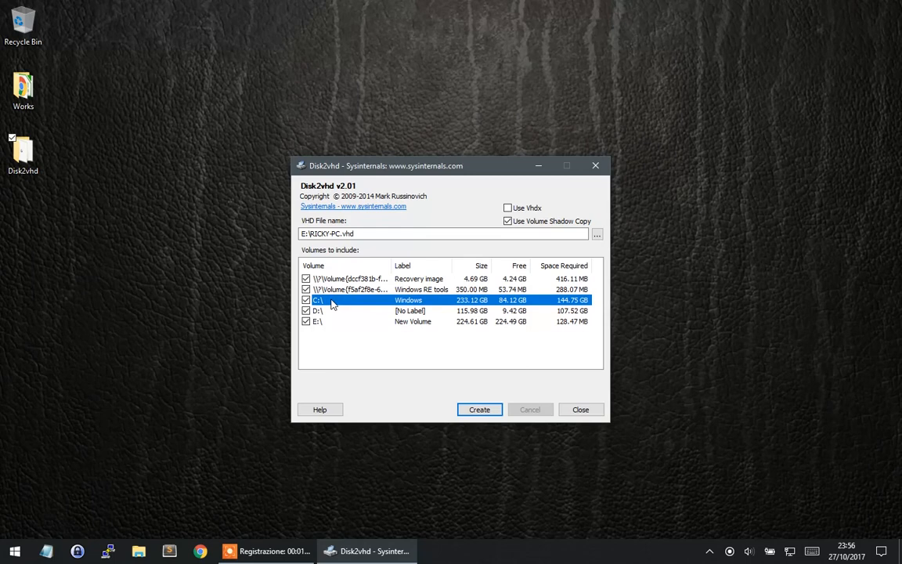
pyautogui.click(305, 322)
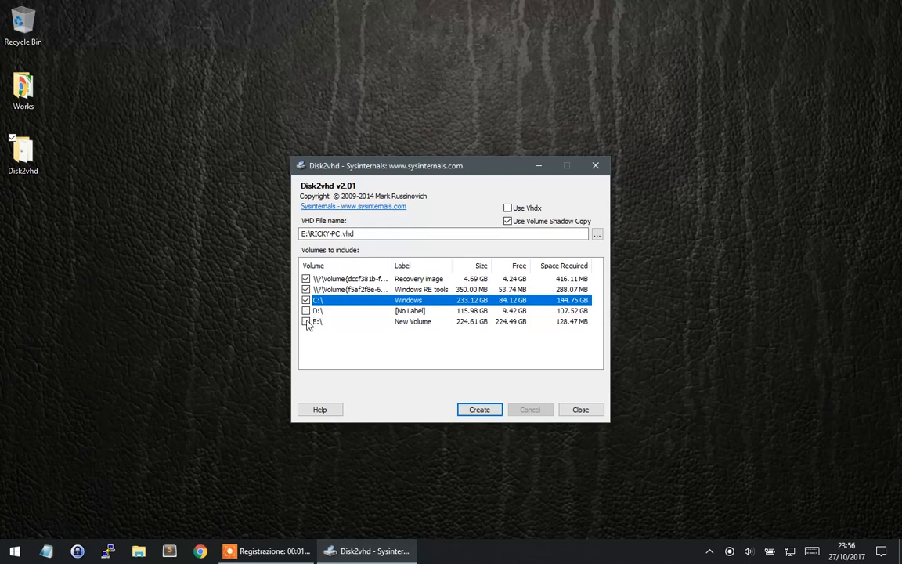
pyautogui.moveTo(342, 354)
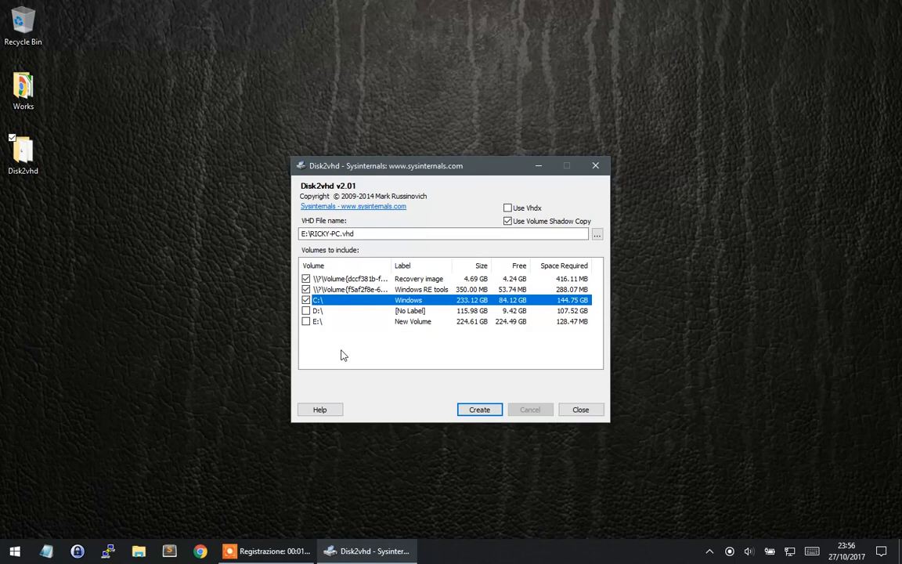
pyautogui.click(418, 233)
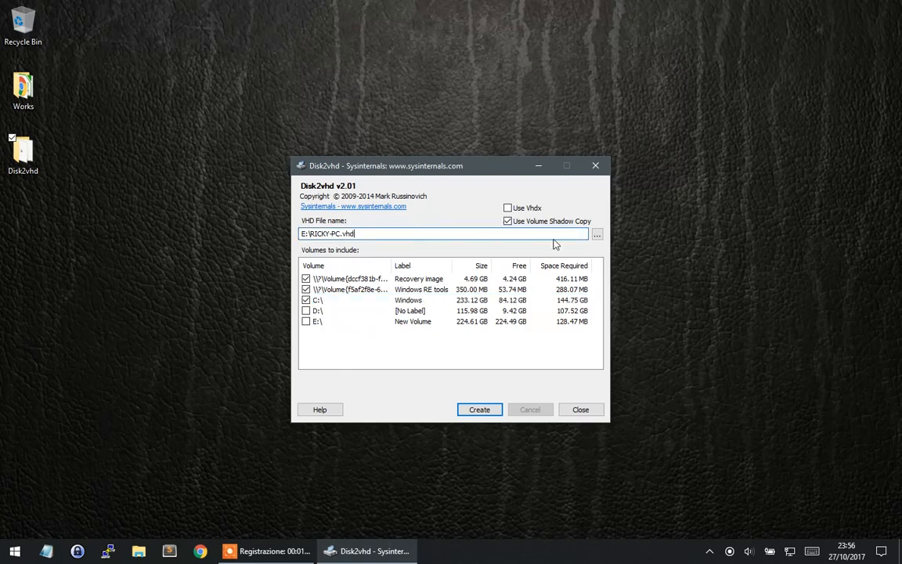
pyautogui.click(597, 233)
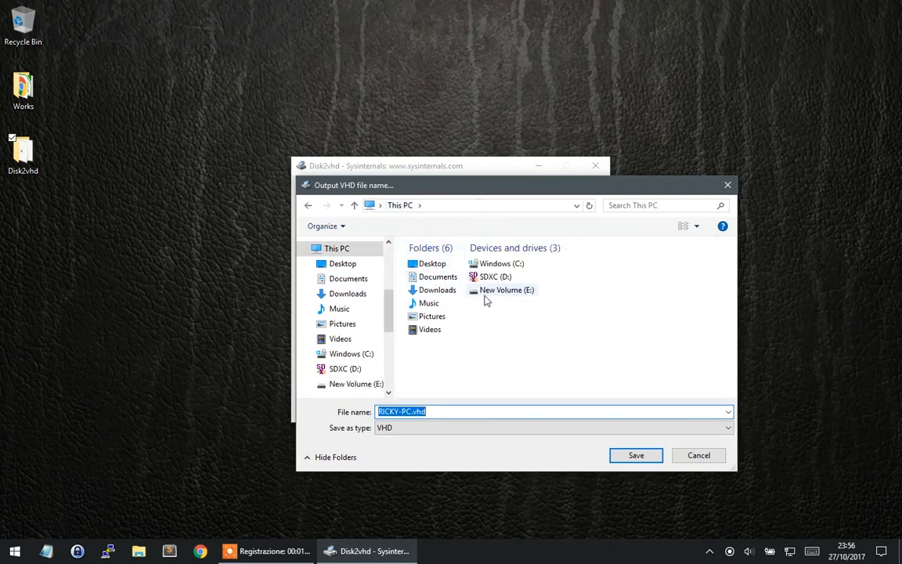
pyautogui.moveTo(507, 289)
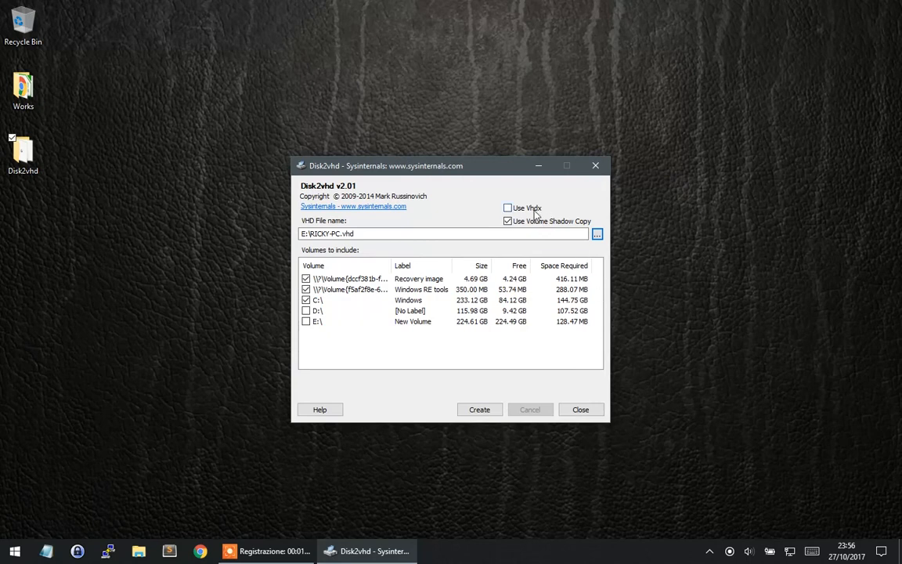
pyautogui.click(508, 207)
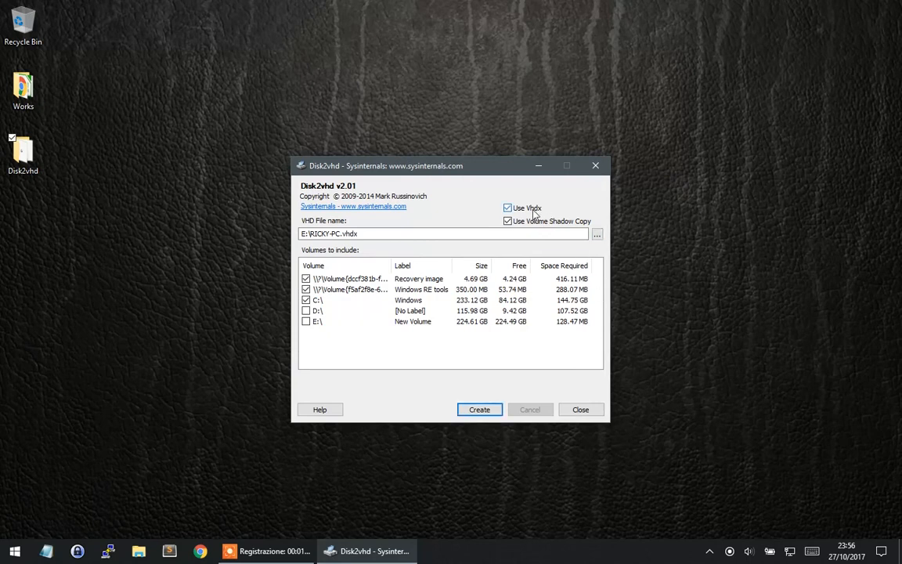
pyautogui.click(507, 207)
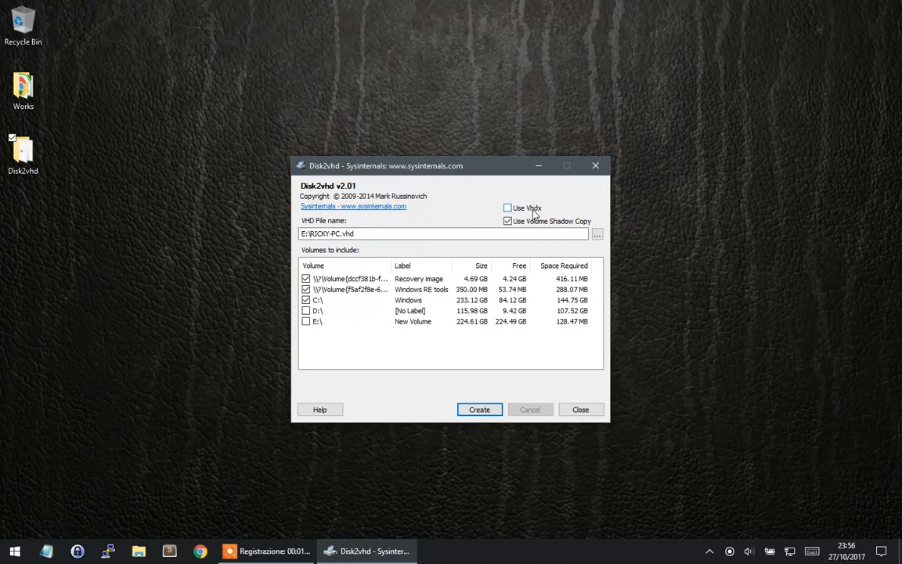
pyautogui.click(507, 207)
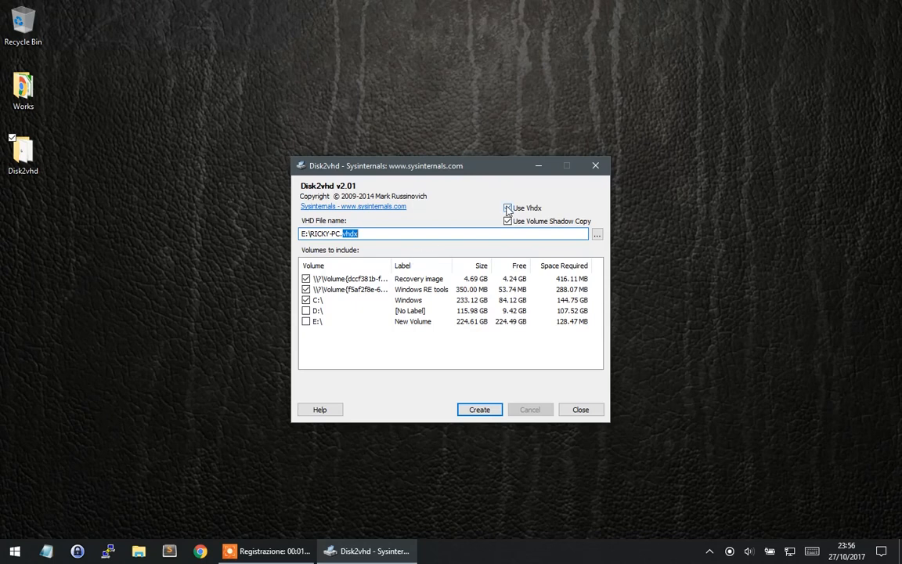
pyautogui.click(508, 207)
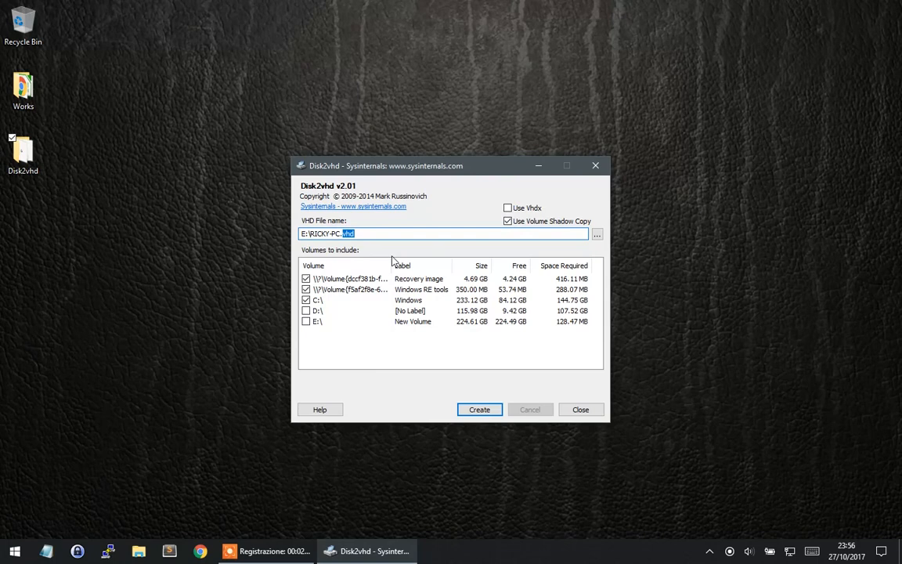
pyautogui.moveTo(432, 253)
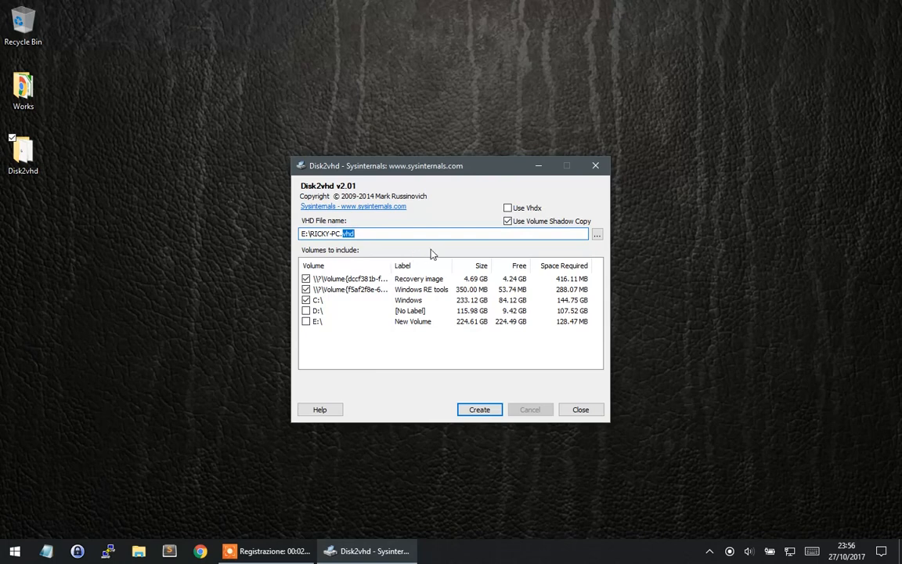
pyautogui.moveTo(457, 423)
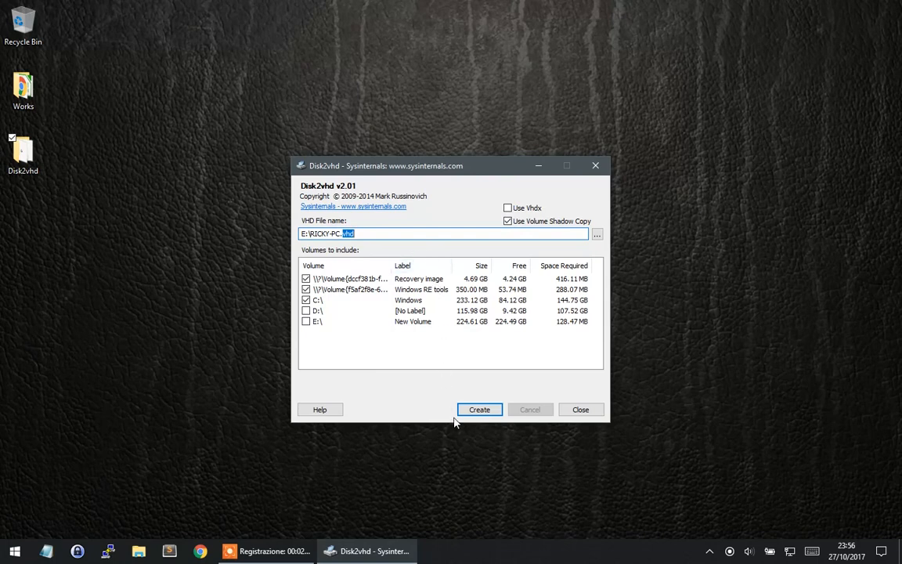
# Create the VHD image and wait until the export completes successfully.
pyautogui.click(479, 409)
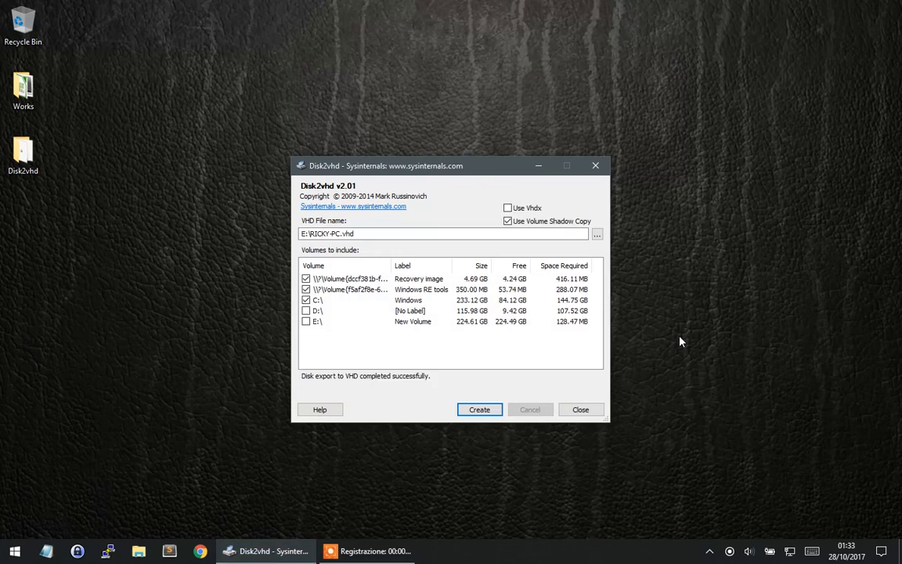
pyautogui.moveTo(391, 388)
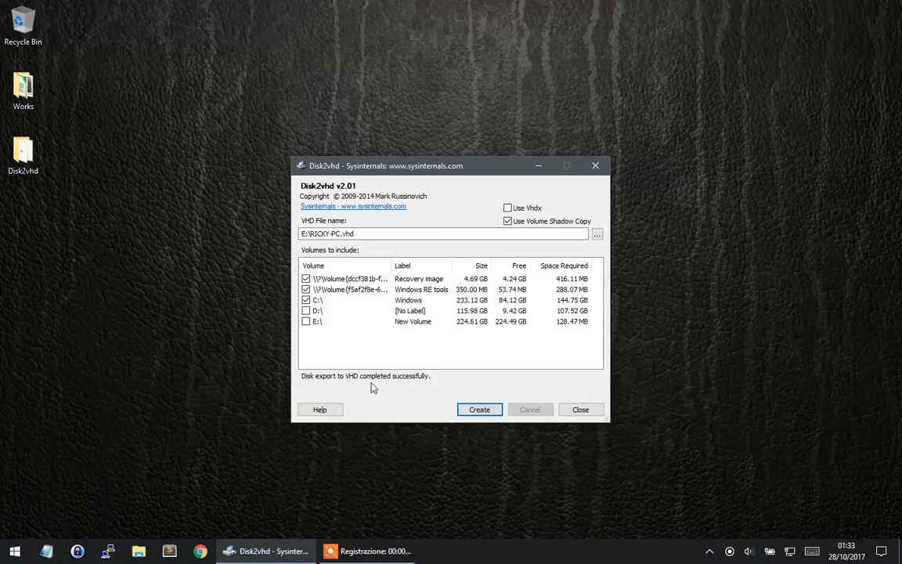
pyautogui.moveTo(580, 411)
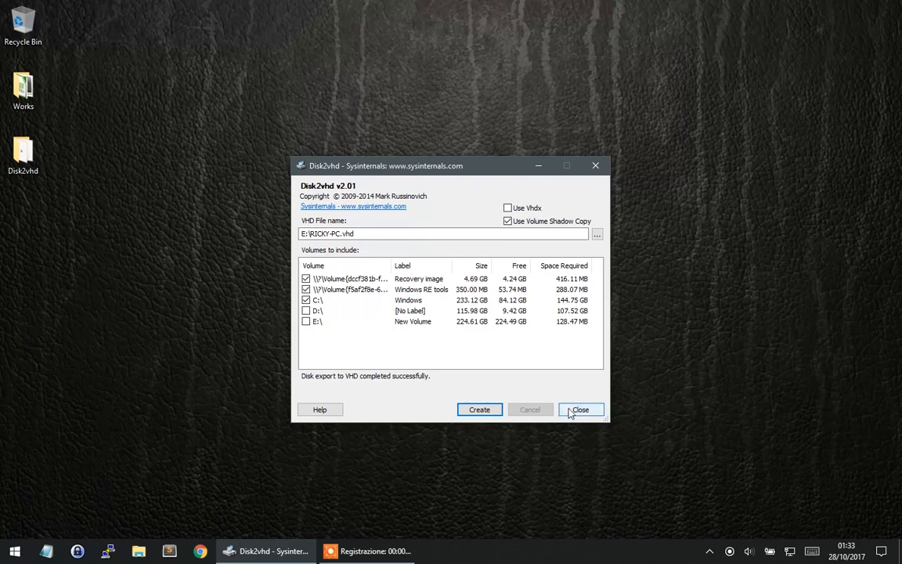
# Close Disk2vhd and confirm RICKY-PC.VHD (~142 GB) is on New Volume (E:), then close Explorer.
pyautogui.click(579, 409)
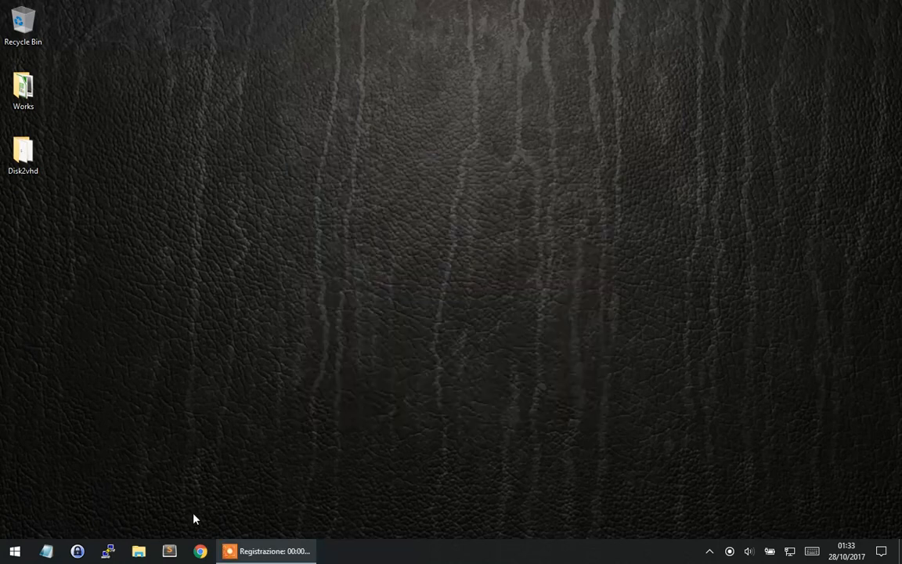
pyautogui.click(138, 551)
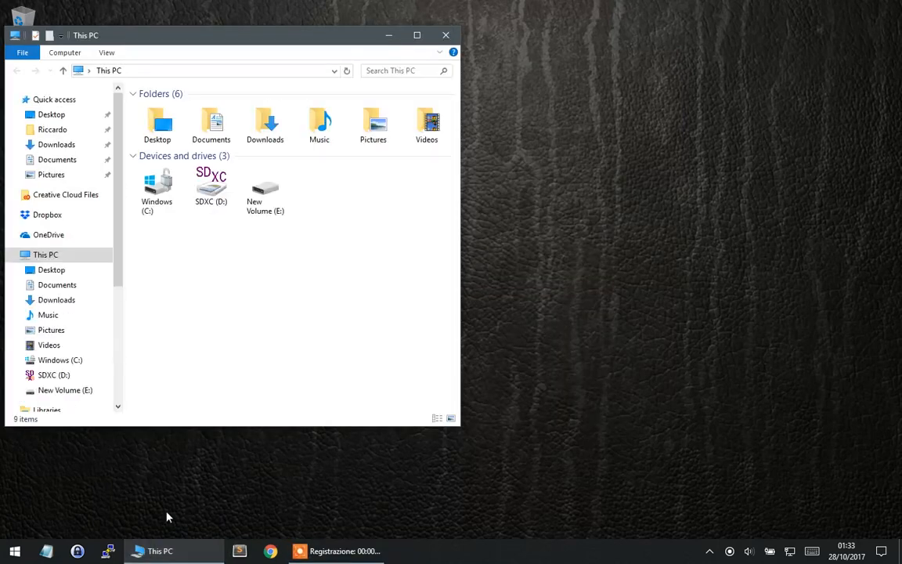
pyautogui.moveTo(264, 188)
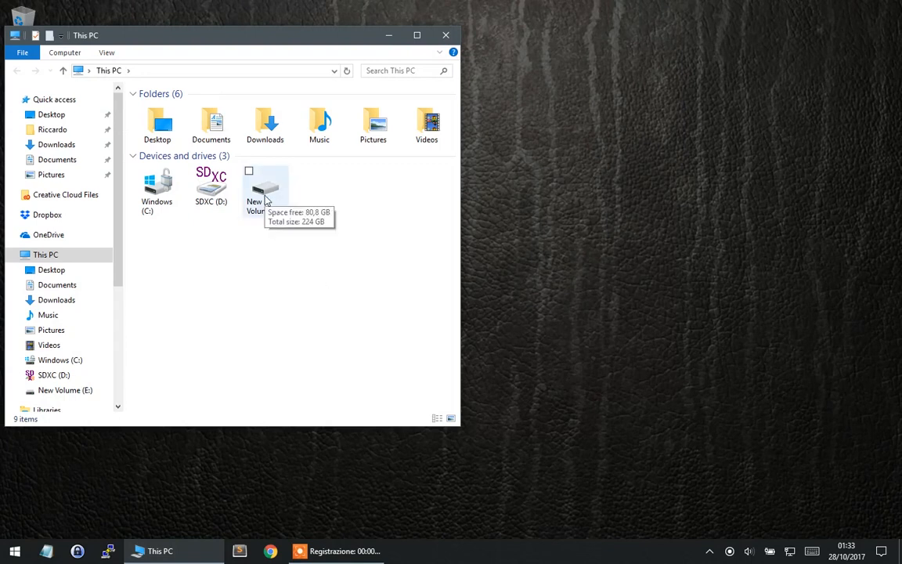
pyautogui.doubleClick(264, 188)
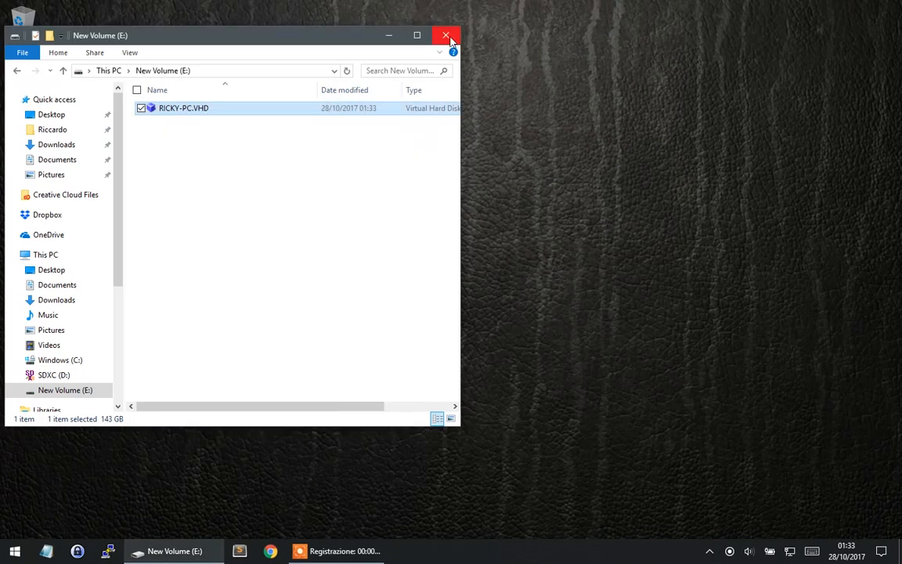
pyautogui.click(446, 34)
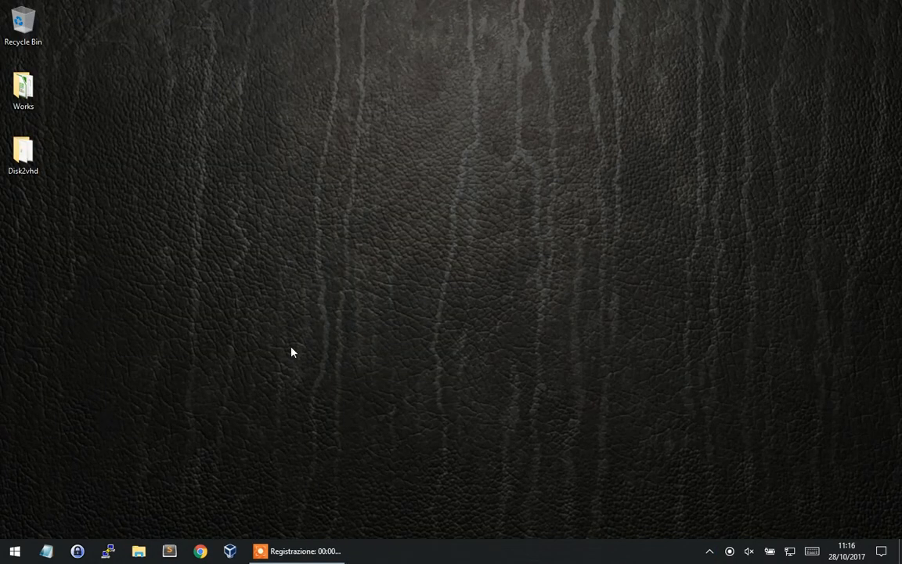
pyautogui.moveTo(230, 551)
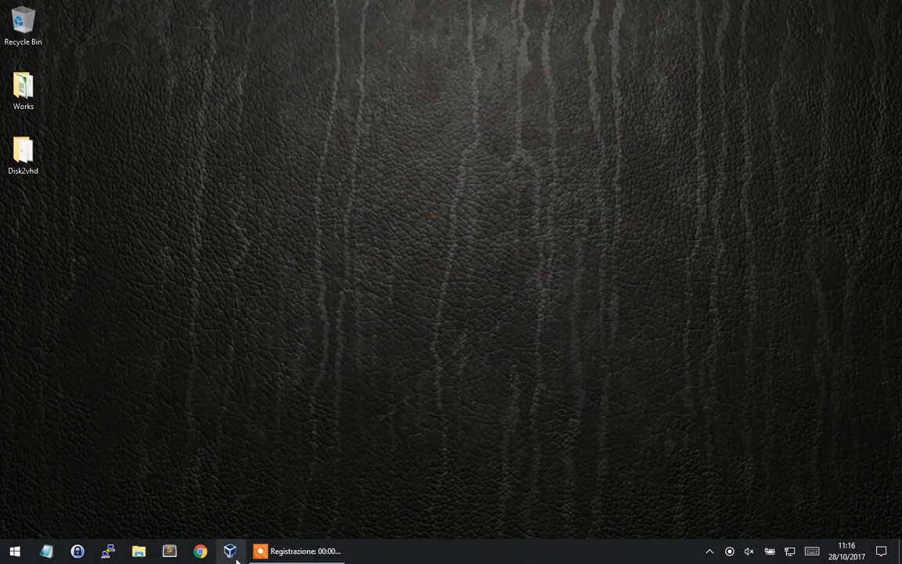
pyautogui.moveTo(228, 552)
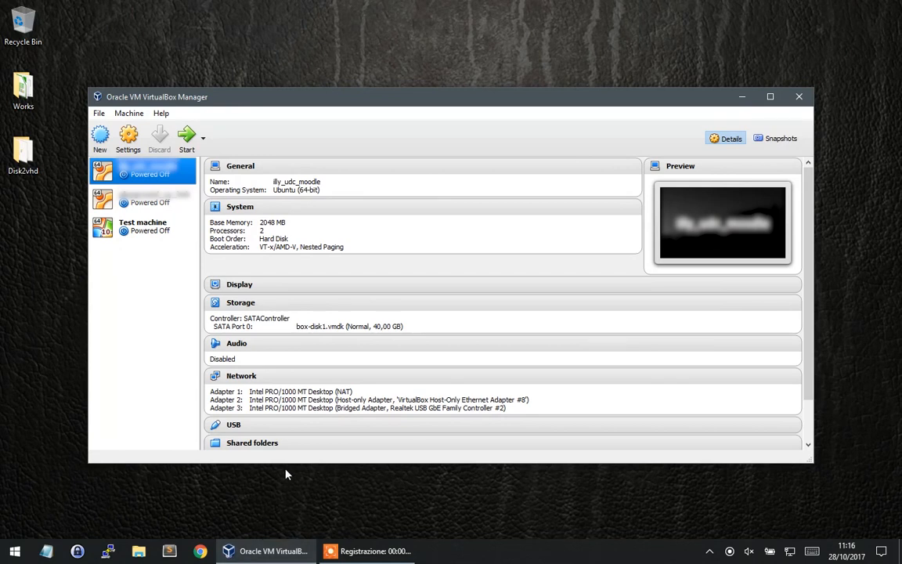
pyautogui.moveTo(338, 375)
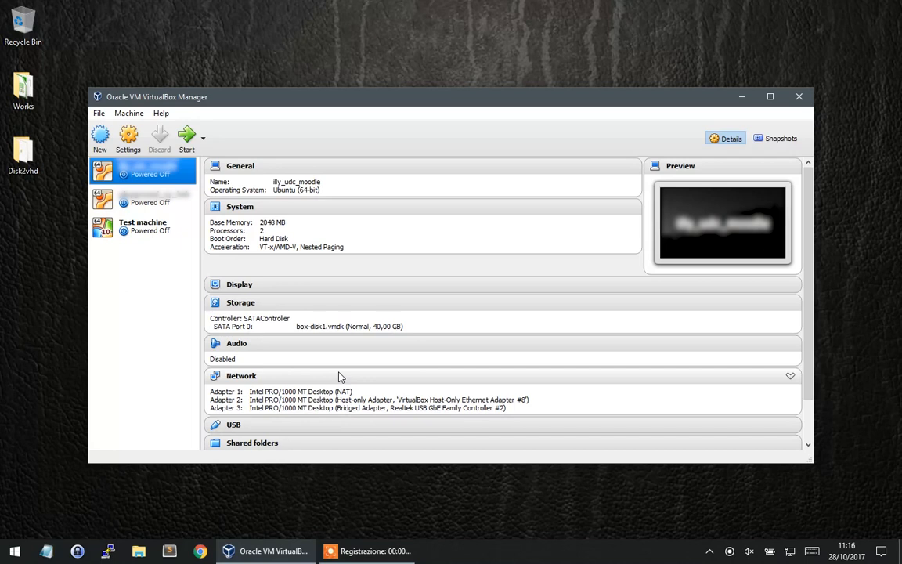
# Select the first virtual machine in VirtualBox Manager to show its details.
pyautogui.click(148, 200)
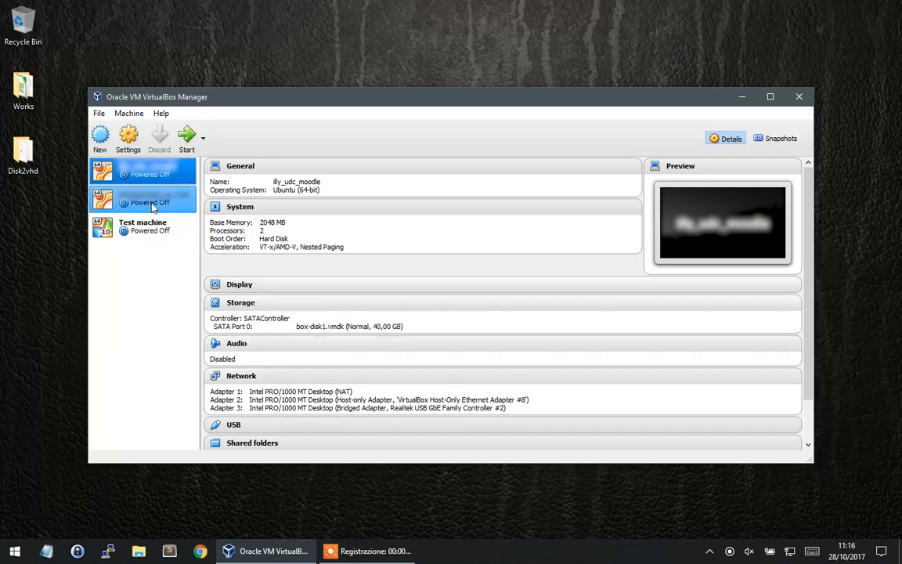
pyautogui.moveTo(101, 137)
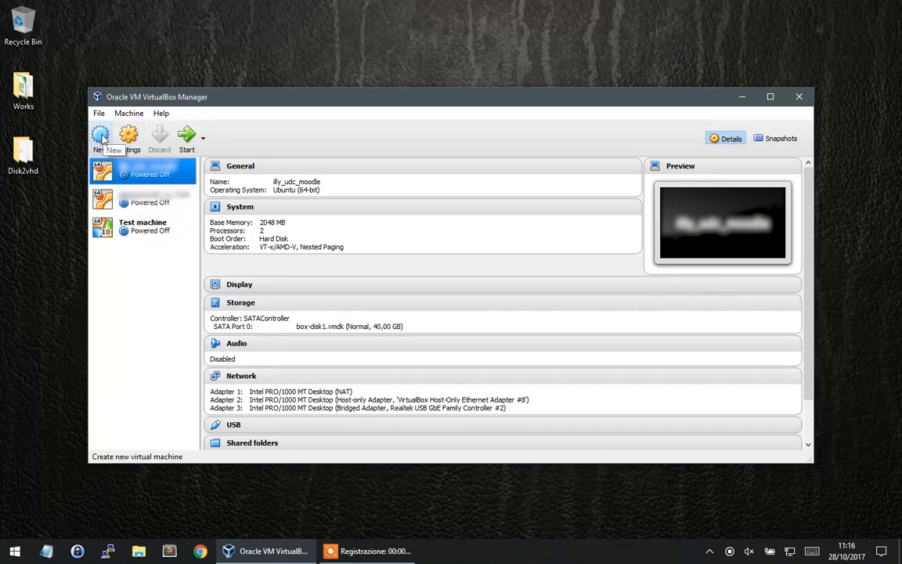
# Start a new VM named 'My P2V Windows Machine' with version Windows 10 (64-bit).
pyautogui.click(100, 135)
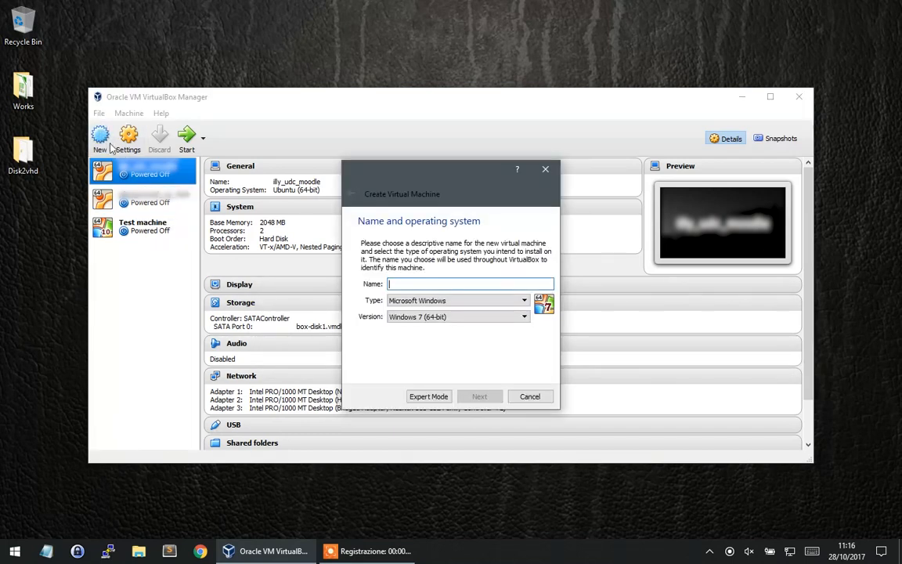
pyautogui.moveTo(464, 272)
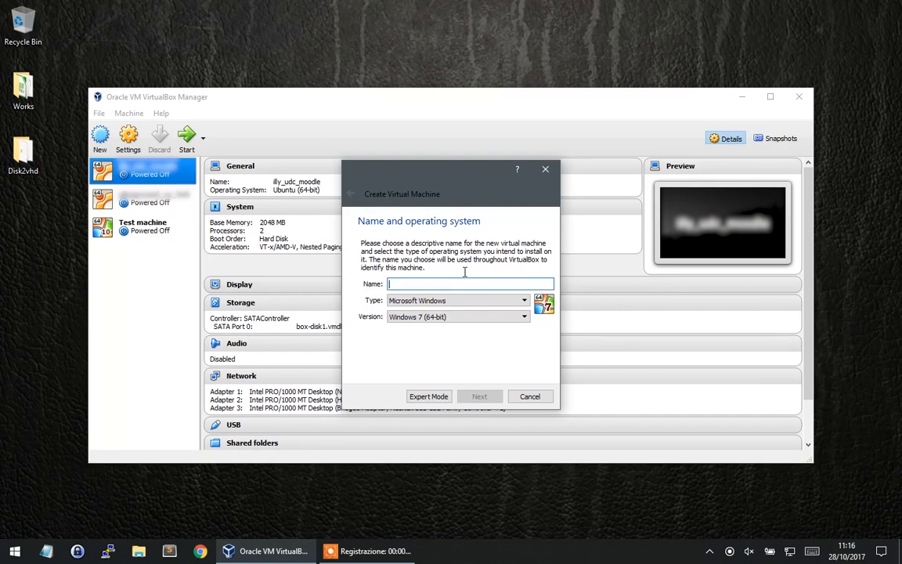
pyautogui.write('My P2V')
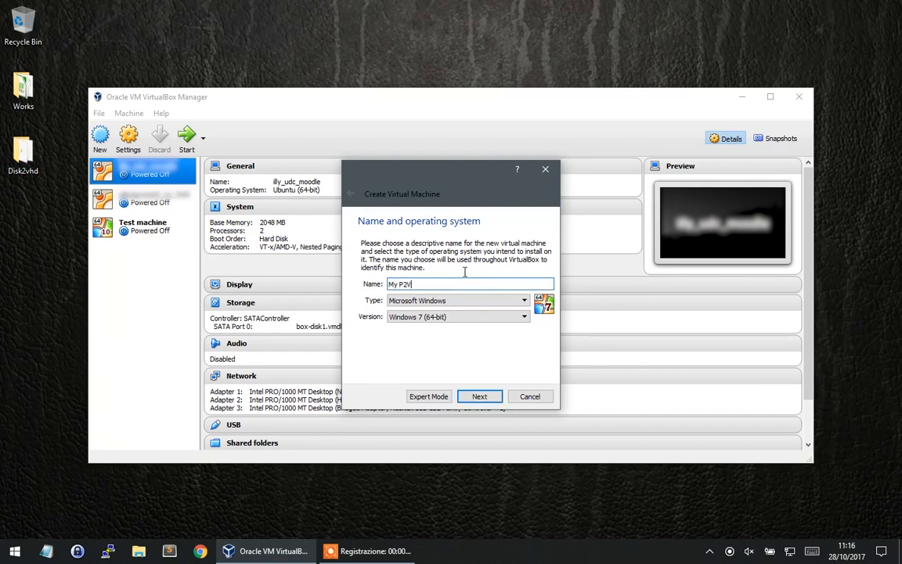
pyautogui.write('Windows Machine')
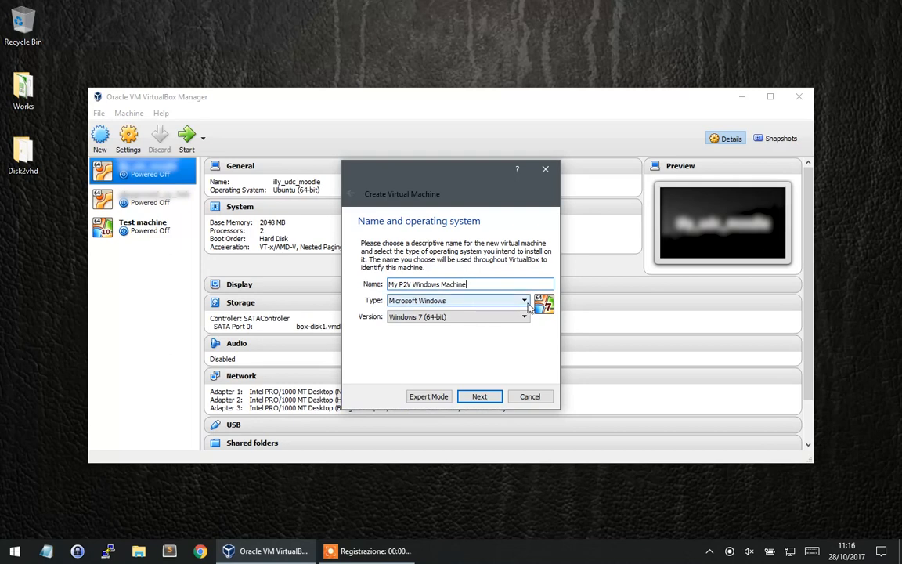
pyautogui.click(523, 301)
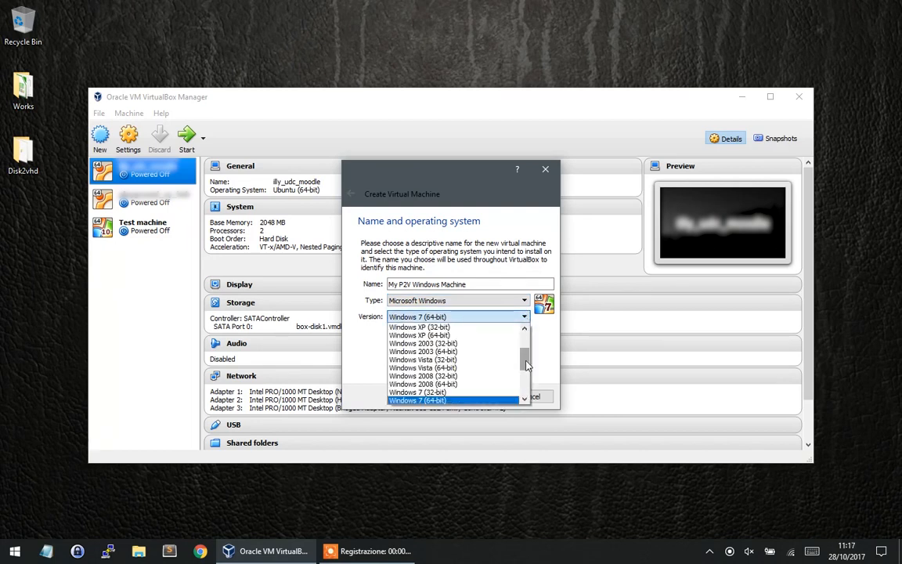
pyautogui.scroll(-3)
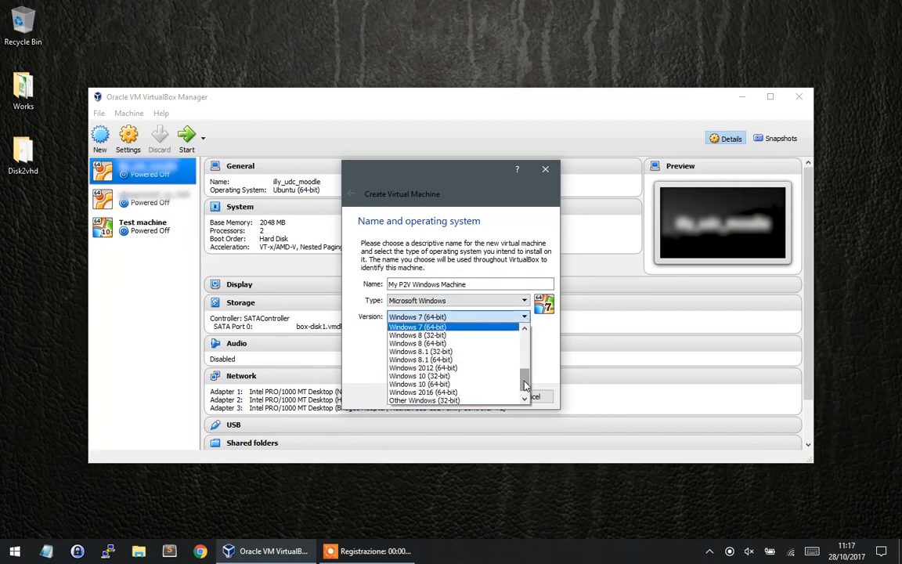
pyautogui.click(419, 384)
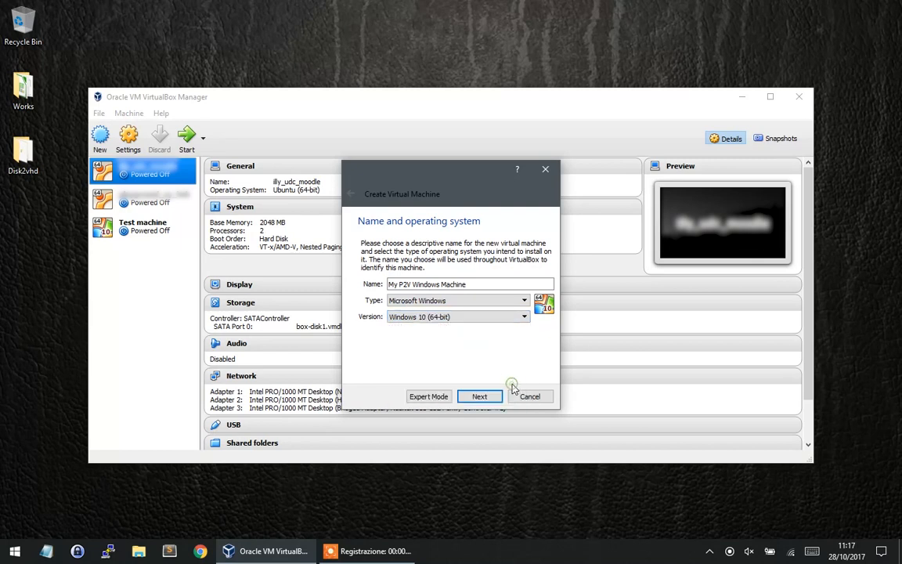
pyautogui.moveTo(514, 388)
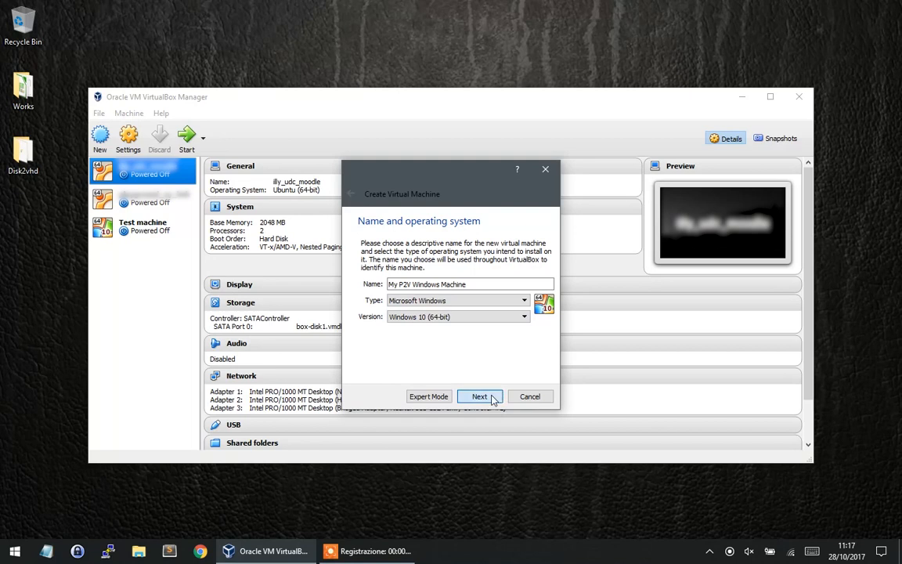
# Keep the recommended 2048 MB memory and continue to the hard disk page.
pyautogui.click(479, 396)
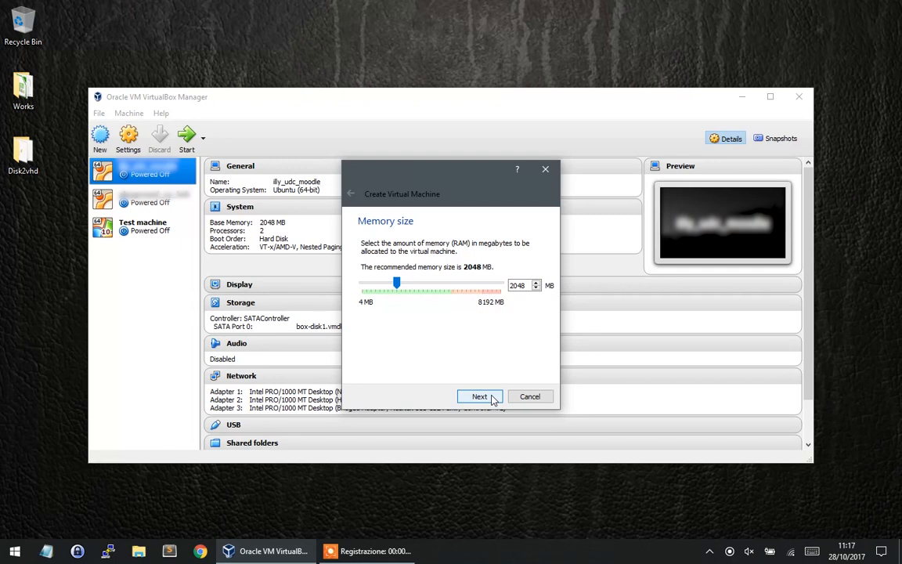
pyautogui.click(479, 396)
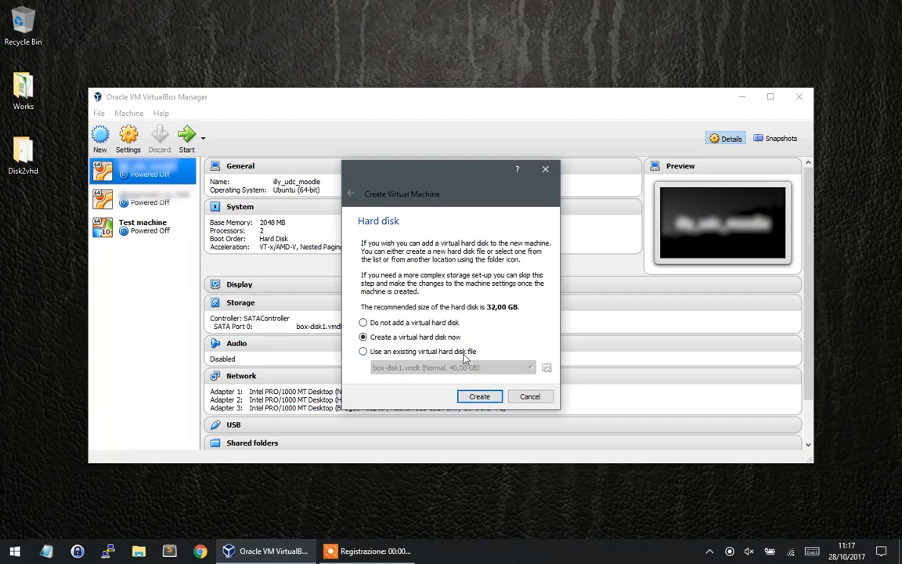
# Attach the existing RICKY-PC.VHD from E: as the hard disk and create the machine.
pyautogui.click(363, 351)
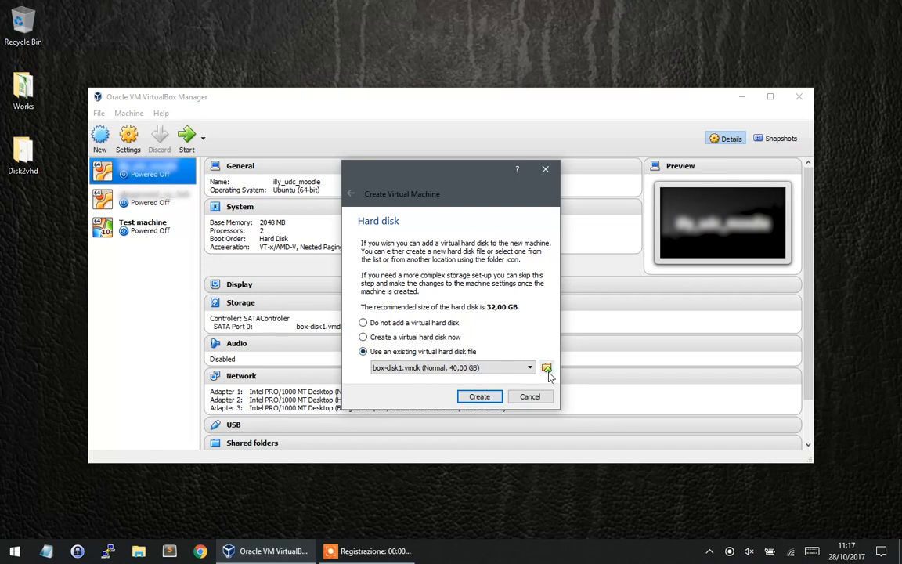
pyautogui.click(545, 368)
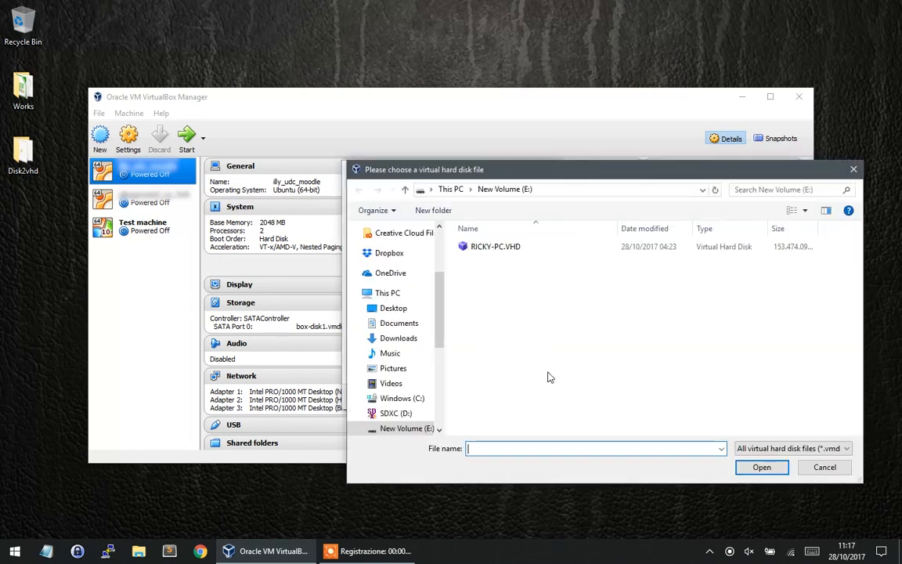
pyautogui.click(494, 246)
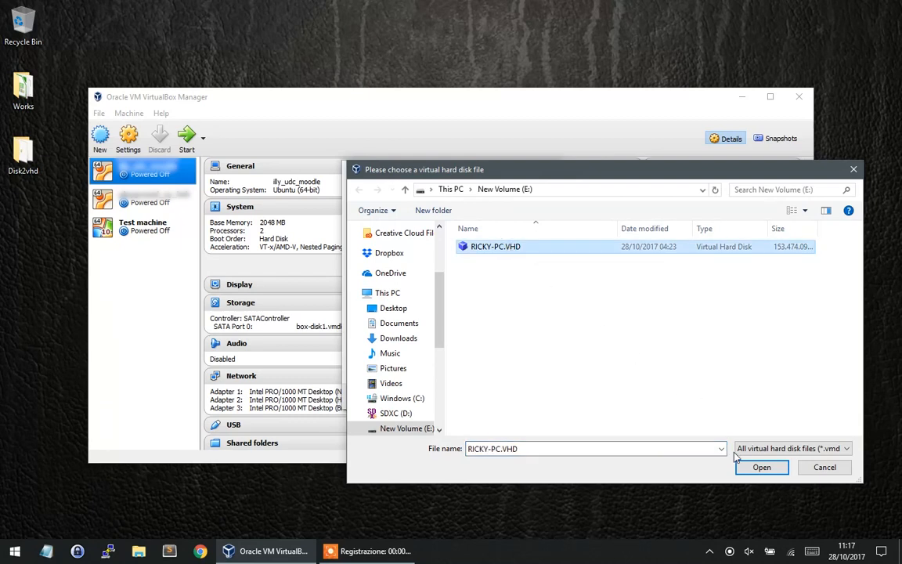
pyautogui.click(761, 467)
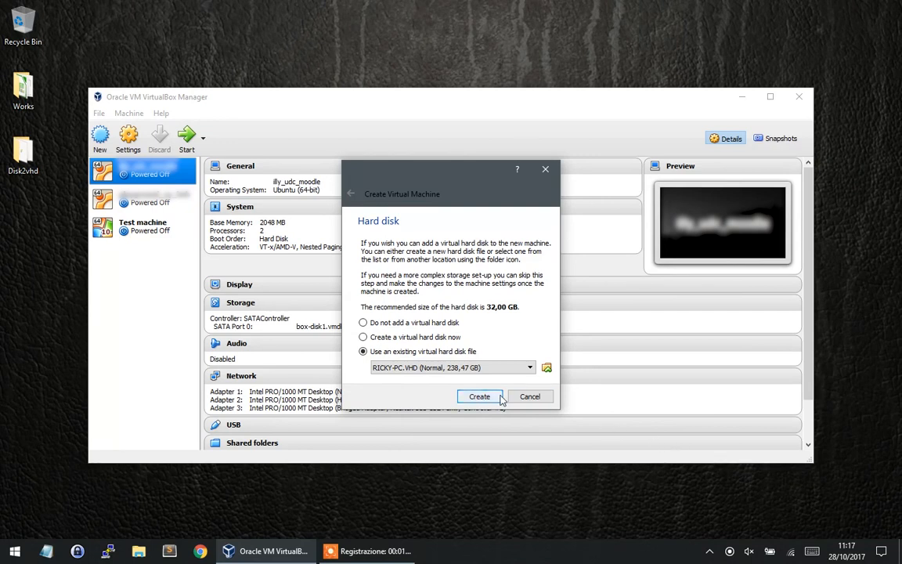
pyautogui.click(479, 397)
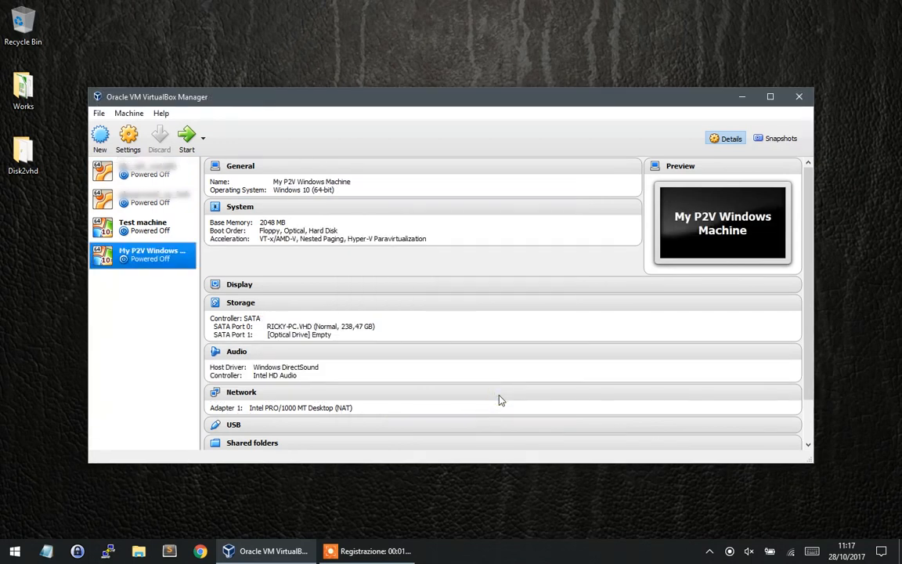
pyautogui.moveTo(155, 276)
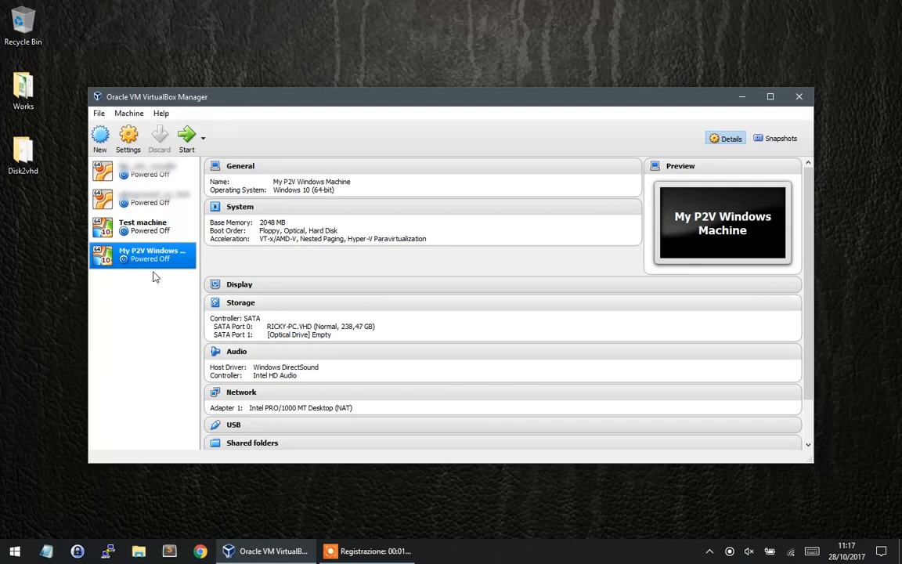
pyautogui.moveTo(154, 265)
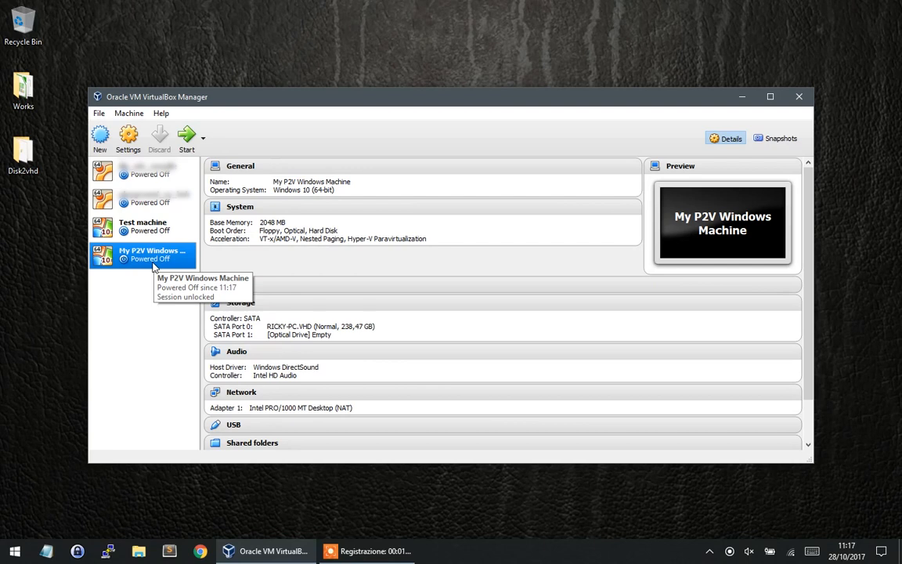
pyautogui.moveTo(128, 134)
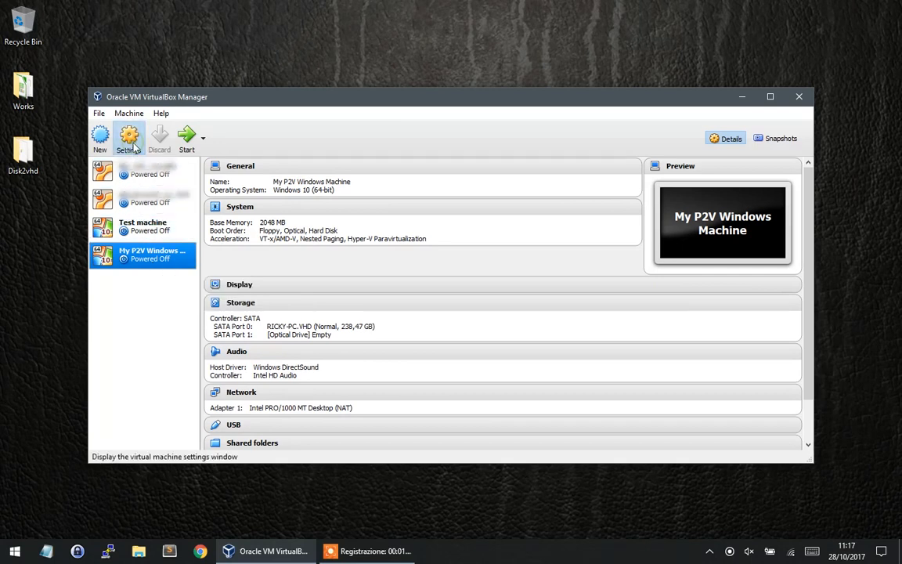
# In System > Motherboard settings, enable EFI (special OSes only) and save.
pyautogui.click(129, 137)
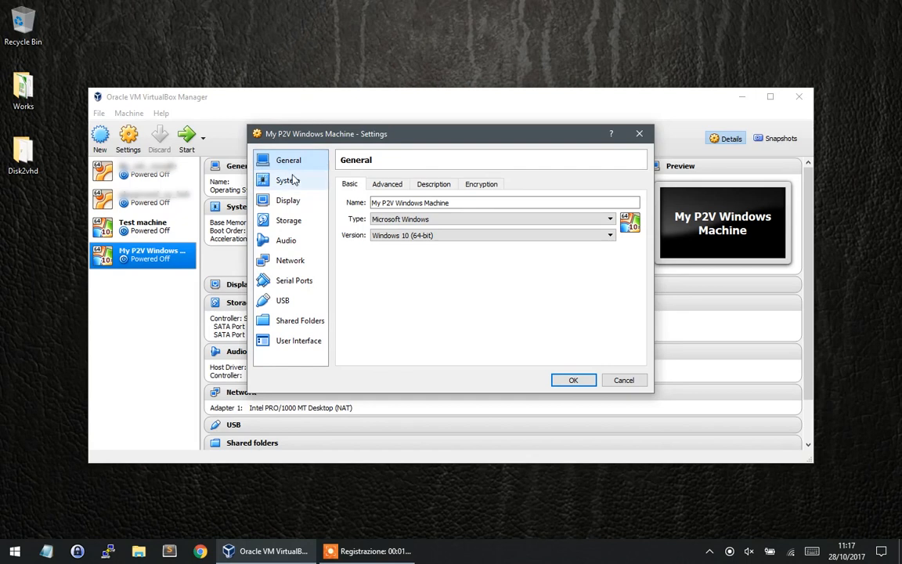
pyautogui.click(288, 180)
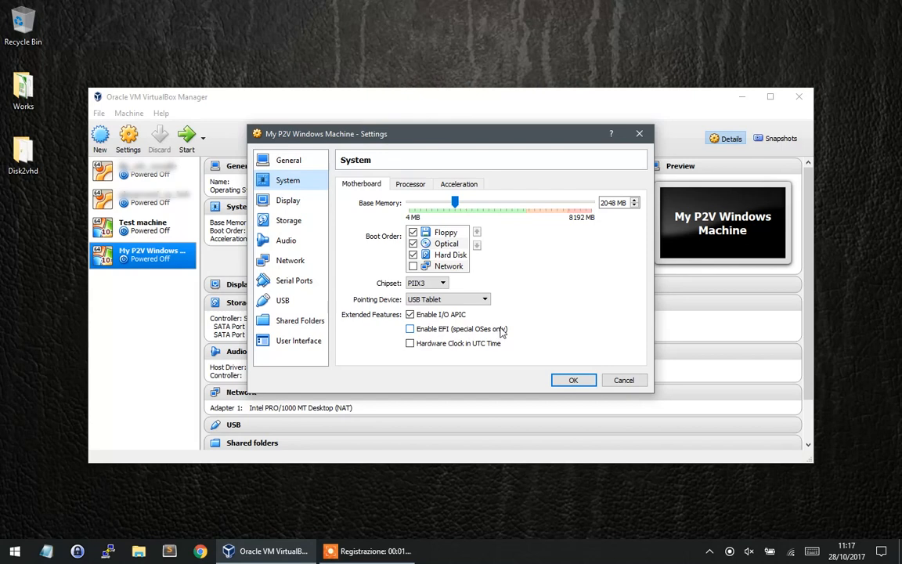
pyautogui.click(410, 329)
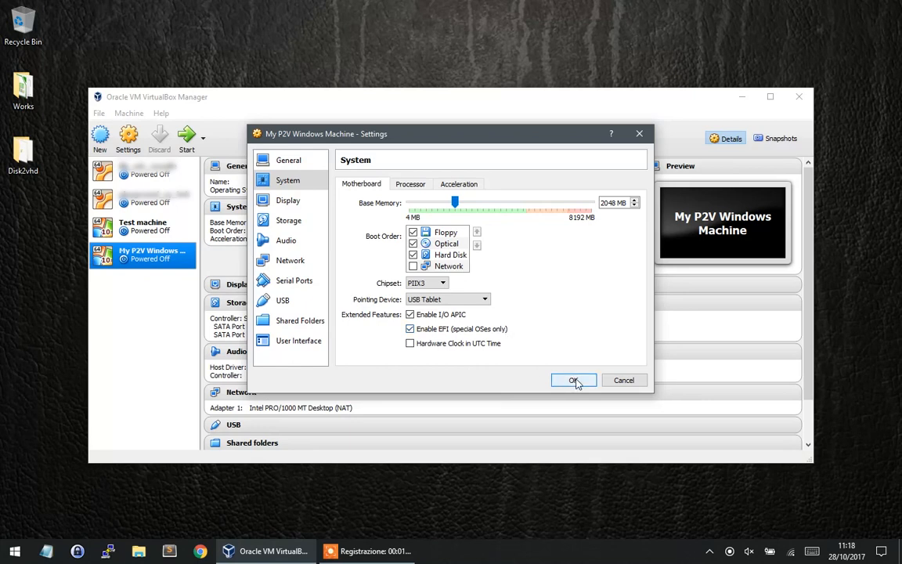
pyautogui.click(573, 380)
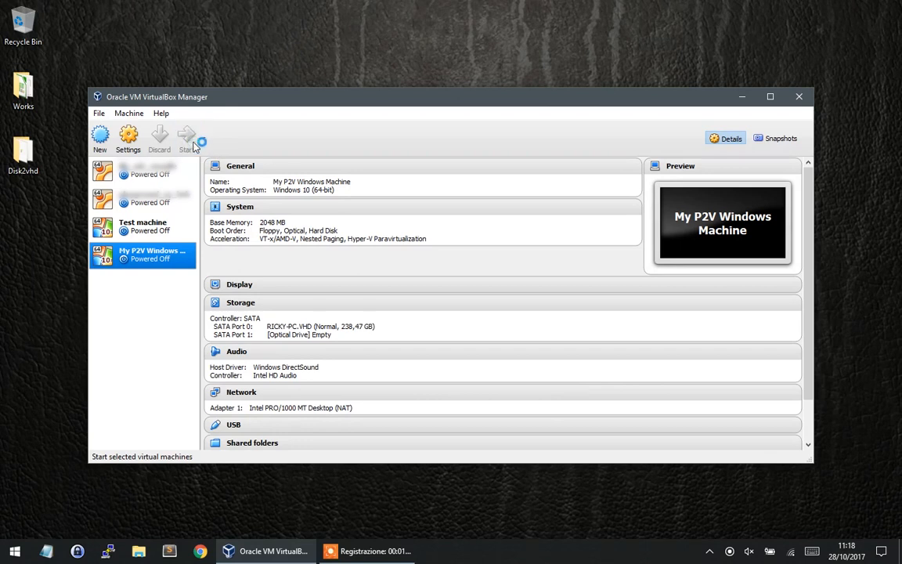
pyautogui.click(187, 137)
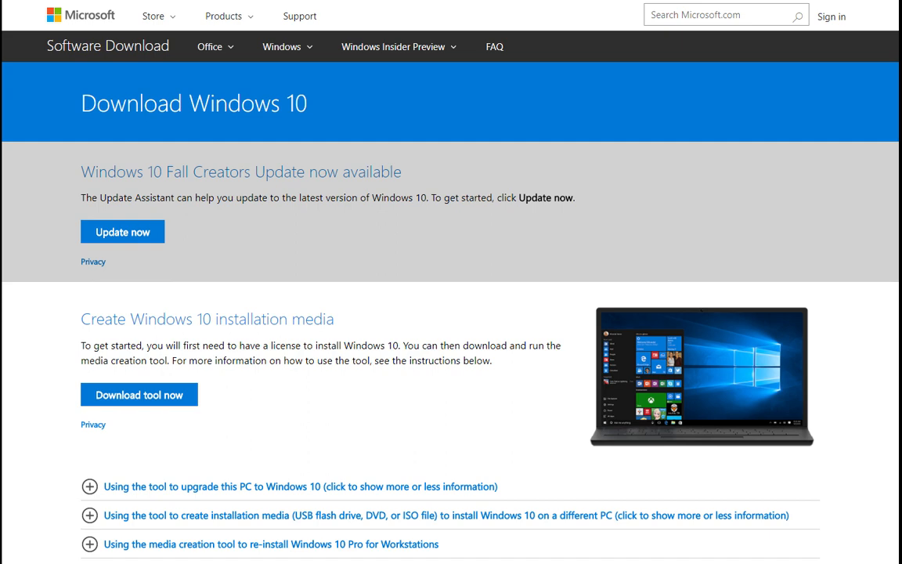
# Scroll down the Download Windows 10 page toward the media creation tool download.
pyautogui.scroll(-3)
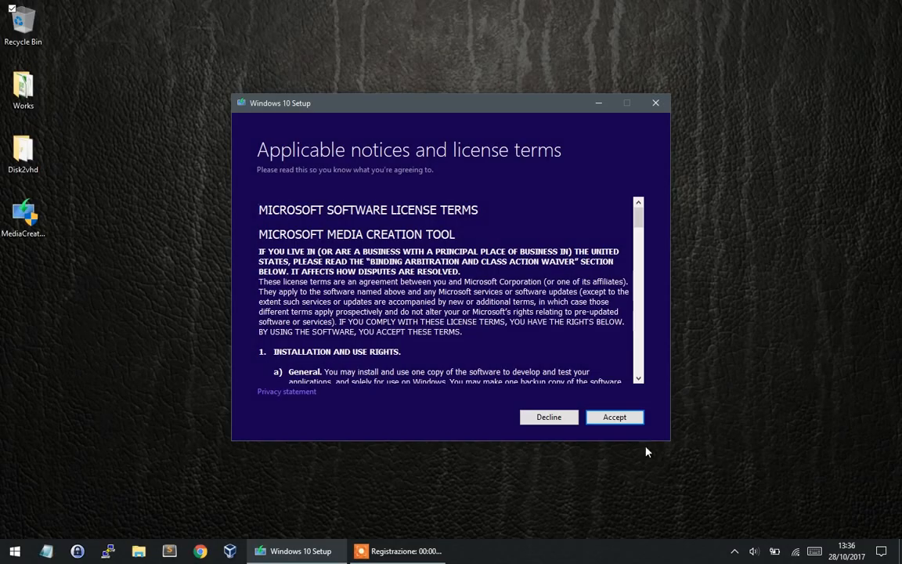
# Accept the license and choose to create installation media without the recommended options.
pyautogui.click(613, 416)
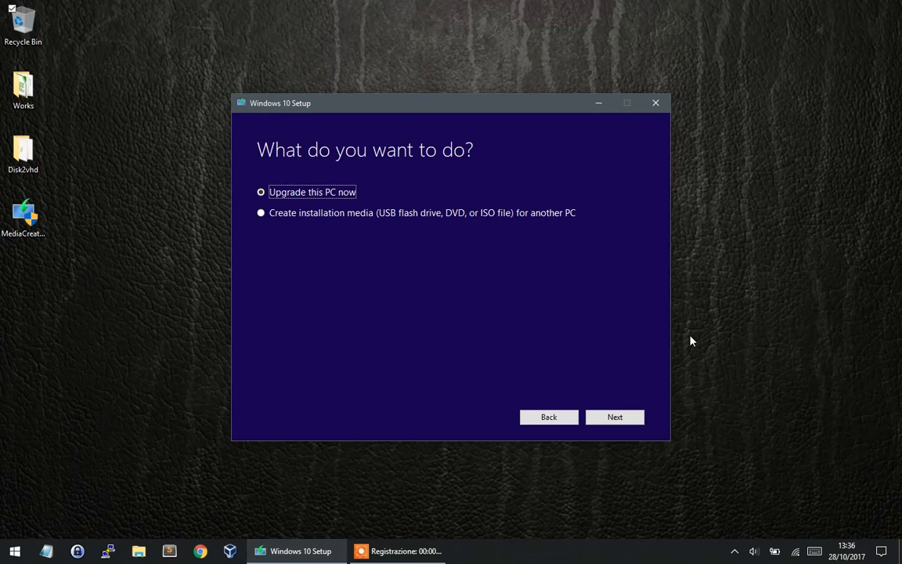
pyautogui.moveTo(375, 223)
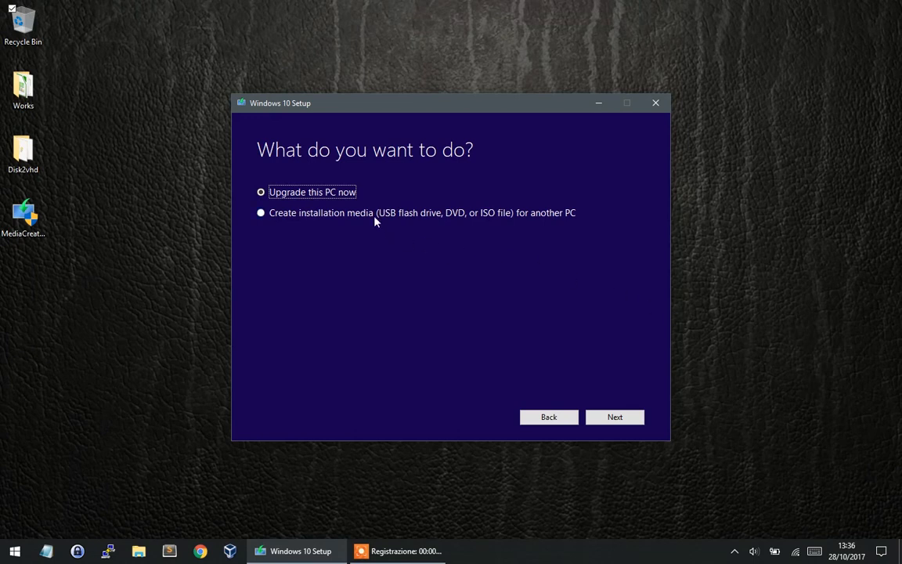
pyautogui.click(613, 416)
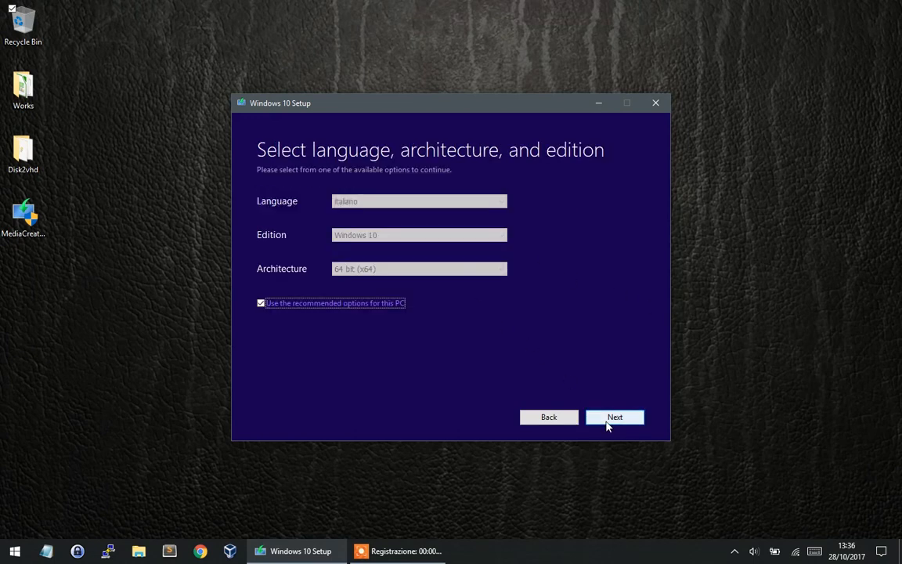
pyautogui.click(260, 303)
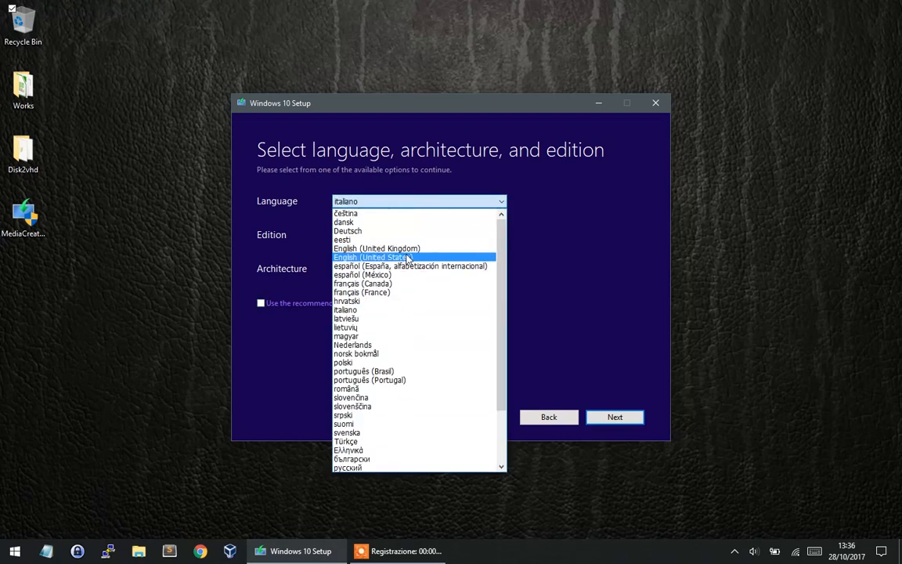
# Choose English (United States), Windows 10, 64-bit, acknowledge the edition warning, and pick ISO file as the media.
pyautogui.click(376, 257)
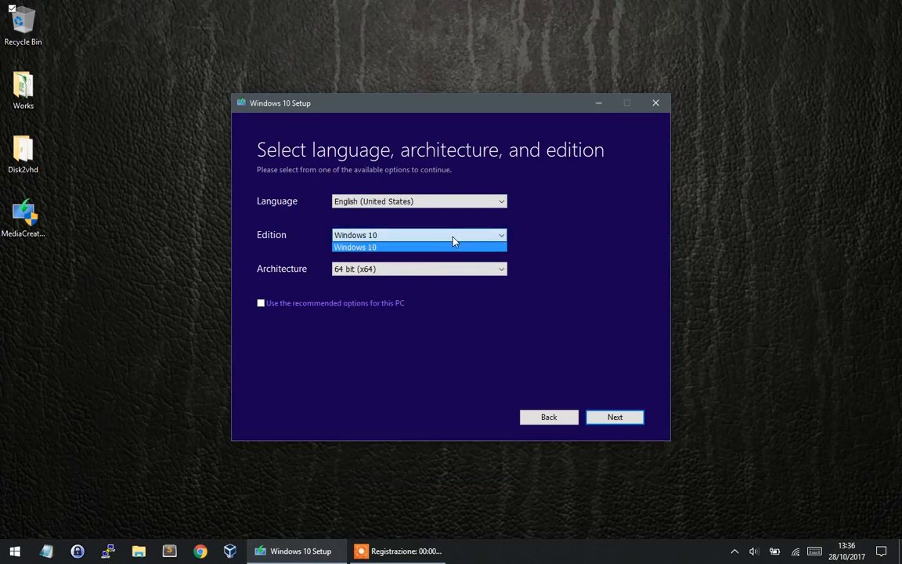
pyautogui.click(419, 248)
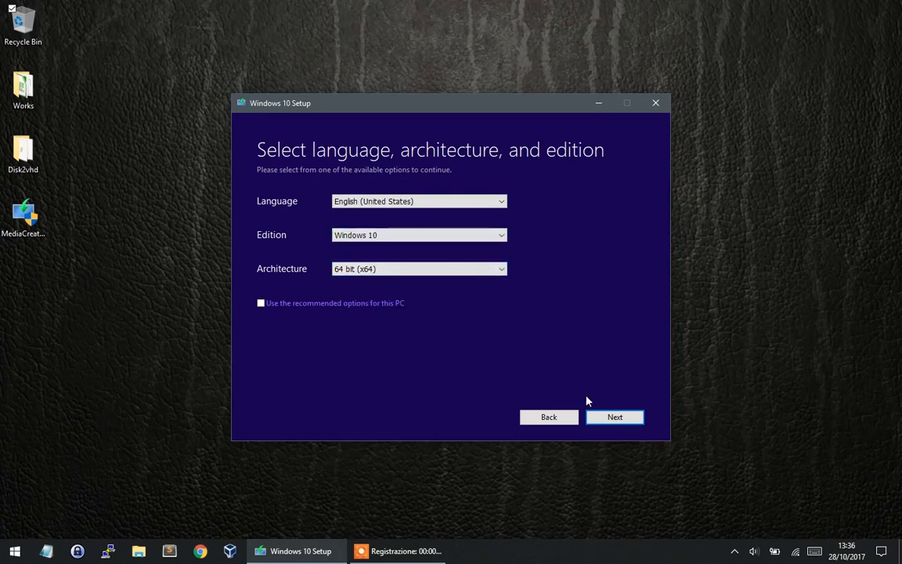
pyautogui.click(613, 416)
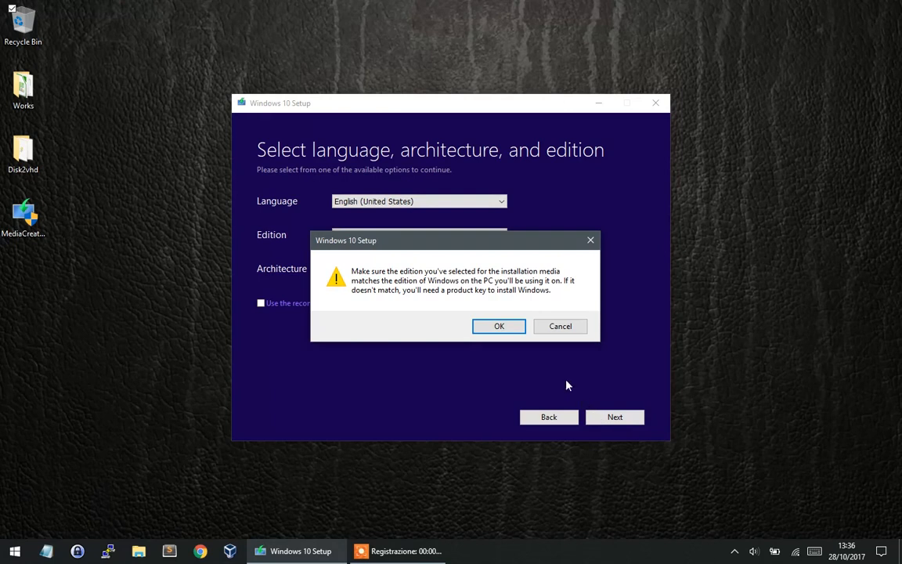
pyautogui.click(498, 326)
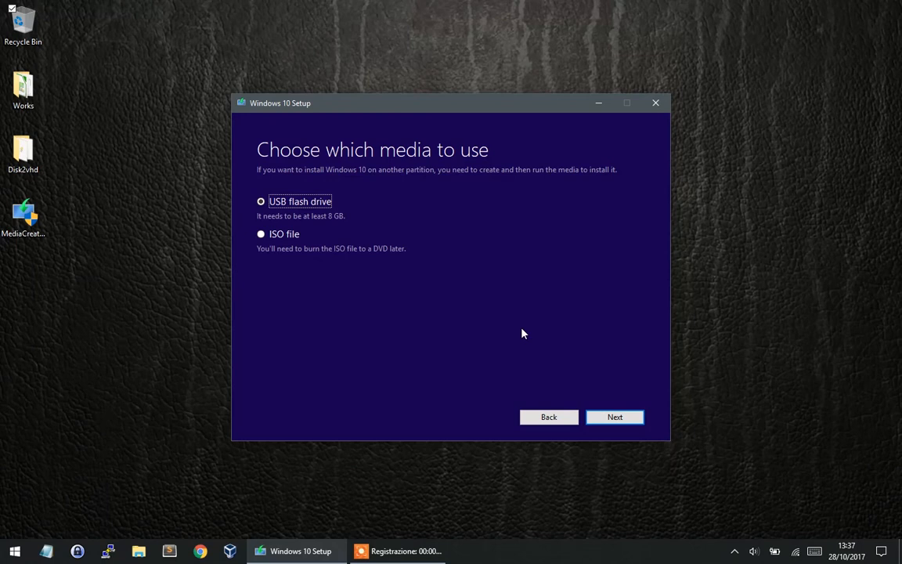
pyautogui.click(260, 233)
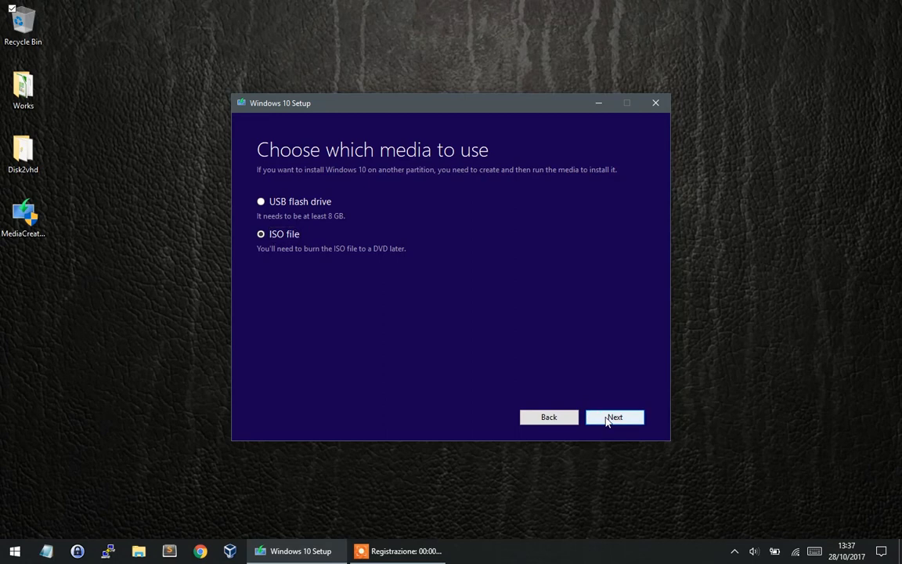
# Save the ISO as Windows.iso on the Desktop and finish the Media Creation Tool.
pyautogui.click(614, 417)
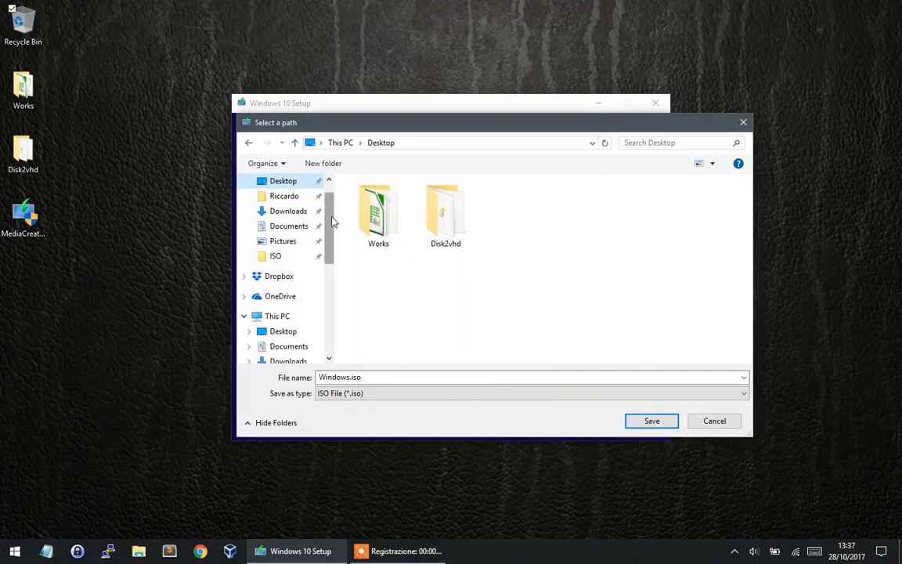
pyautogui.click(652, 420)
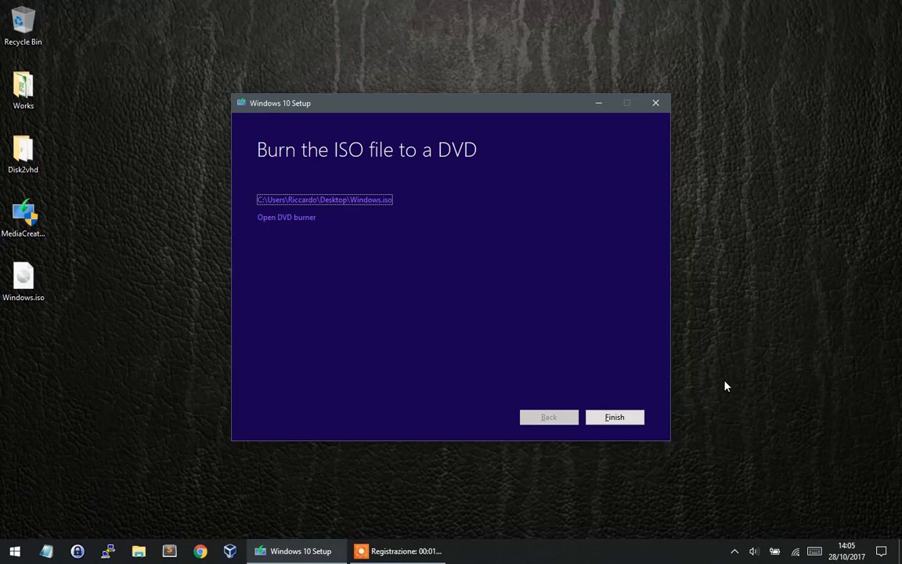
pyautogui.moveTo(614, 416)
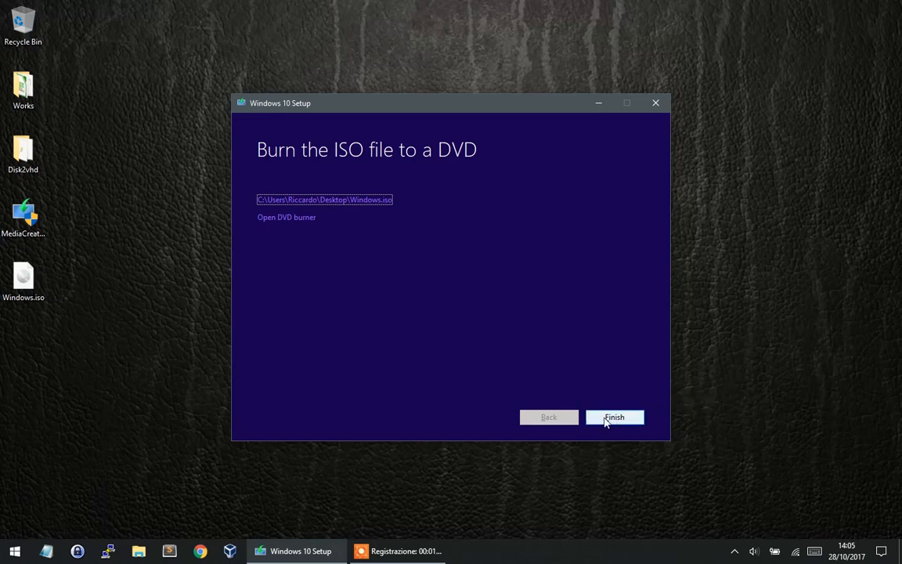
pyautogui.click(613, 417)
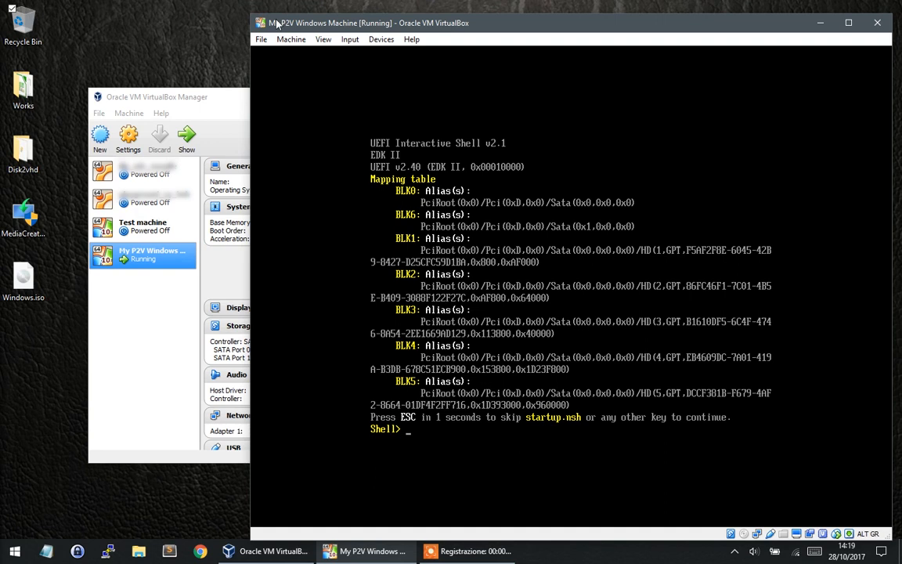
# Insert Windows.iso from the Desktop into the VM's optical drive via Devices > Optical Drives.
pyautogui.click(382, 39)
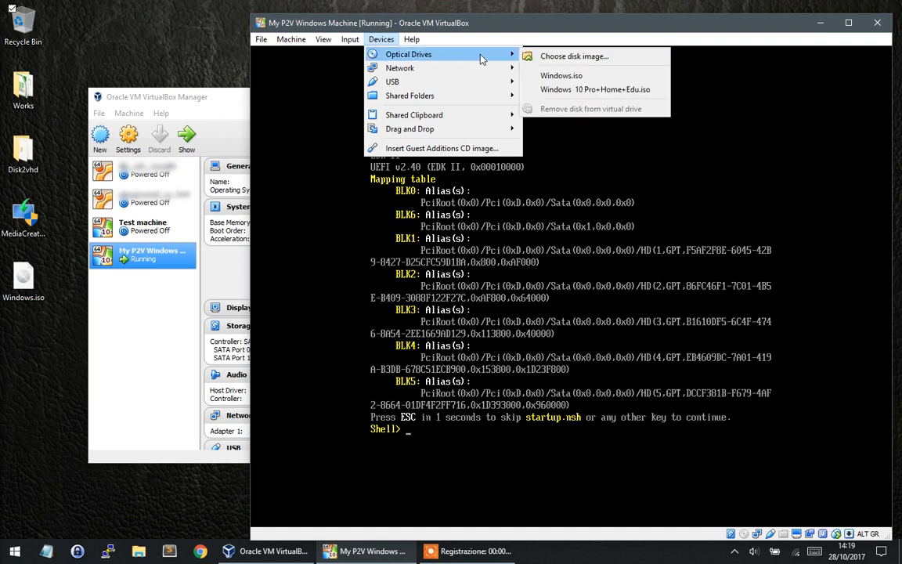
pyautogui.moveTo(498, 59)
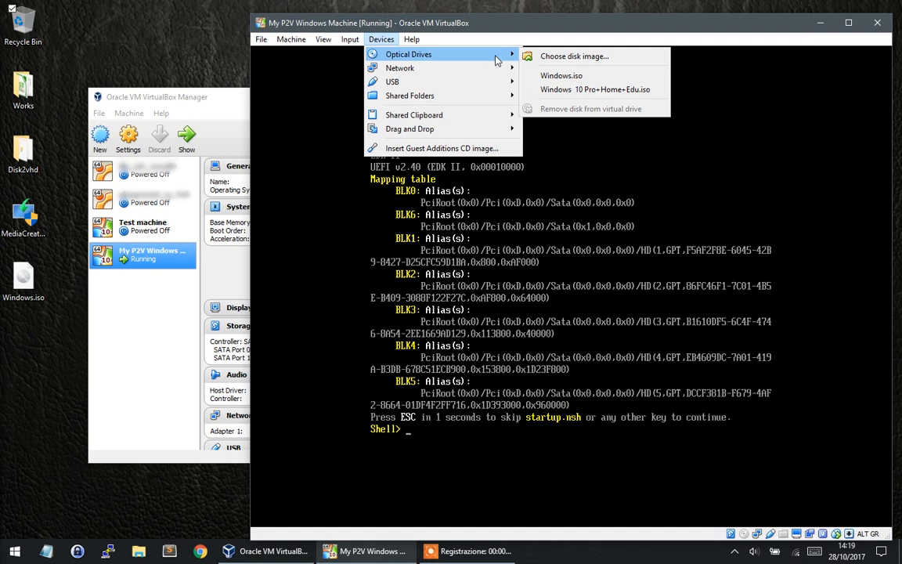
pyautogui.click(574, 57)
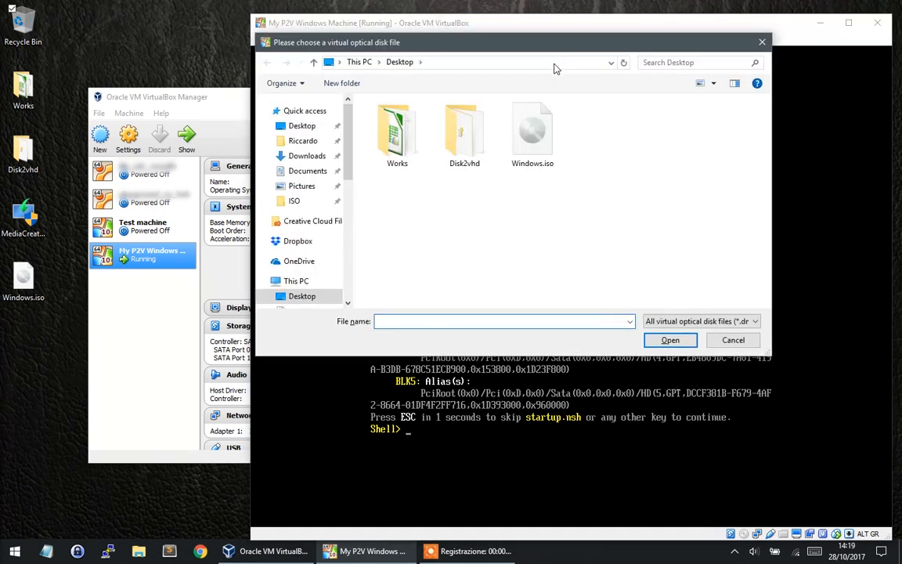
pyautogui.click(533, 133)
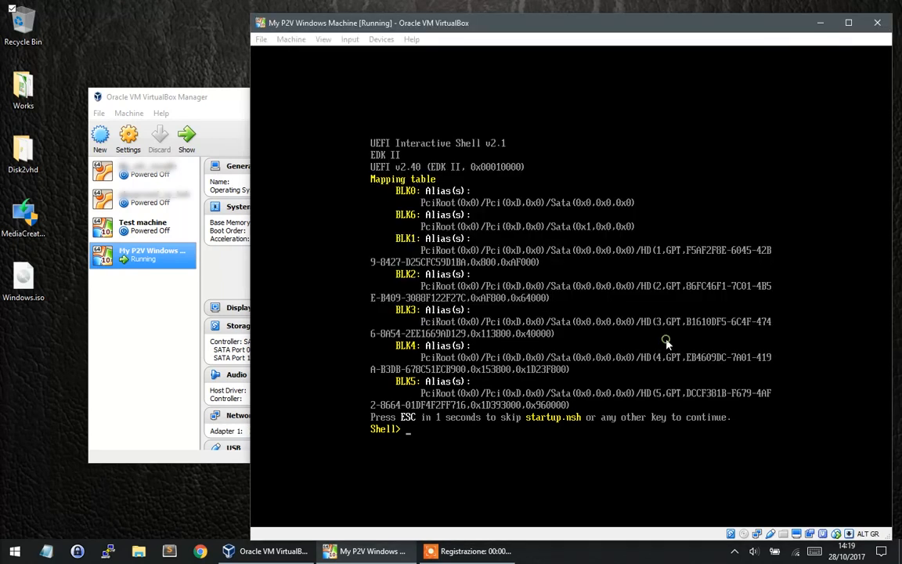
pyautogui.moveTo(667, 341)
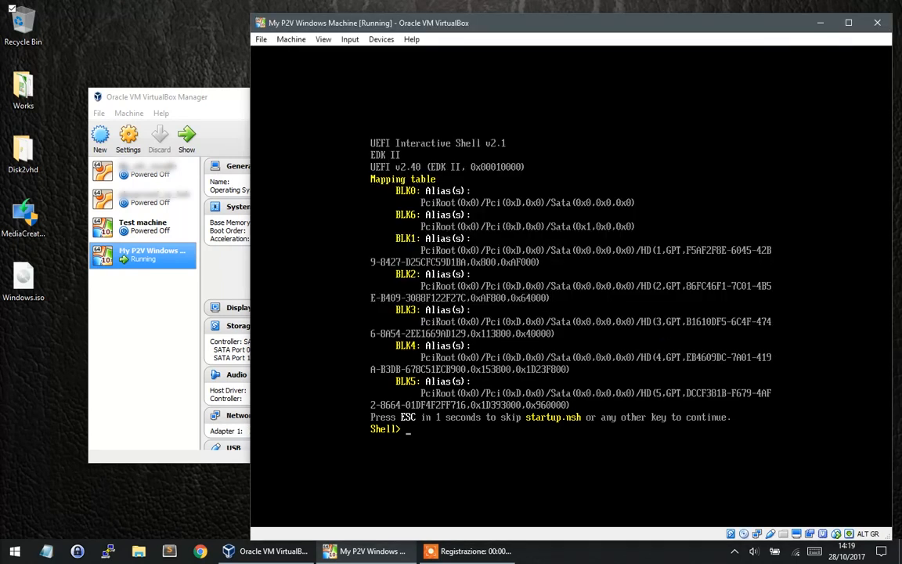
pyautogui.click(291, 39)
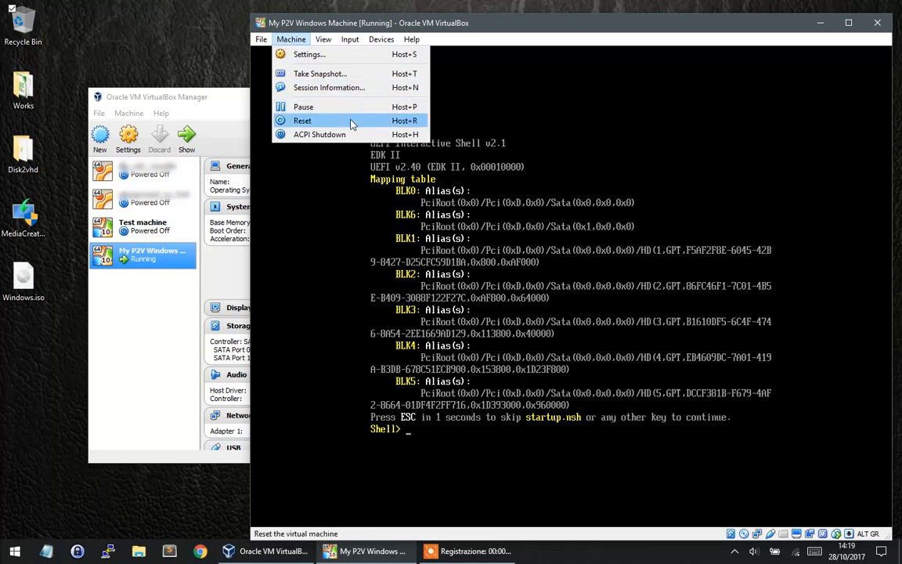
# Reset the VM to boot Windows Setup from the ISO, set the keyboard to Italian and continue.
pyautogui.click(302, 119)
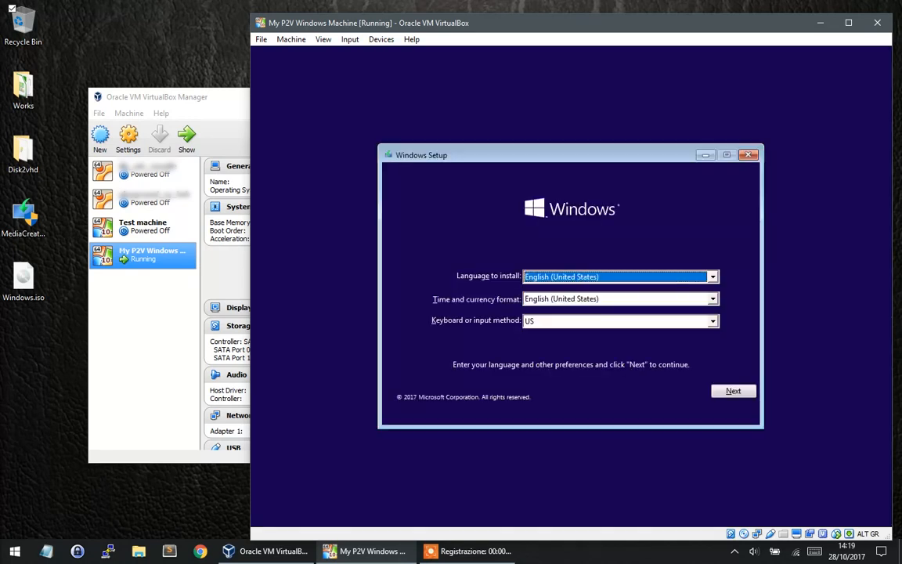
pyautogui.moveTo(690, 313)
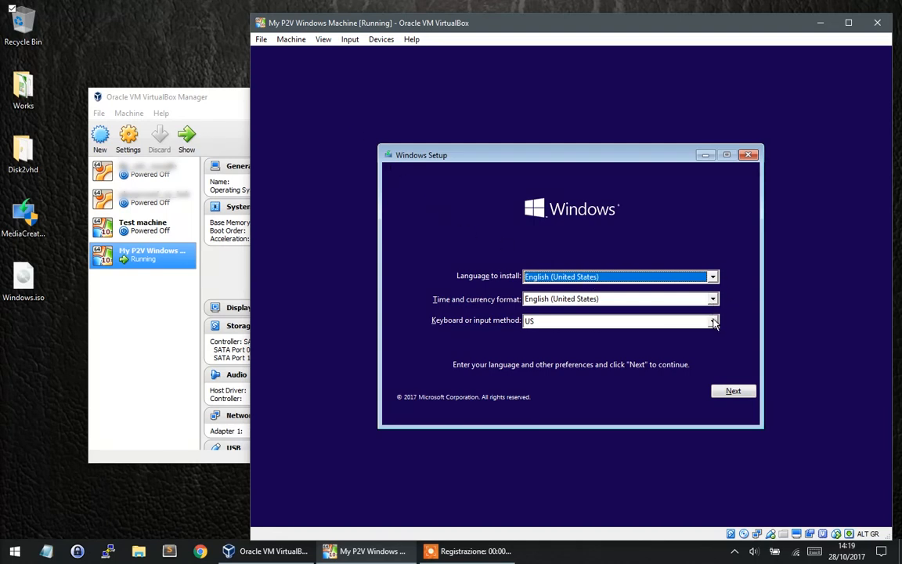
pyautogui.click(711, 319)
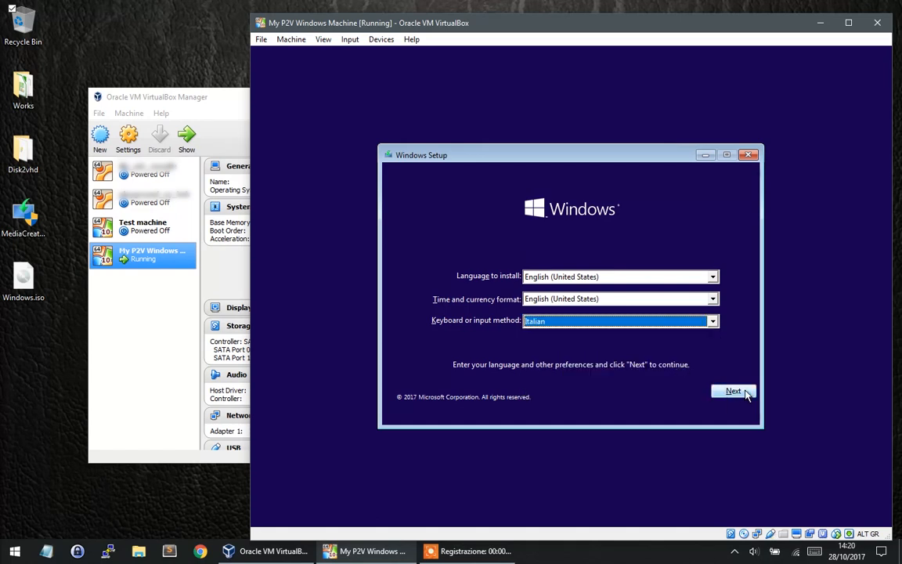
pyautogui.click(733, 391)
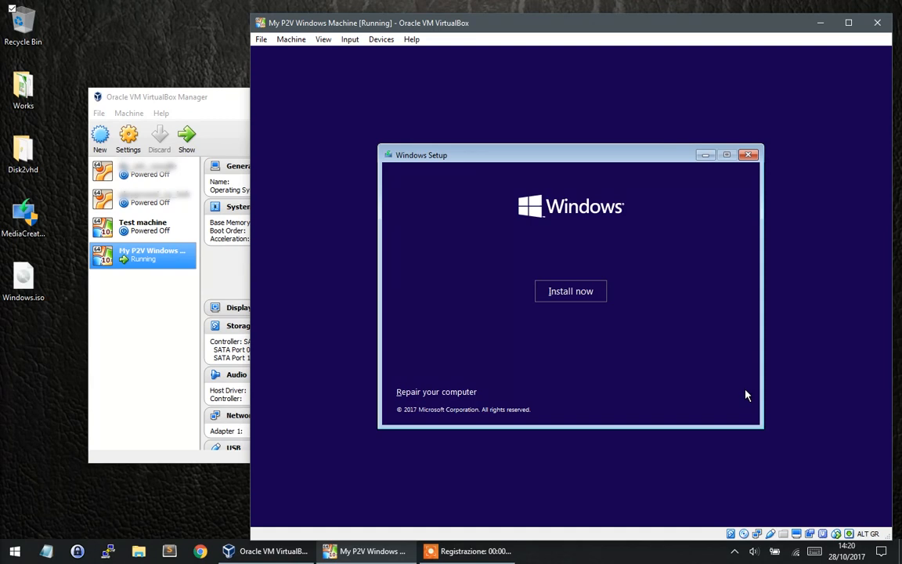
pyautogui.moveTo(574, 315)
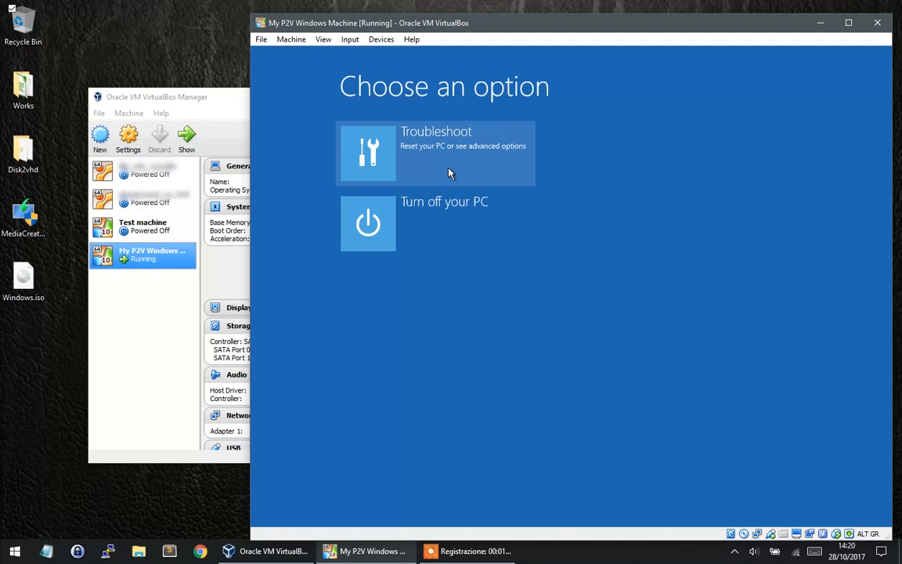
# Open a Command Prompt through Windows recovery's Troubleshoot advanced options.
pyautogui.click(435, 154)
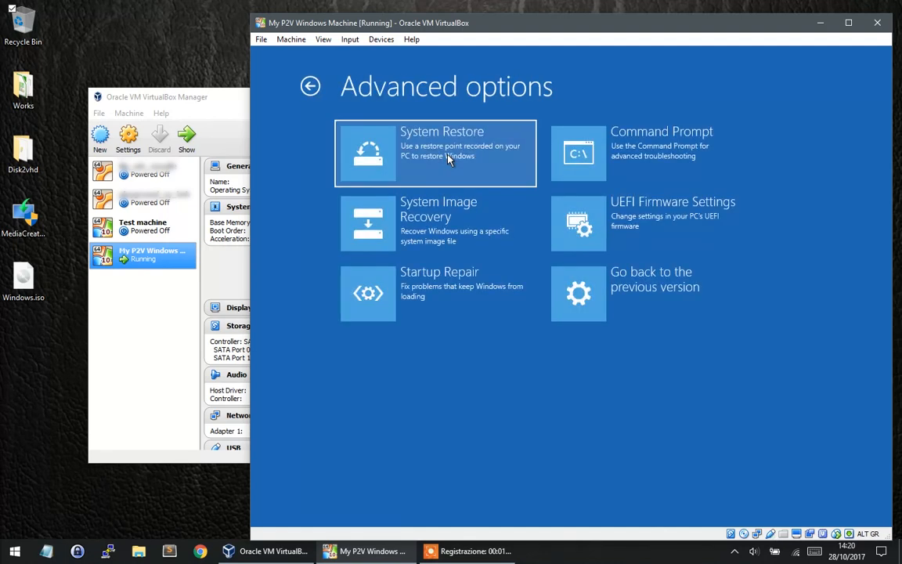
pyautogui.moveTo(614, 172)
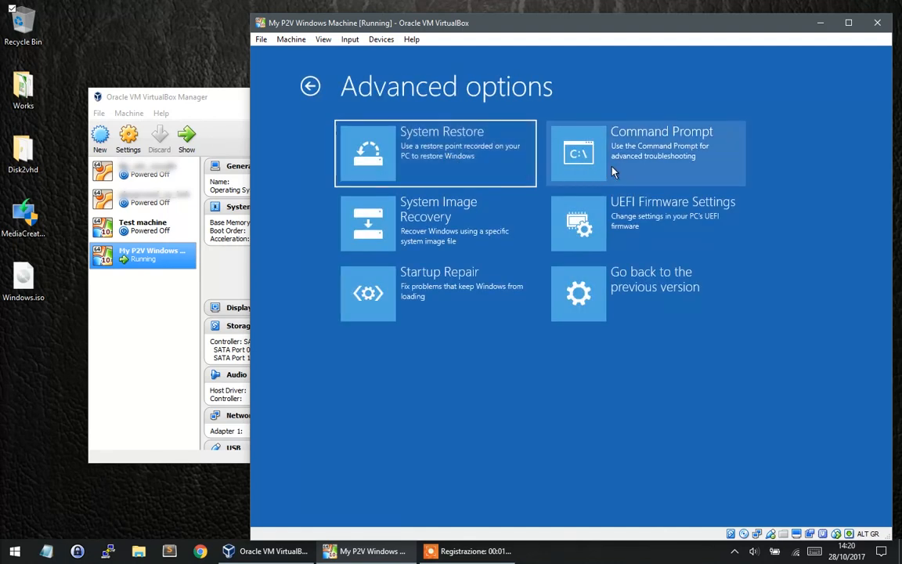
pyautogui.moveTo(636, 169)
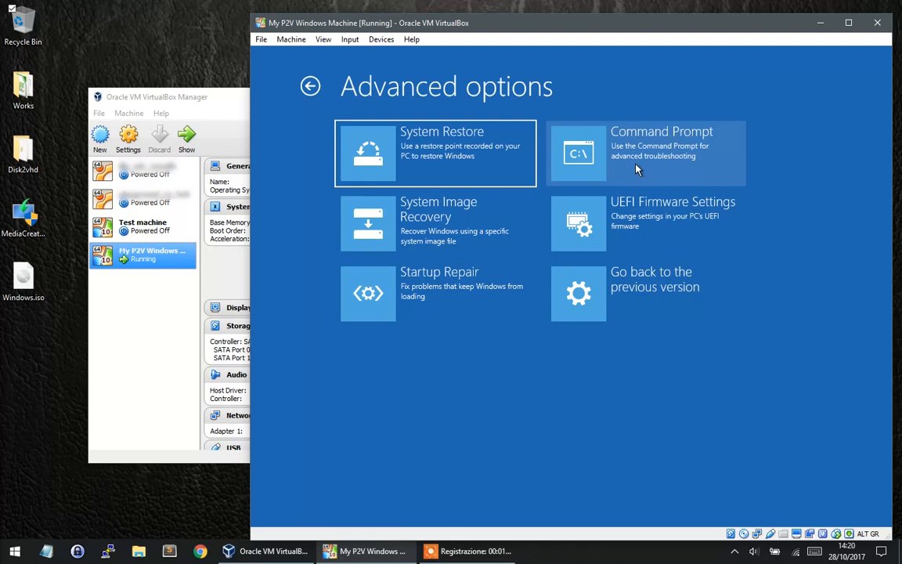
pyautogui.click(645, 154)
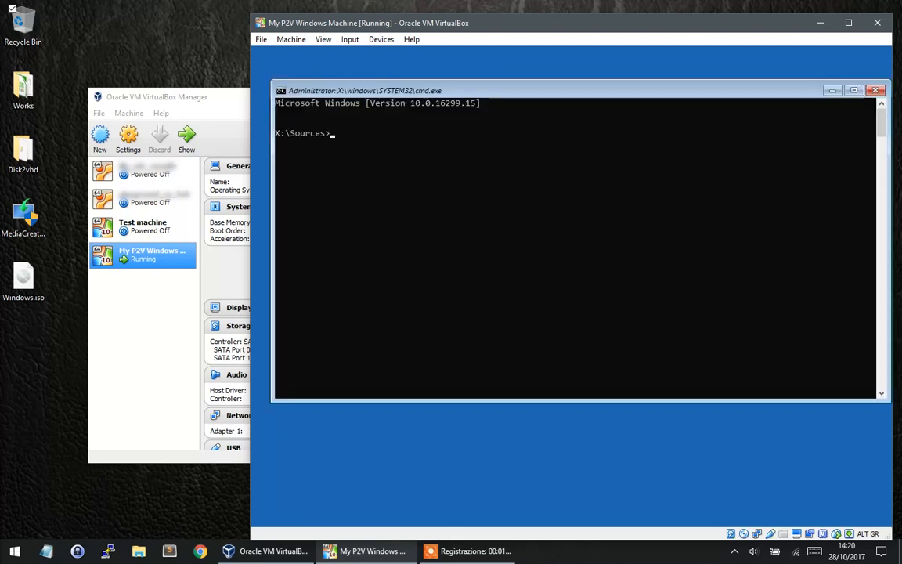
pyautogui.moveTo(636, 380)
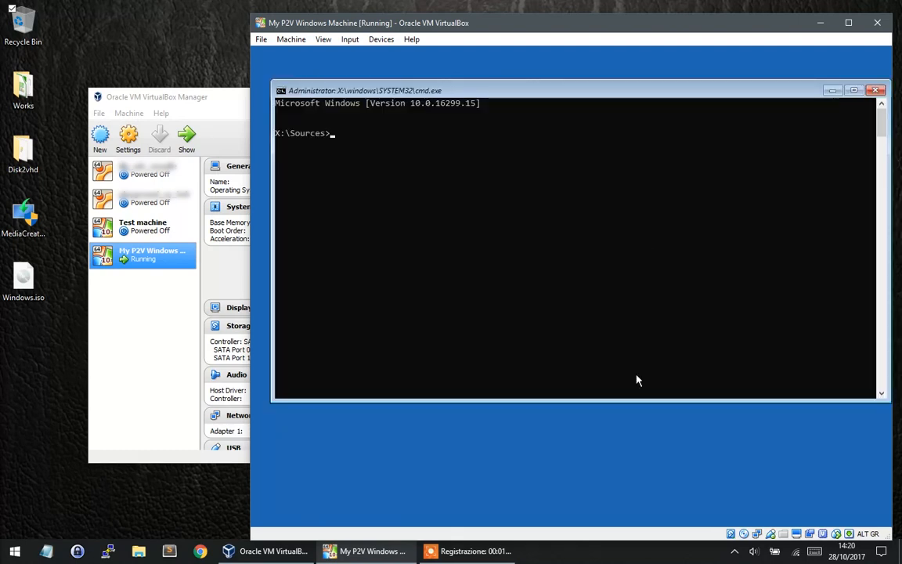
pyautogui.moveTo(639, 460)
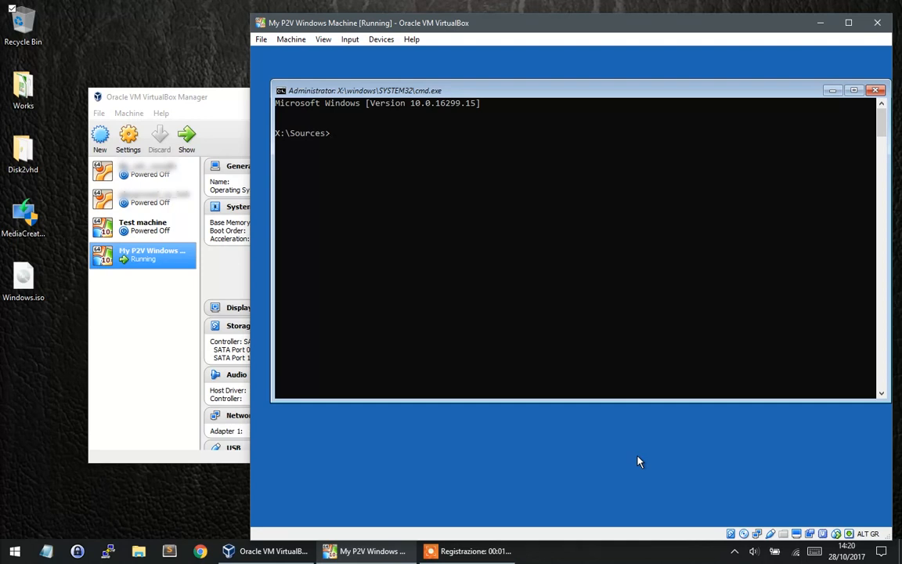
# Run diskpart, list the disks, select disk 0 and list its volumes.
pyautogui.write('disk')
pyautogui.write('l')
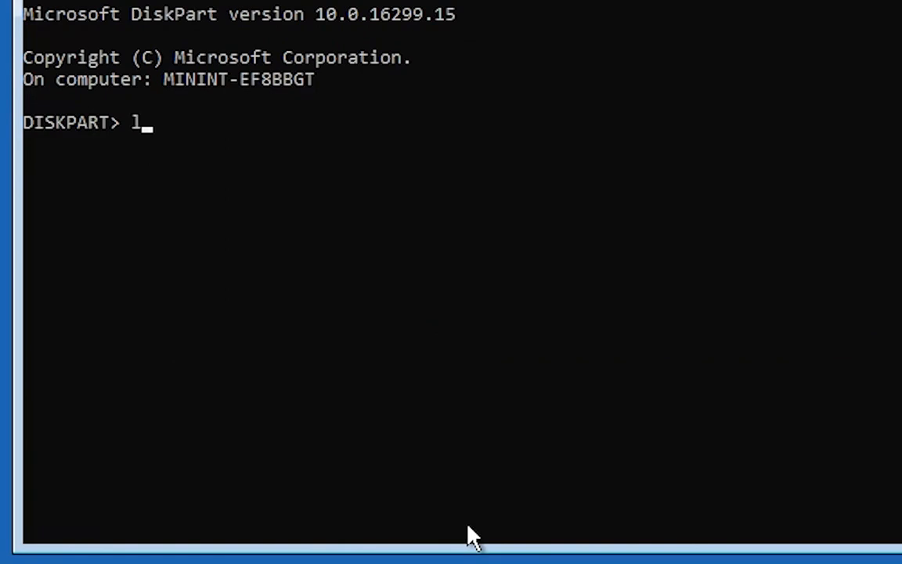
pyautogui.write('ist disk')
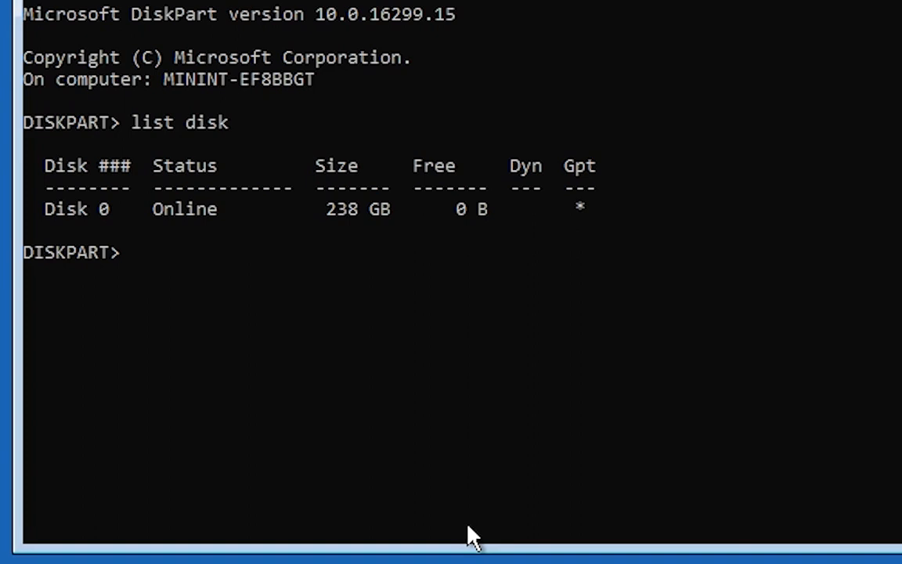
pyautogui.write('sele')
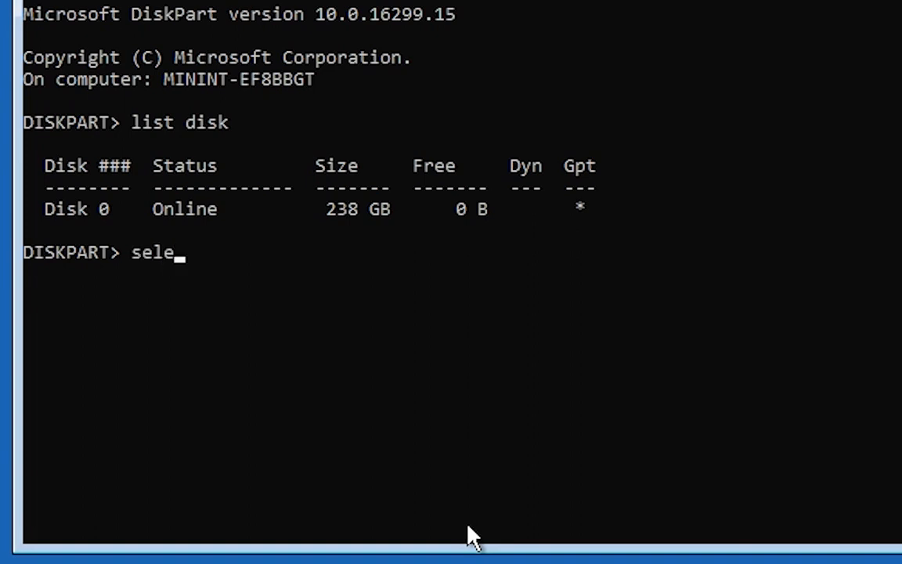
pyautogui.write('ct disk 0')
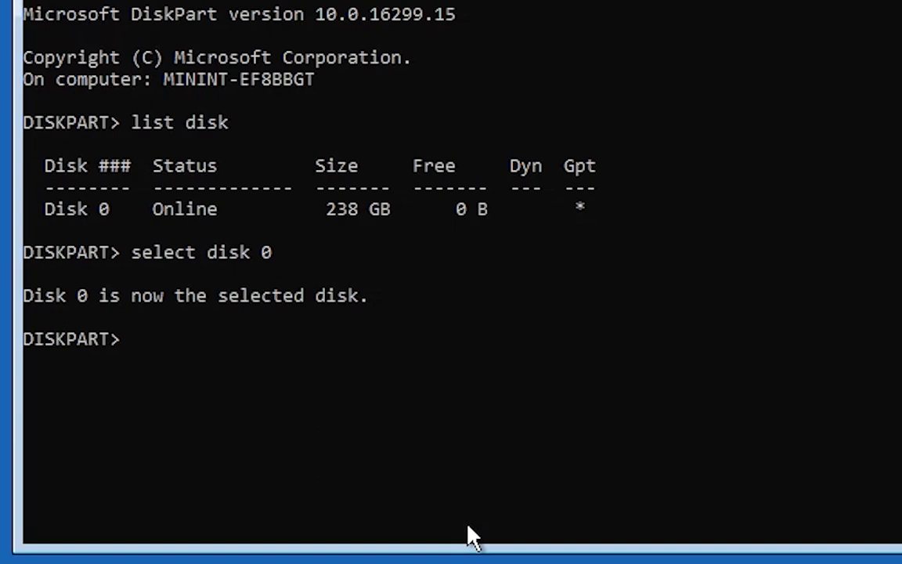
pyautogui.write('list vol')
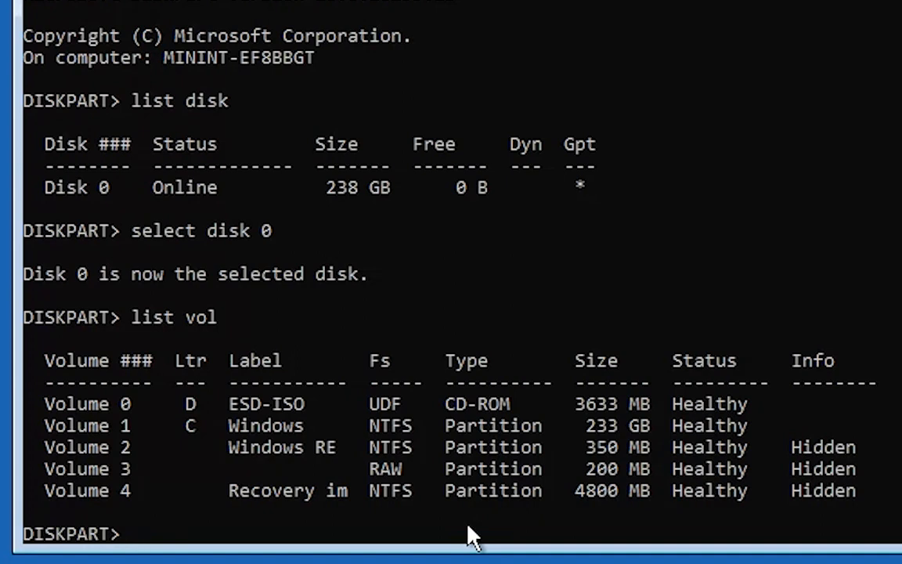
pyautogui.moveTo(191, 435)
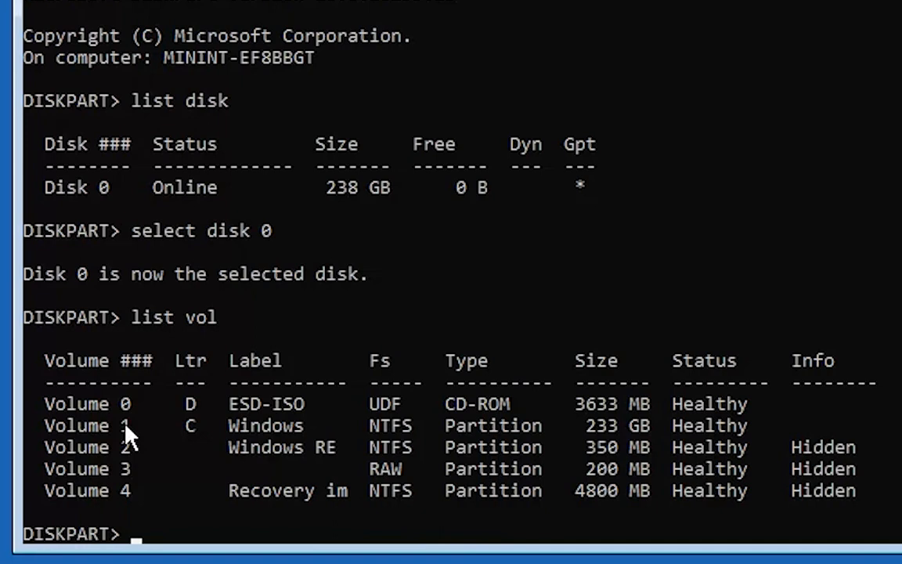
pyautogui.moveTo(170, 432)
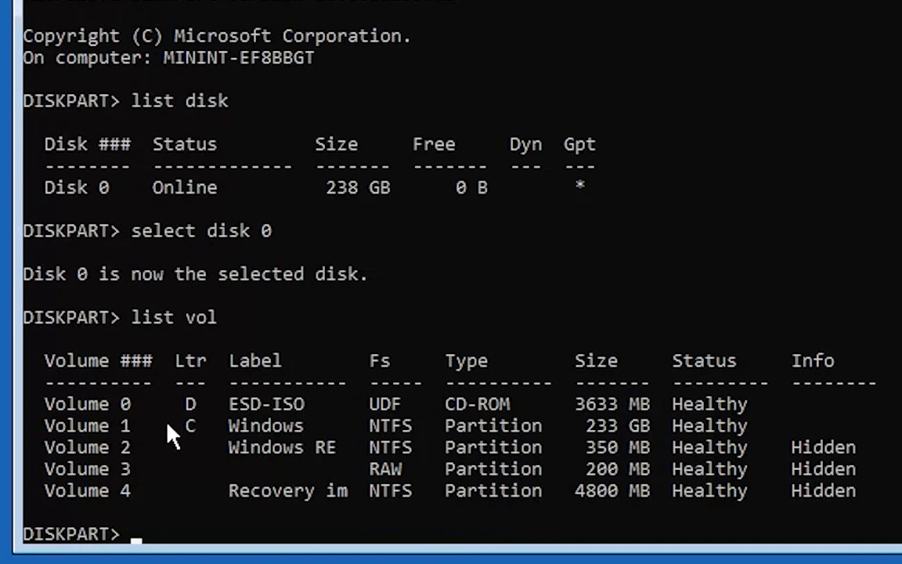
pyautogui.moveTo(312, 429)
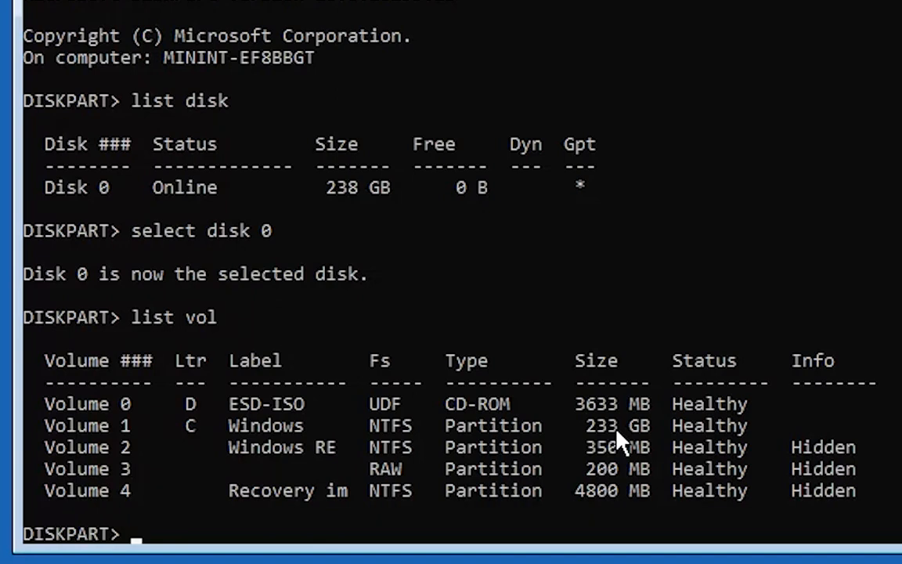
pyautogui.moveTo(223, 429)
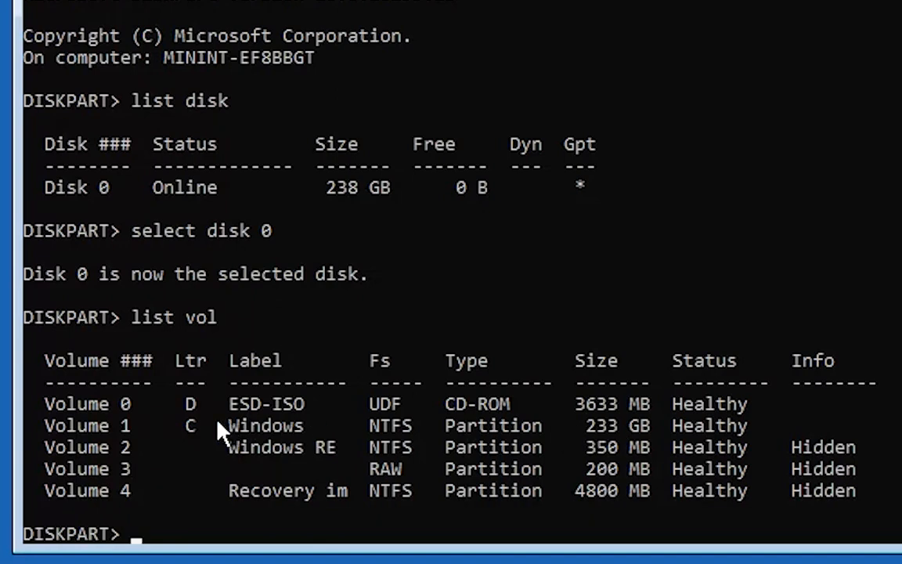
pyautogui.moveTo(194, 420)
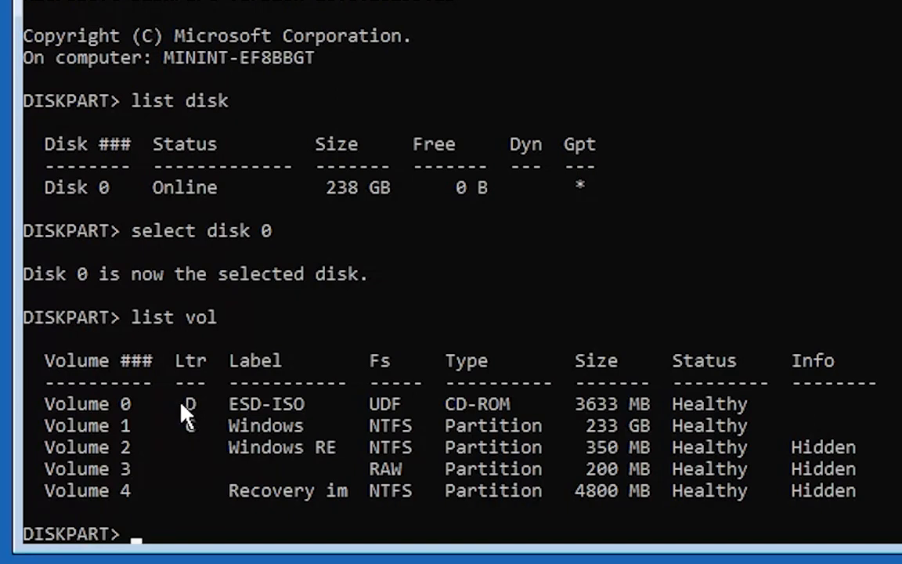
pyautogui.moveTo(384, 423)
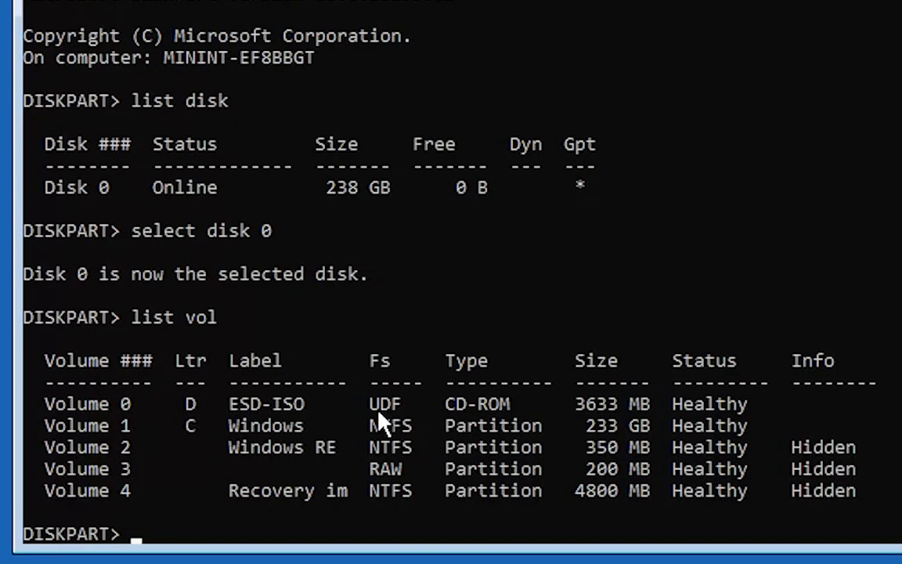
pyautogui.moveTo(368, 401)
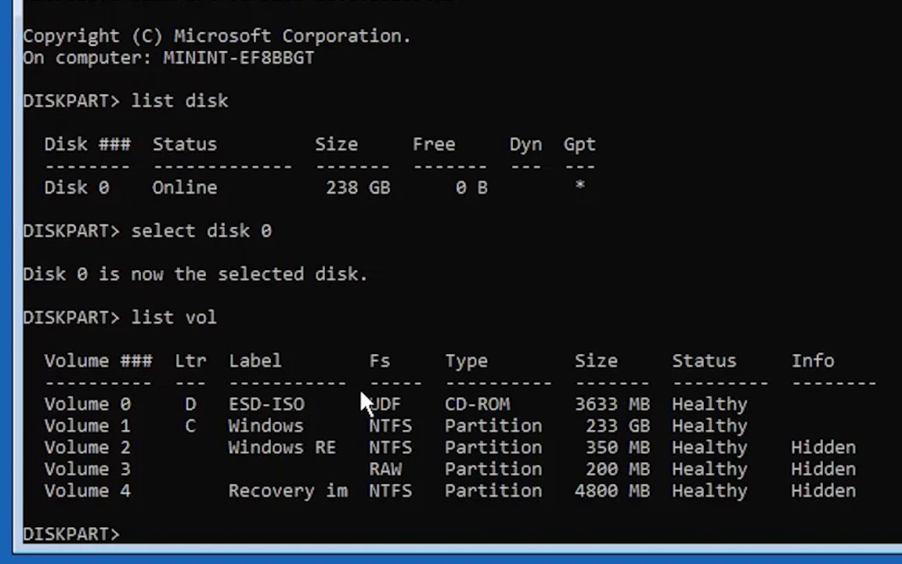
pyautogui.moveTo(523, 415)
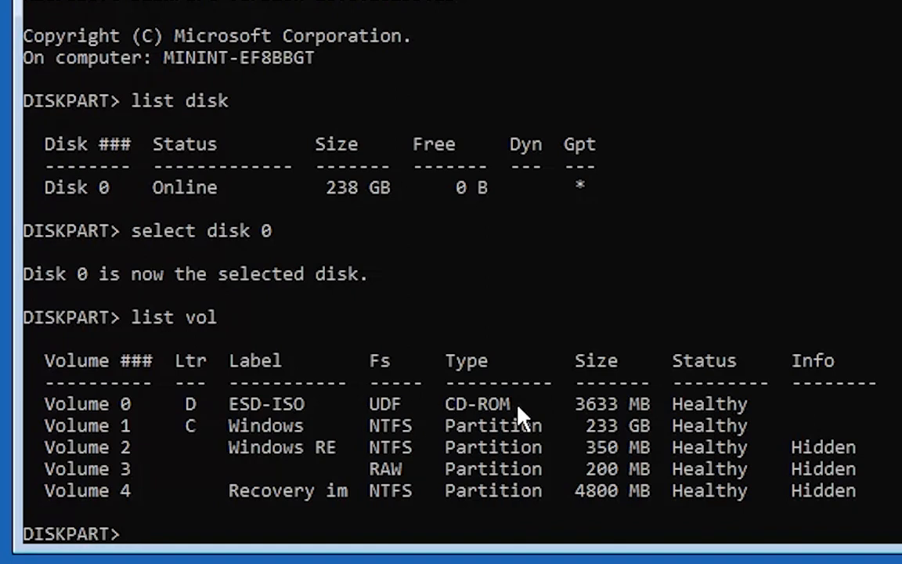
pyautogui.moveTo(140, 460)
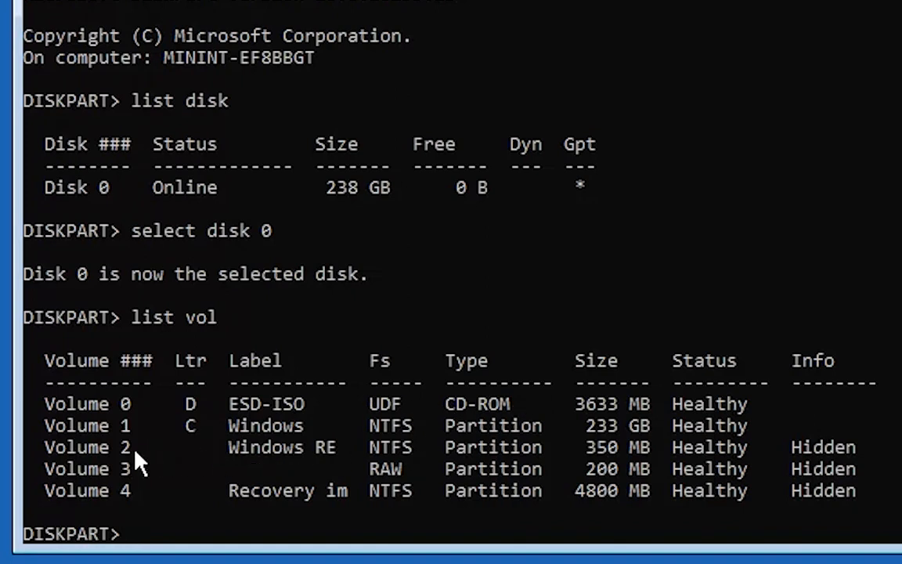
pyautogui.moveTo(295, 457)
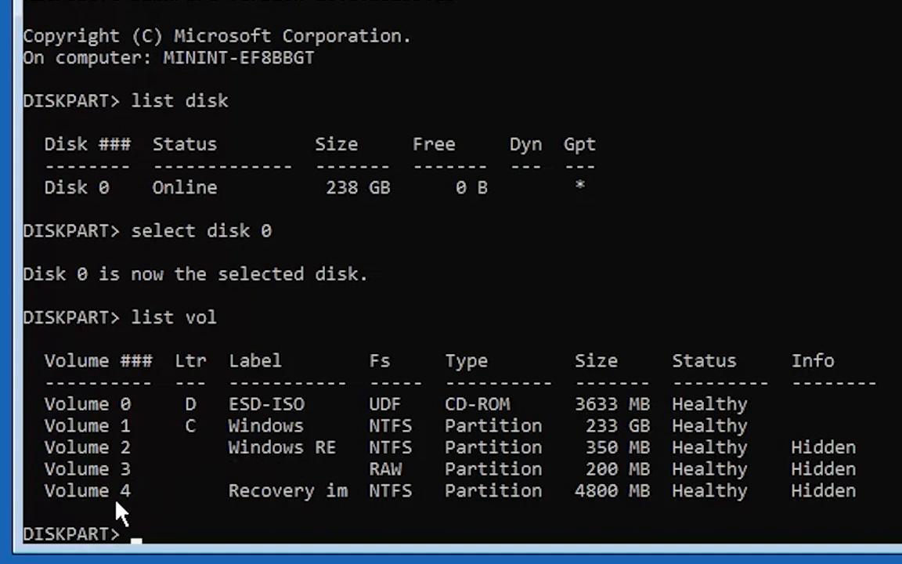
pyautogui.moveTo(327, 514)
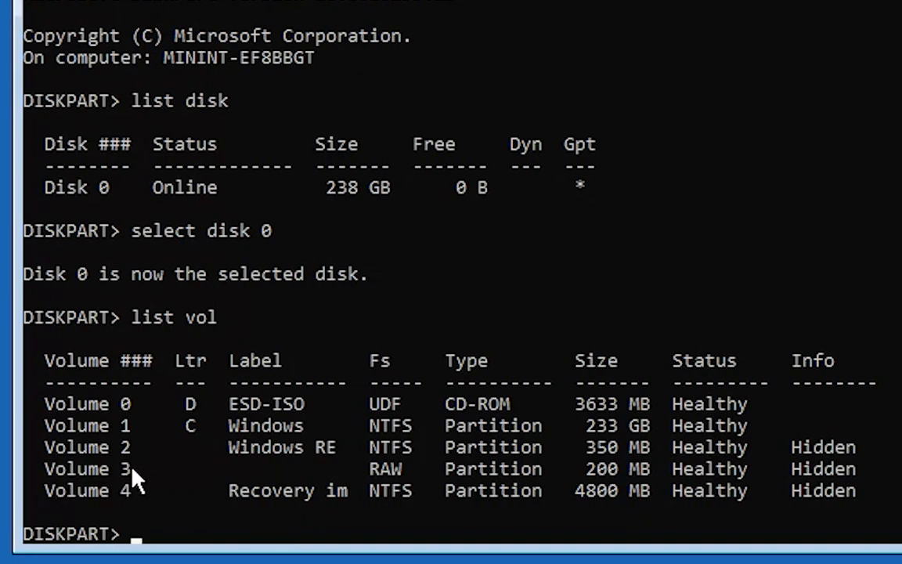
pyautogui.moveTo(148, 479)
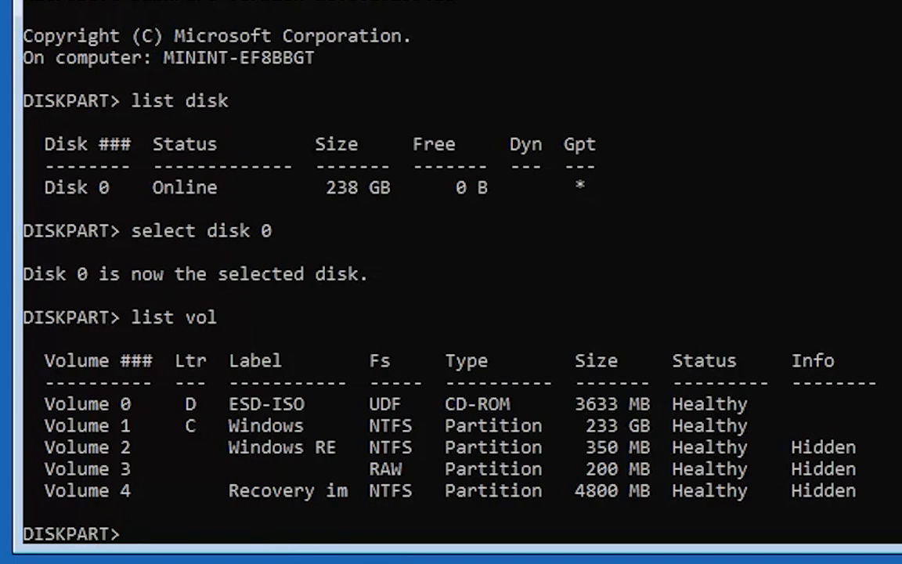
# Select volume 3 in DiskPart and assign it drive letter L:.
pyautogui.write('s')
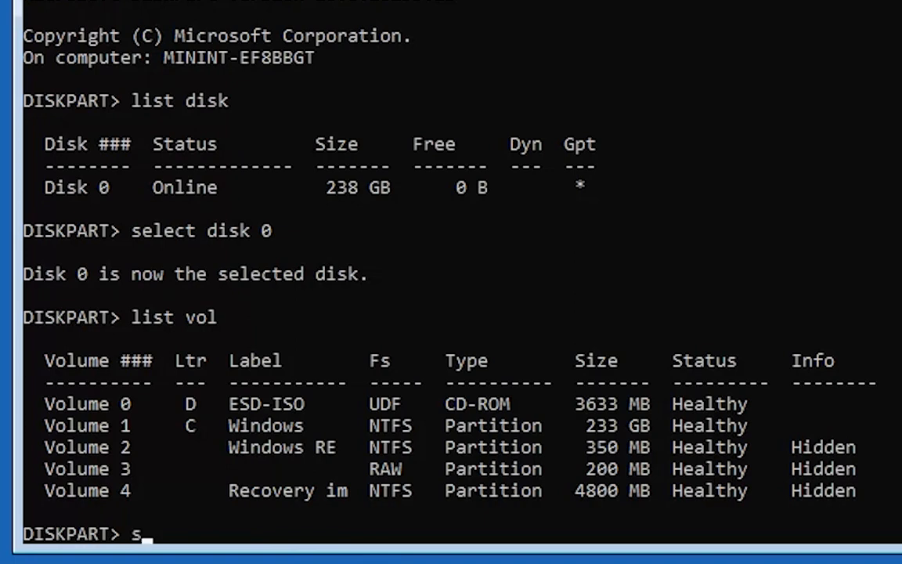
pyautogui.write('elect vol 3')
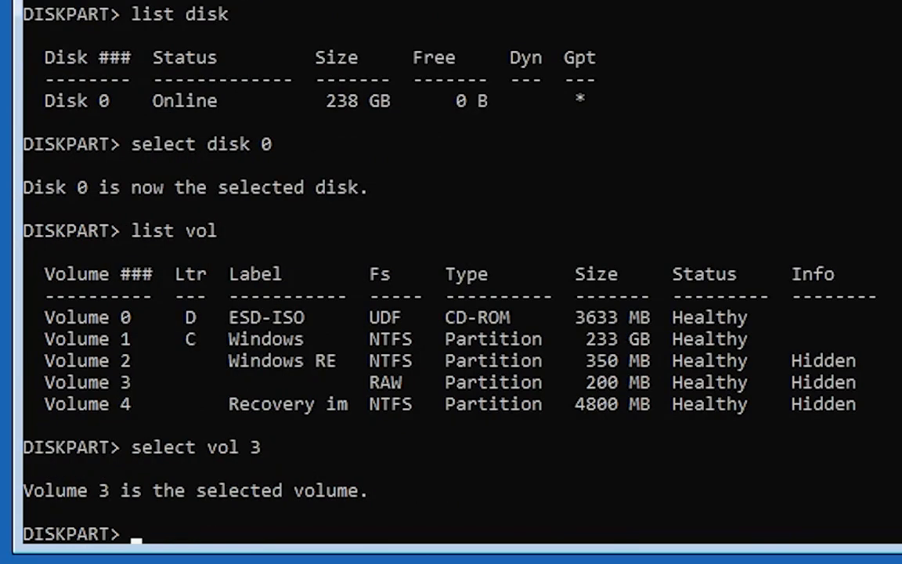
pyautogui.write('a')
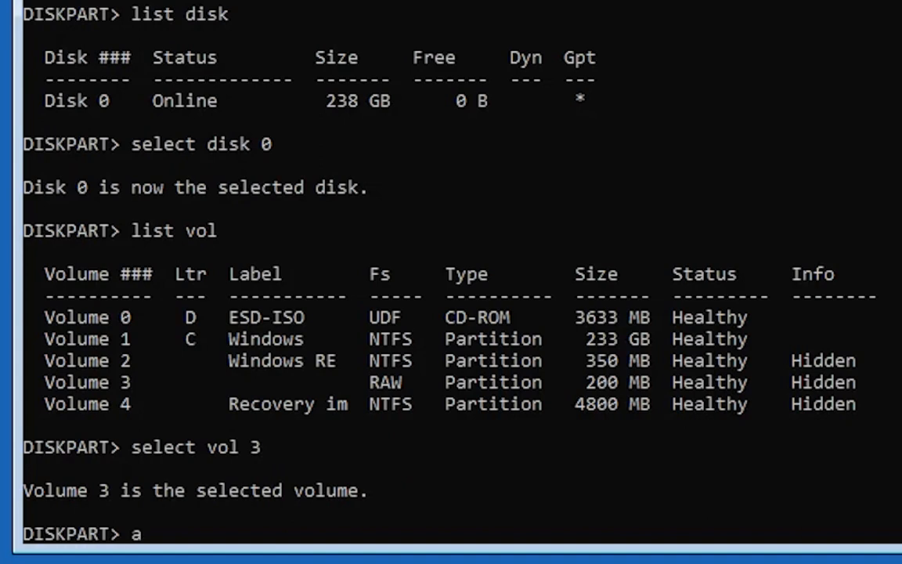
pyautogui.write('ssign l')
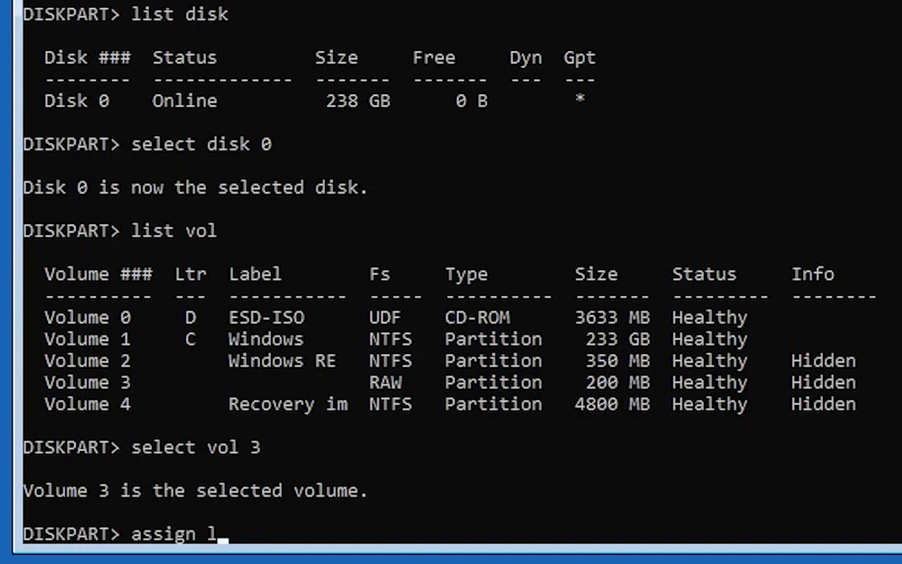
pyautogui.write('etter L')
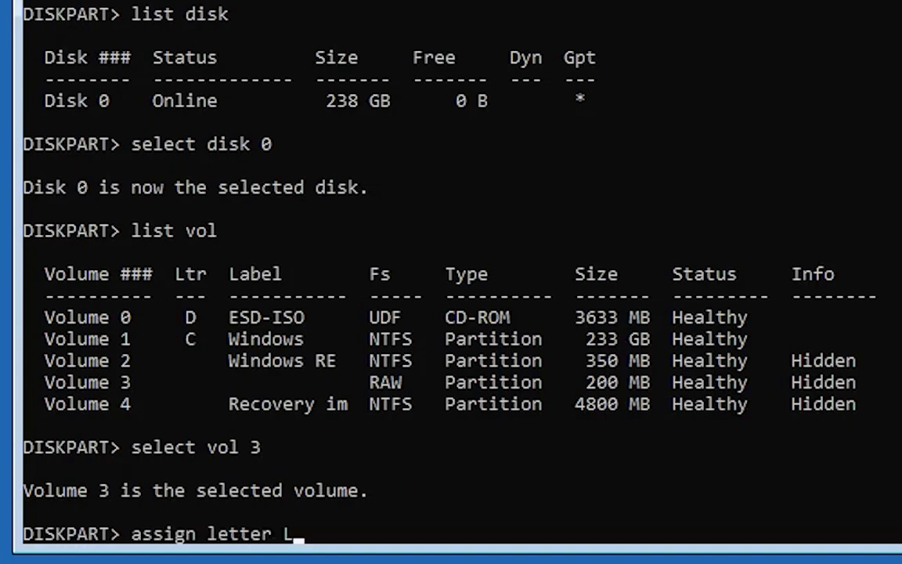
pyautogui.write(':')
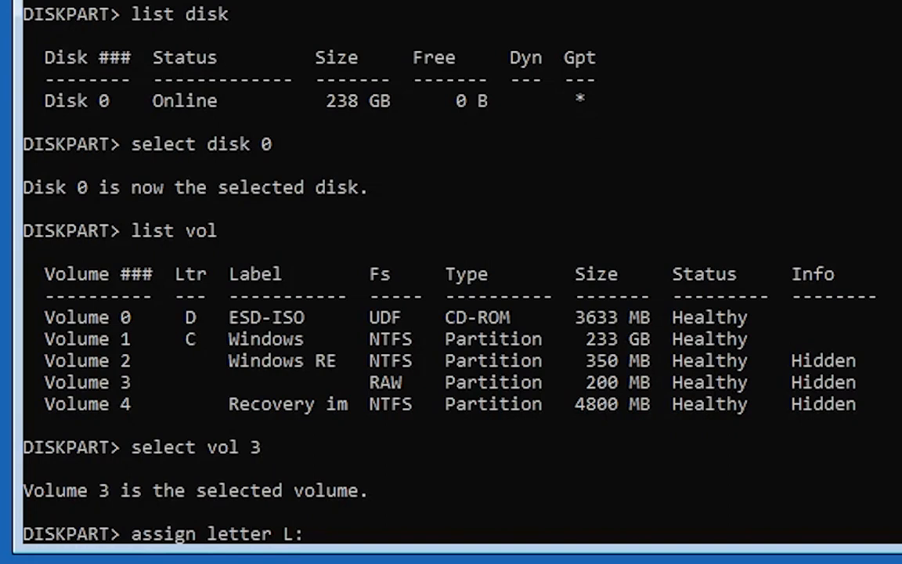
pyautogui.press('Return')
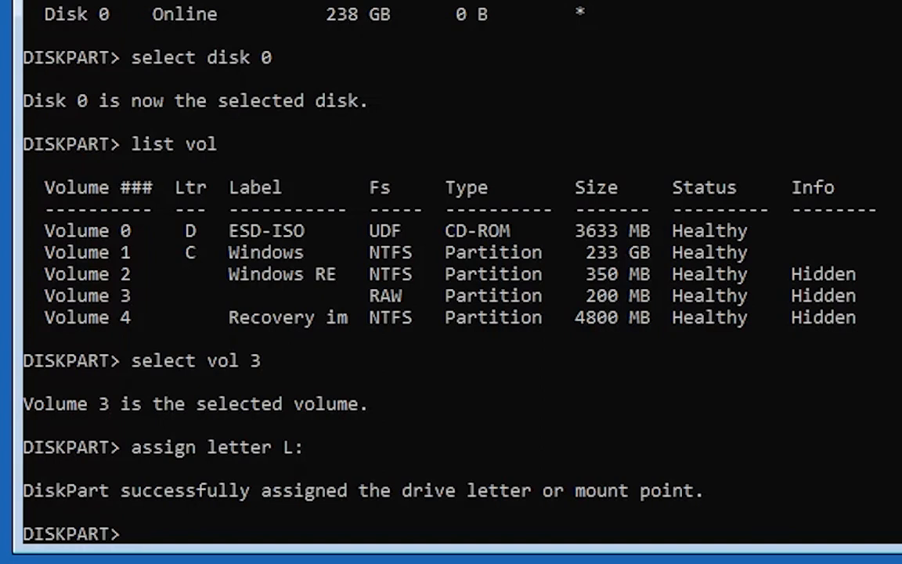
# Format the volume with FORMAT FS=FAT32 LABEL="BOOT" and exit DiskPart.
pyautogui.write('FO')
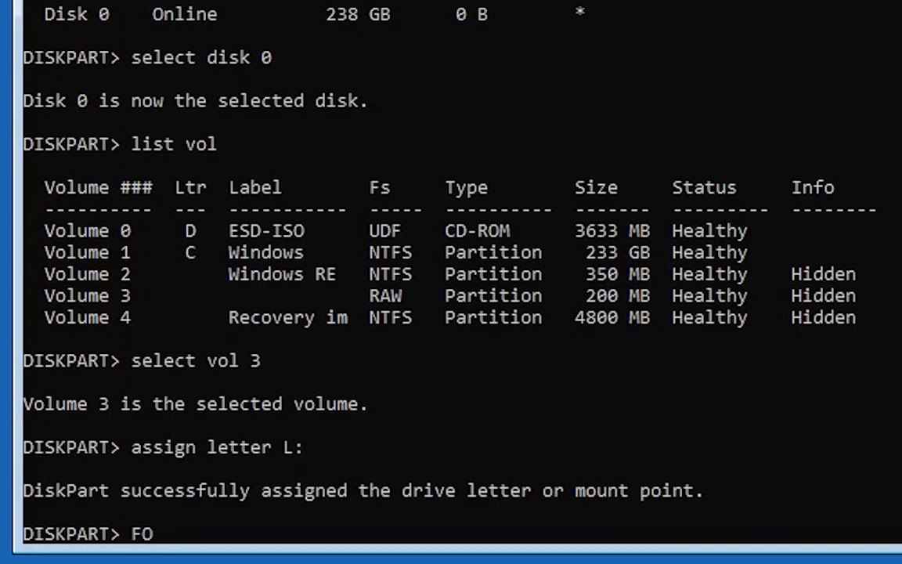
pyautogui.write('RMAT')
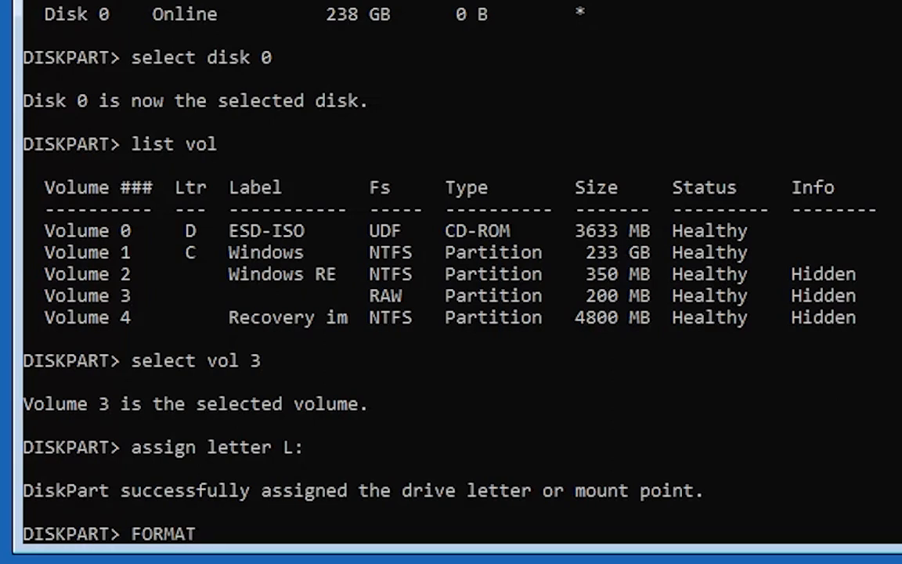
pyautogui.write('FS=')
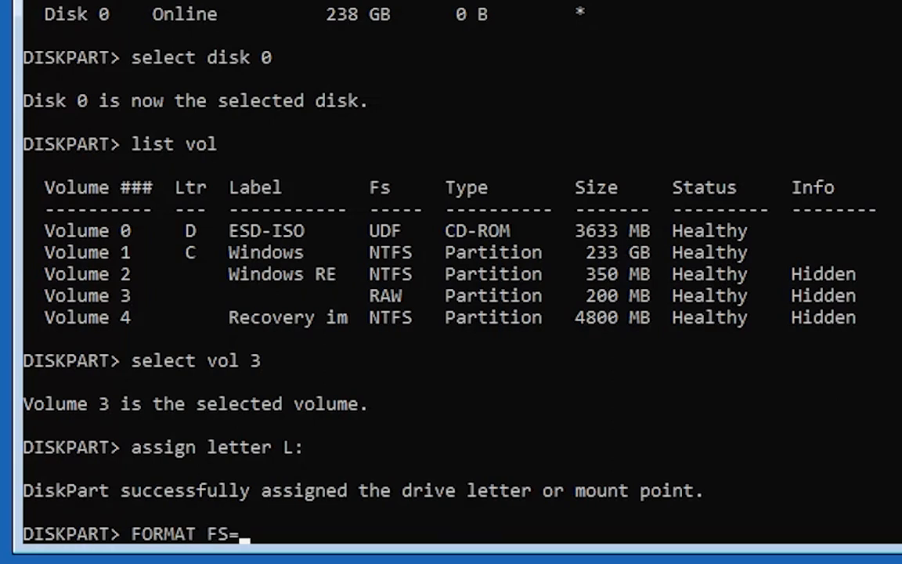
pyautogui.write('FAT32')
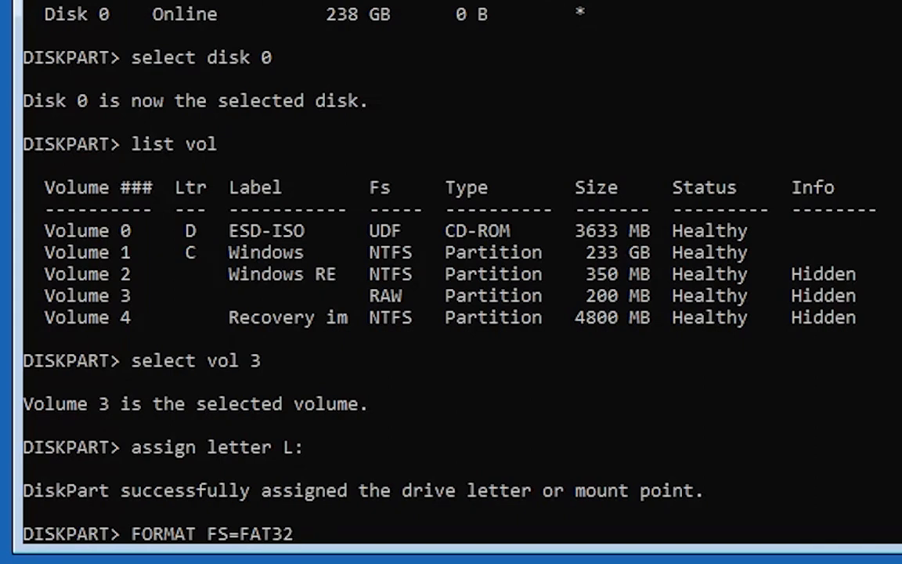
pyautogui.write('LABEL=')
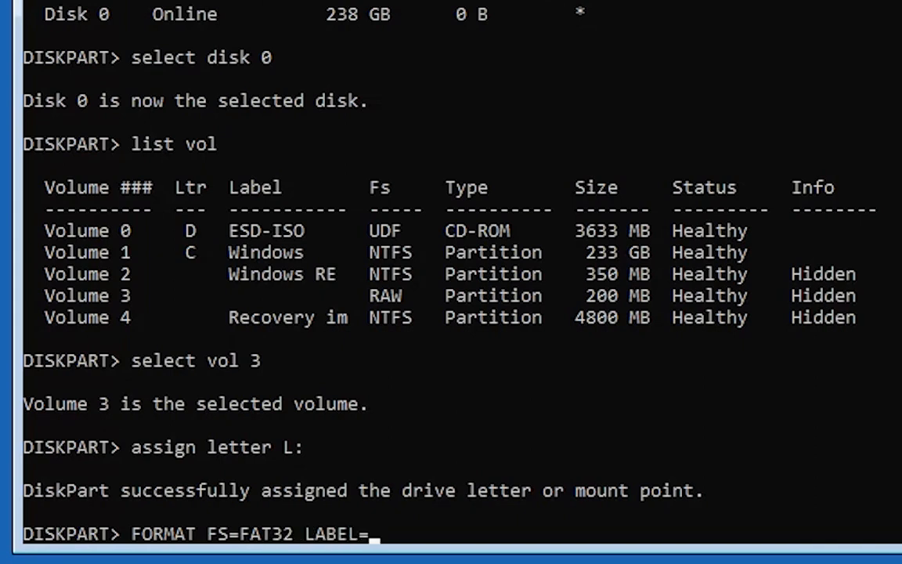
pyautogui.write('"')
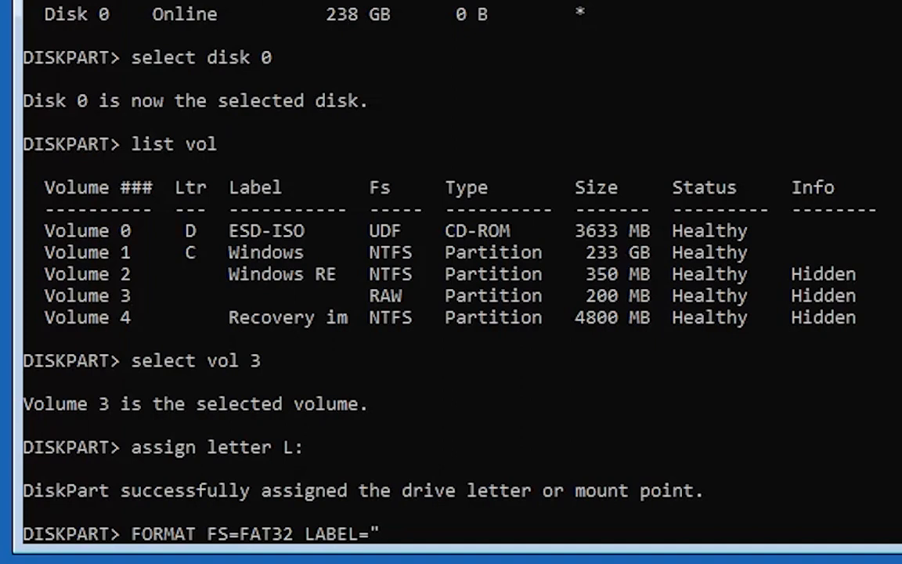
pyautogui.write('BOOT')
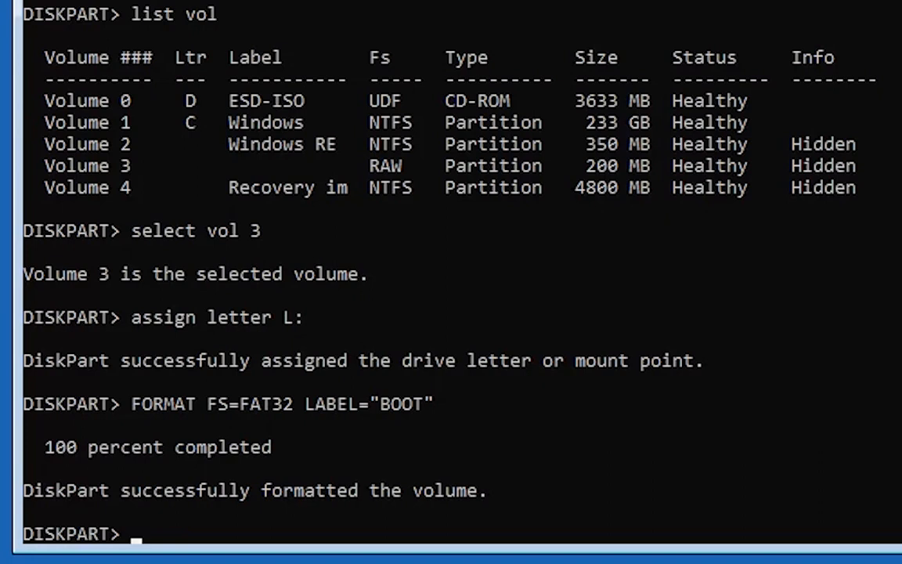
pyautogui.write('exit')
pyautogui.write('dir')
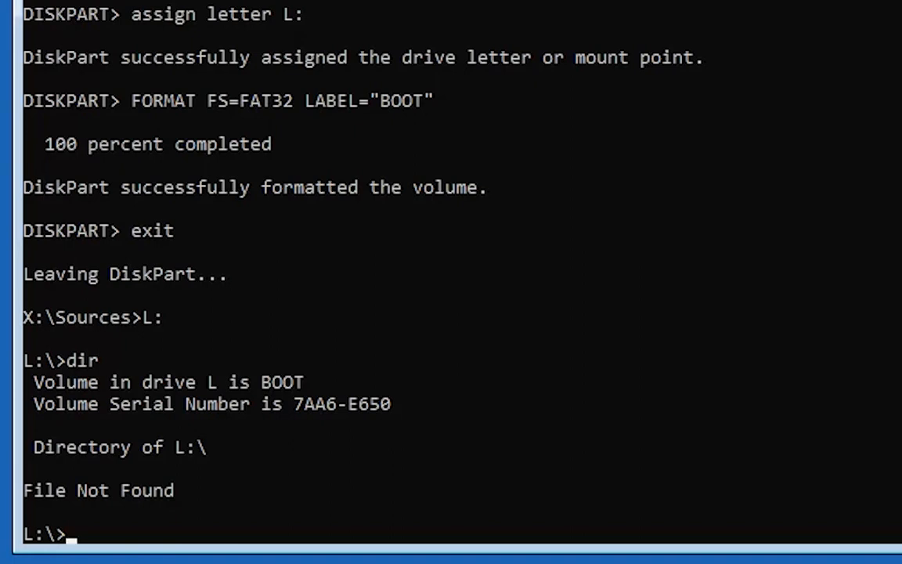
# Create L:\efi, move into it, and create the microsoft folder inside.
pyautogui.write('md')
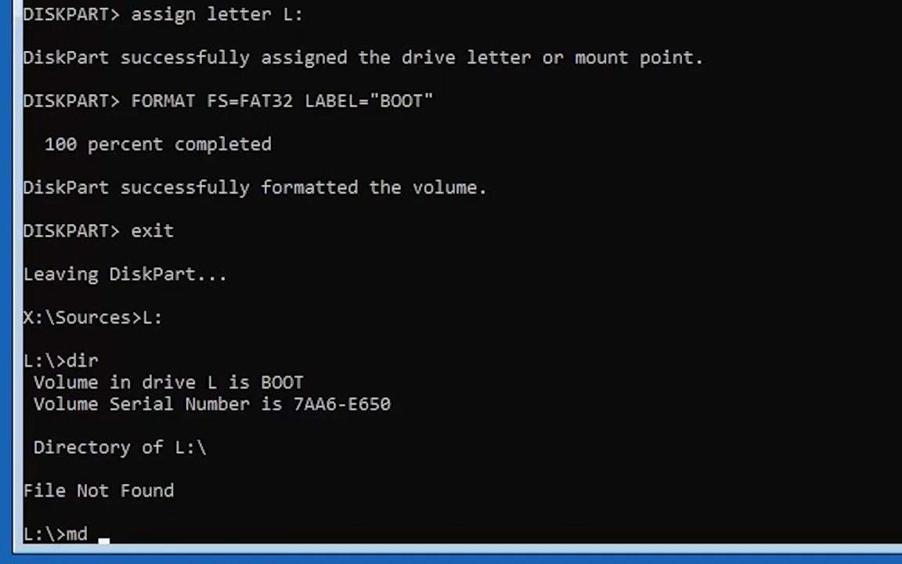
pyautogui.write('efi')
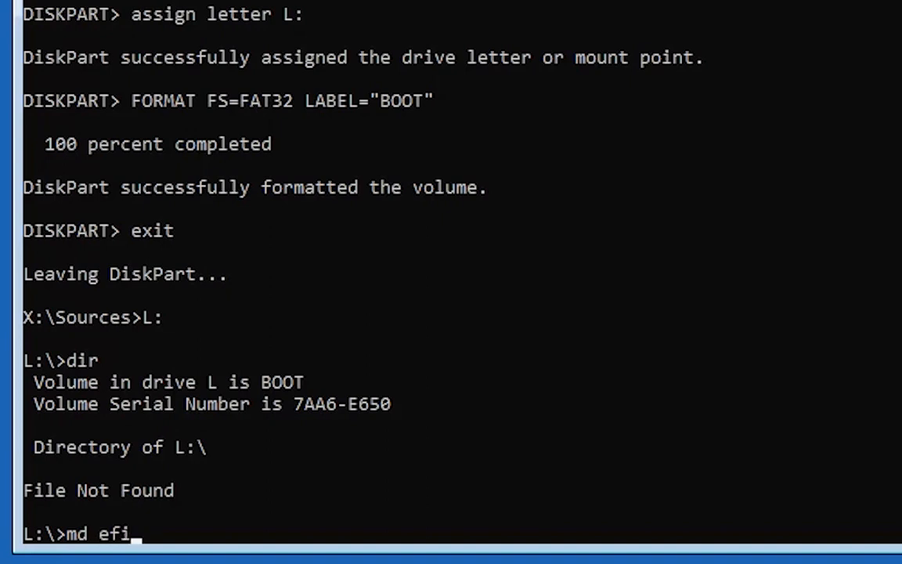
pyautogui.press('Return')
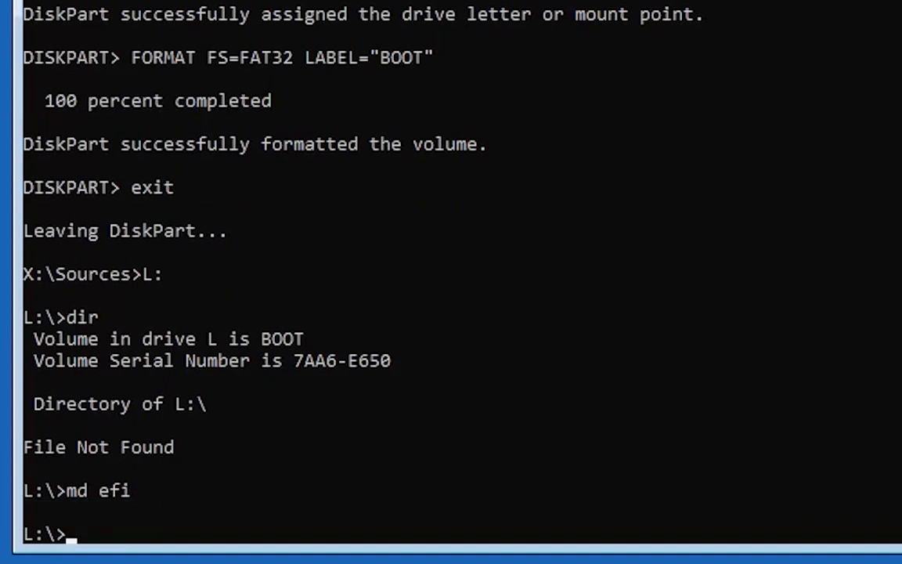
pyautogui.write('cd efi')
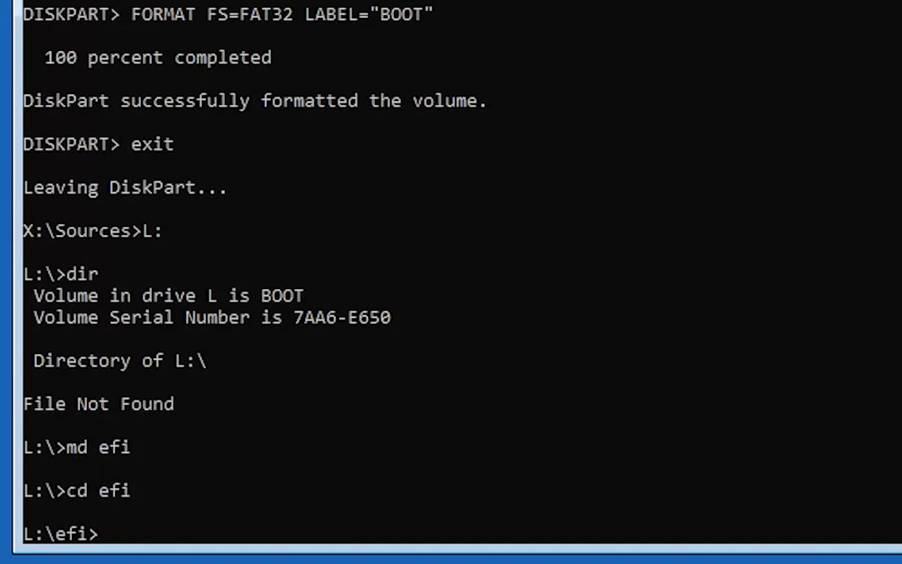
pyautogui.write('md')
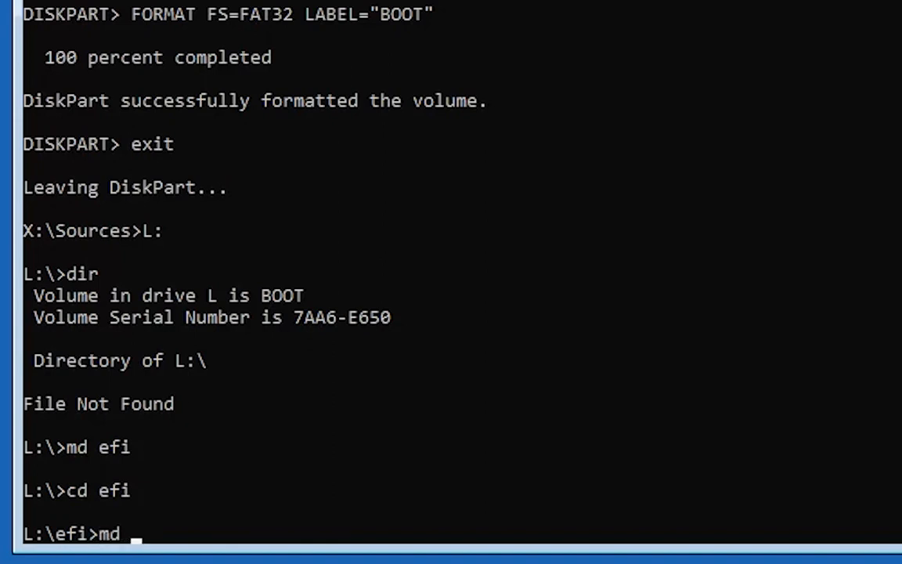
pyautogui.write('microso')
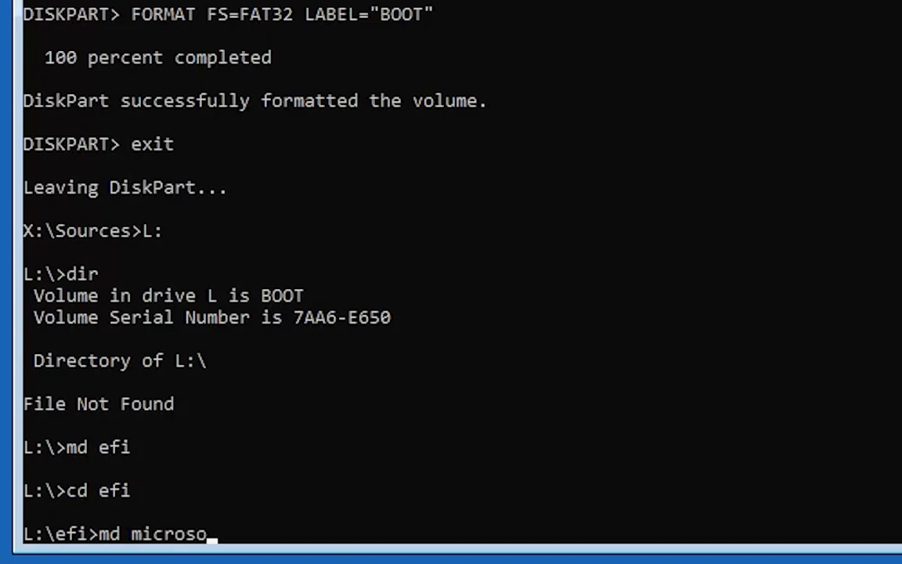
pyautogui.press('Return')
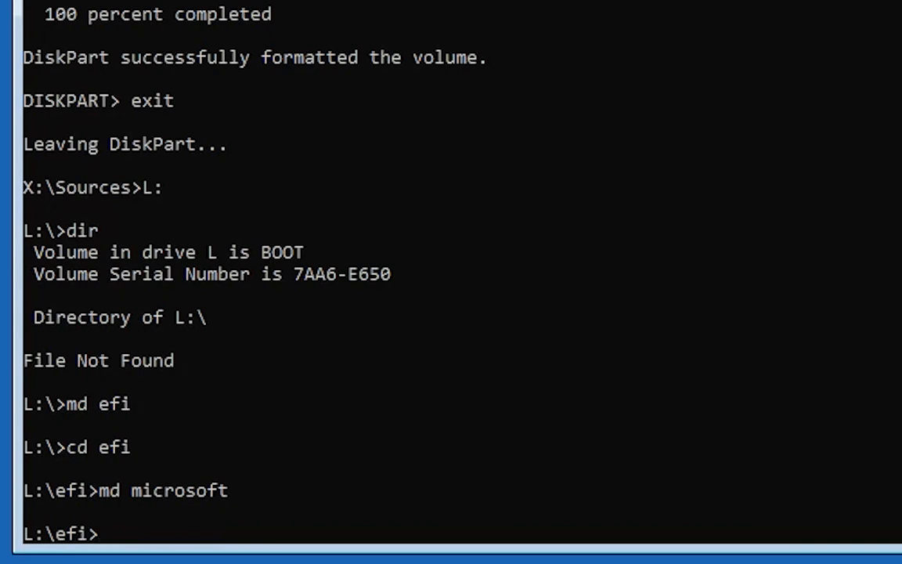
# Move into microsoft, create the boot folder and change into L:\efi\microsoft\boot.
pyautogui.write('cd mic')
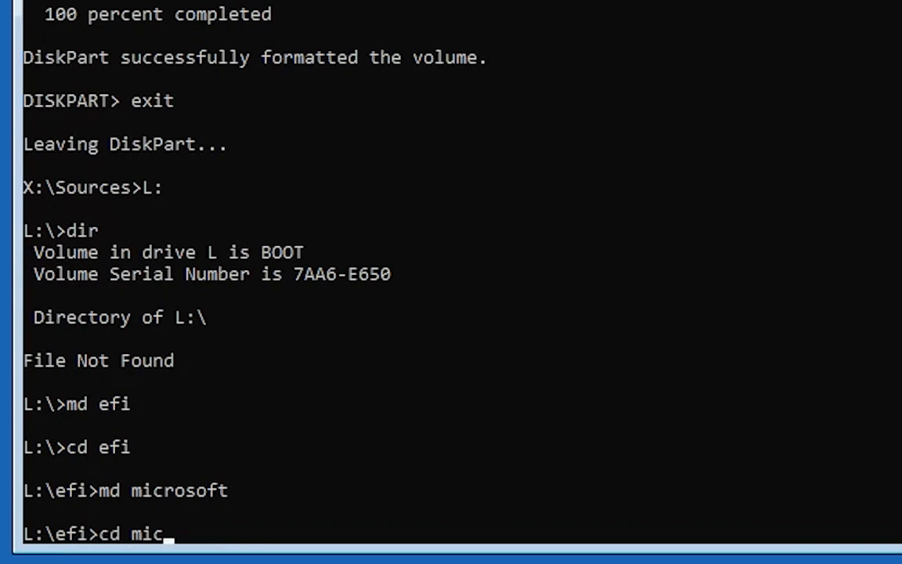
pyautogui.write('rosoft')
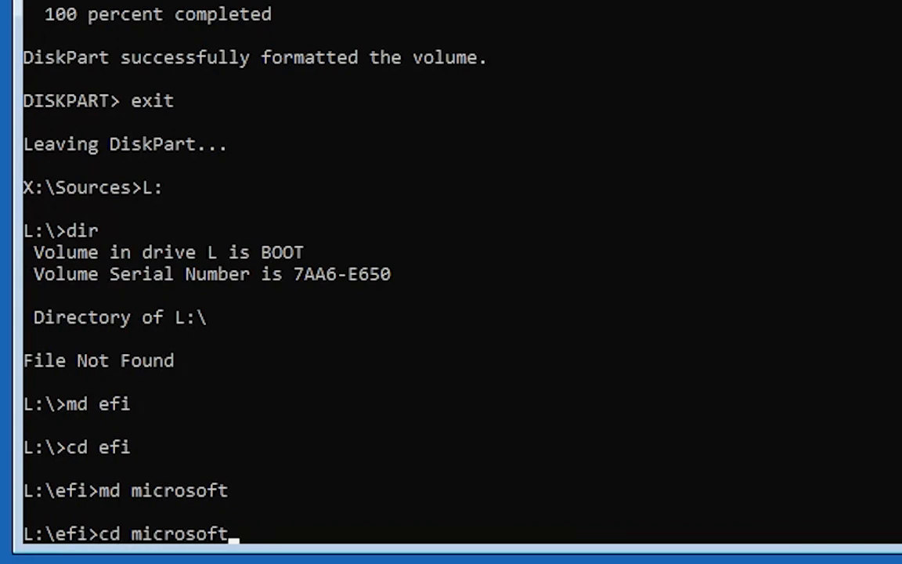
pyautogui.press('Return')
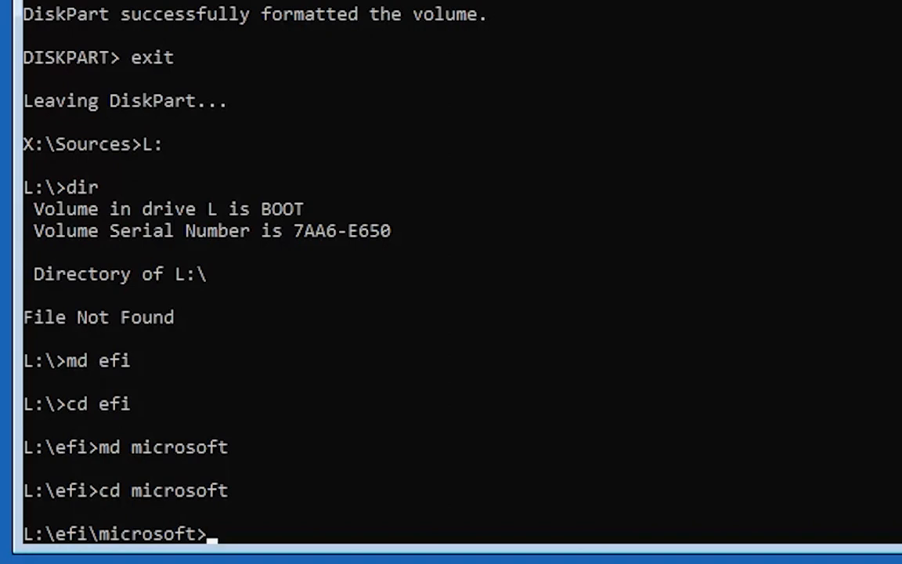
pyautogui.write('md')
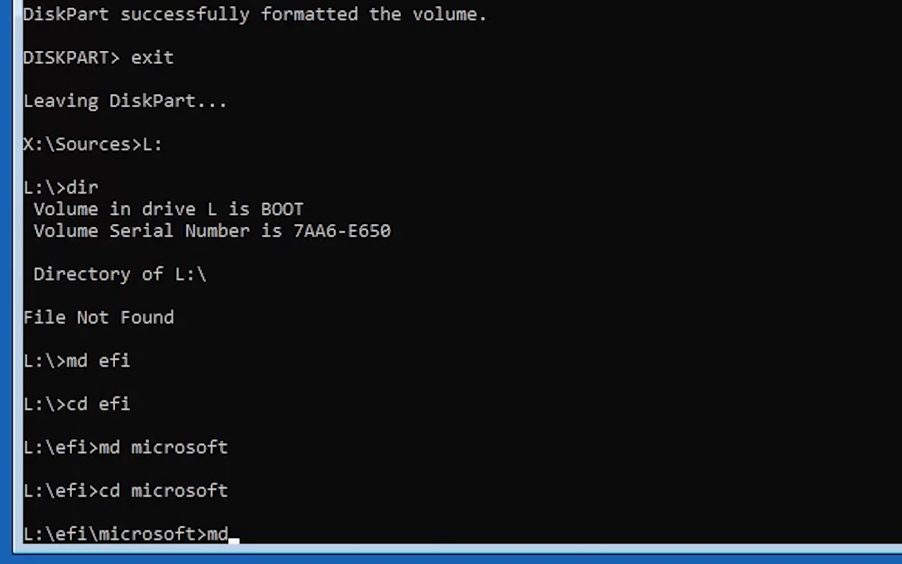
pyautogui.write('boot')
pyautogui.write('cd ')
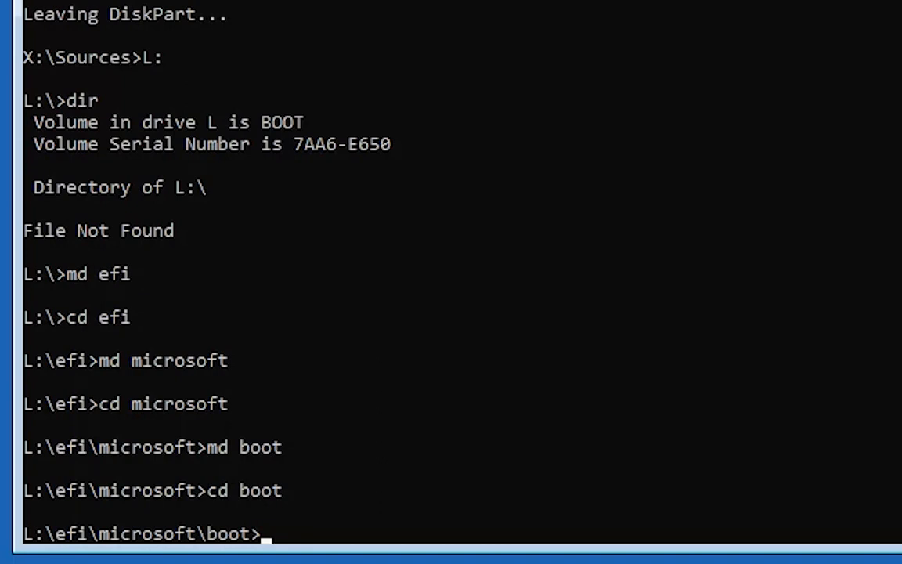
pyautogui.write('bootrec /fixboot')
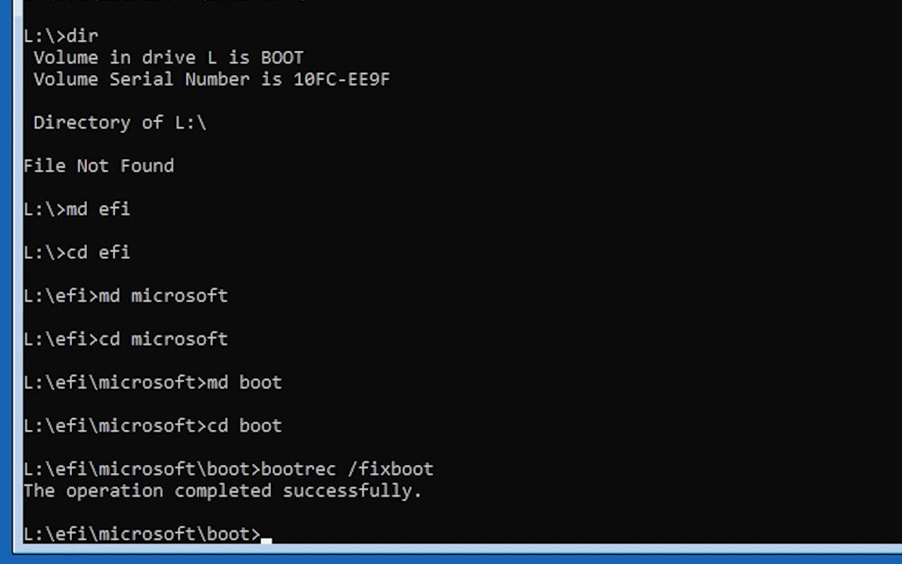
# Begin typing the bcdboot command after the successful bootrec /fixboot.
pyautogui.write('bc')
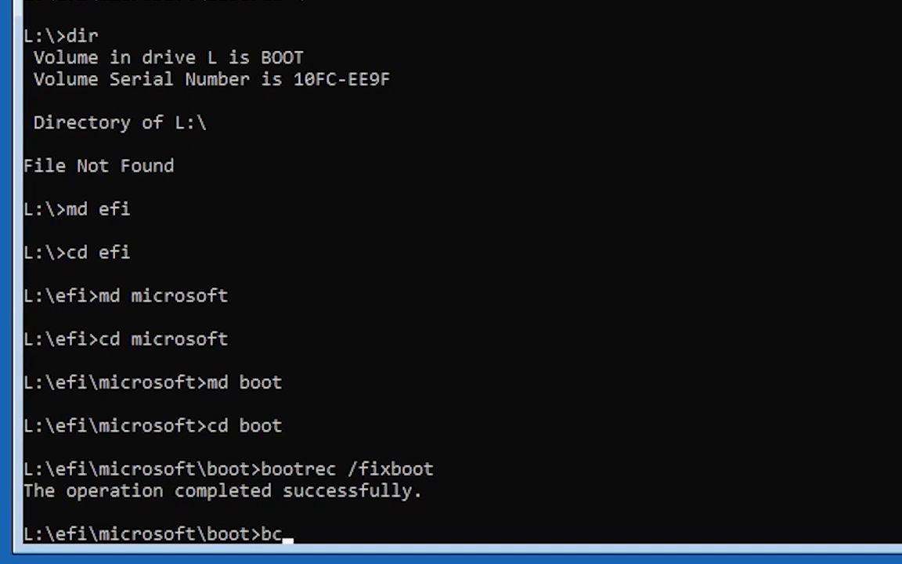
# Run bcdboot C:\Windows /l en-us /s L: /f ALL to copy Windows boot files onto partition L.
pyautogui.write('dboot')
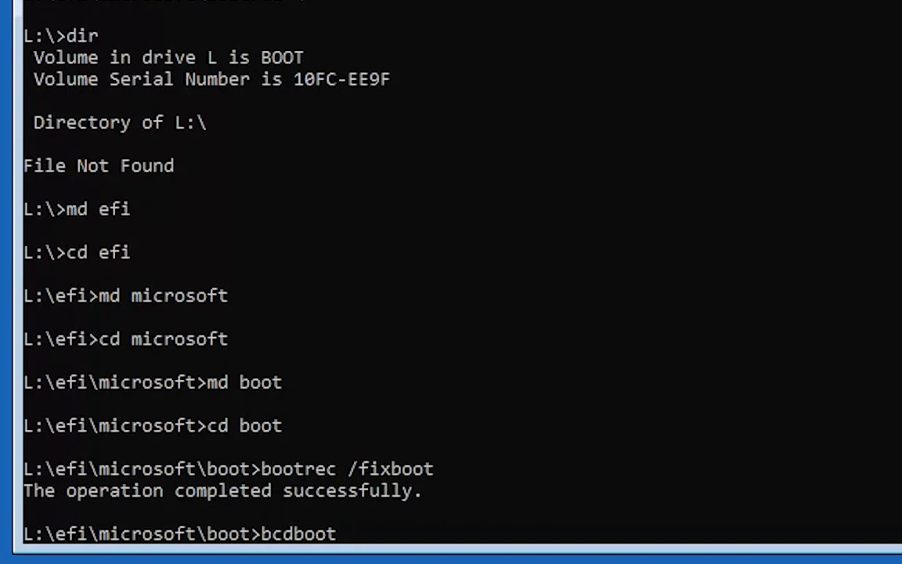
pyautogui.write('C:\\')
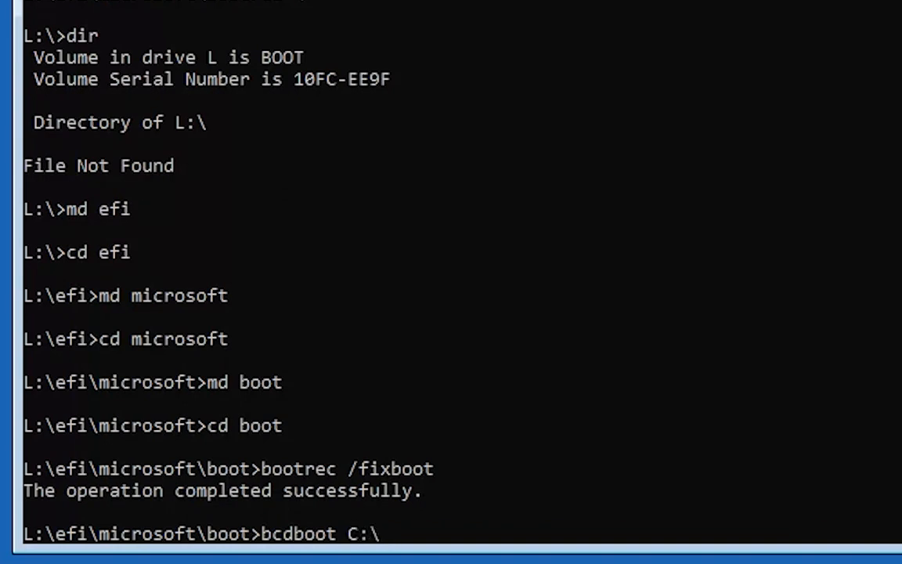
pyautogui.write('Window')
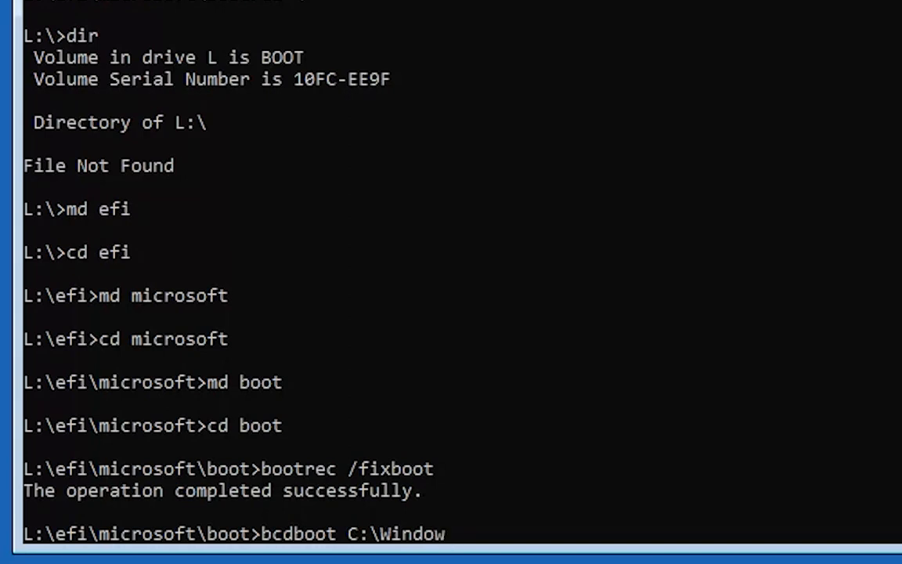
pyautogui.write('s /l')
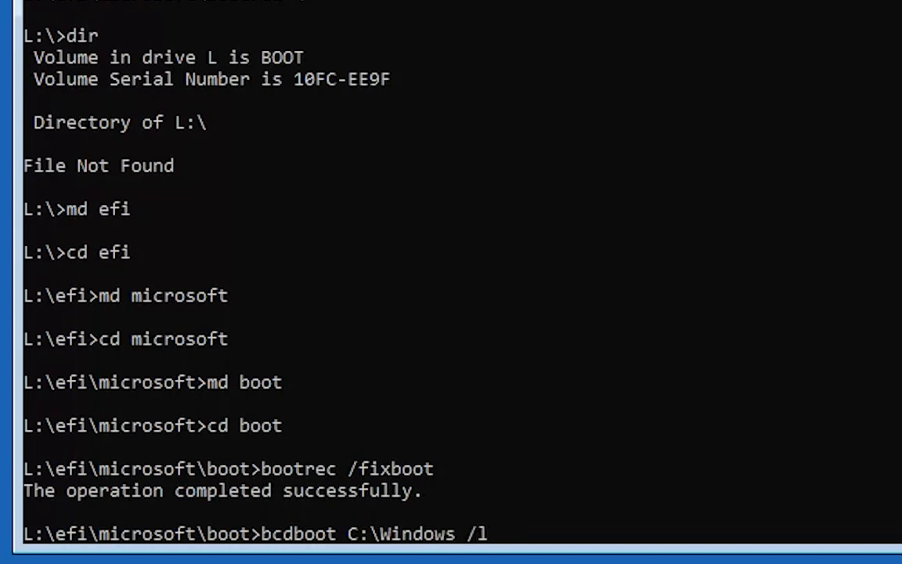
pyautogui.write('en-us')
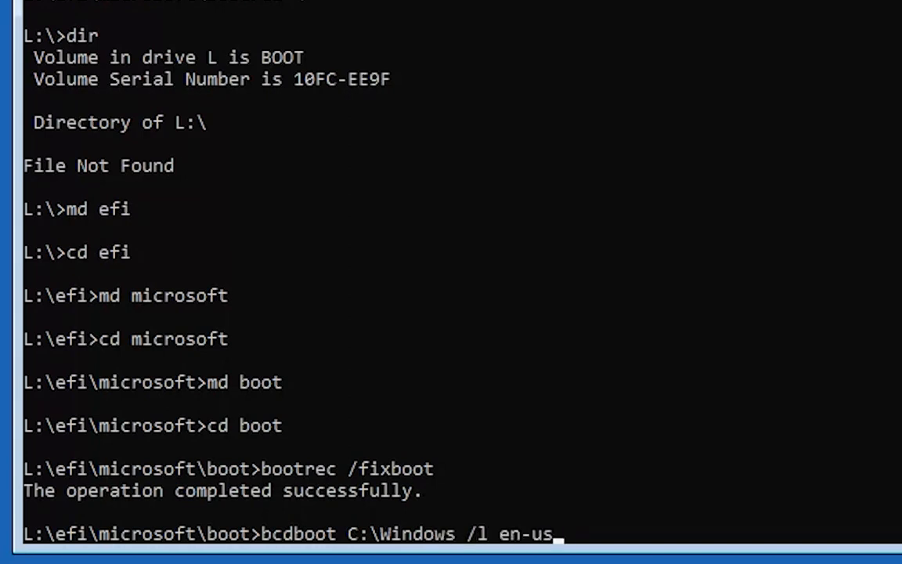
pyautogui.write('/')
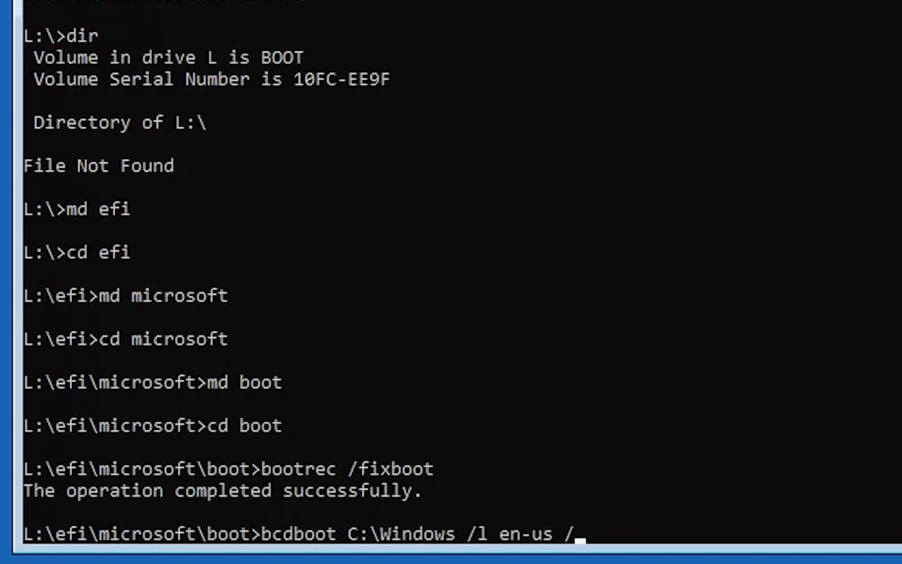
pyautogui.write('s')
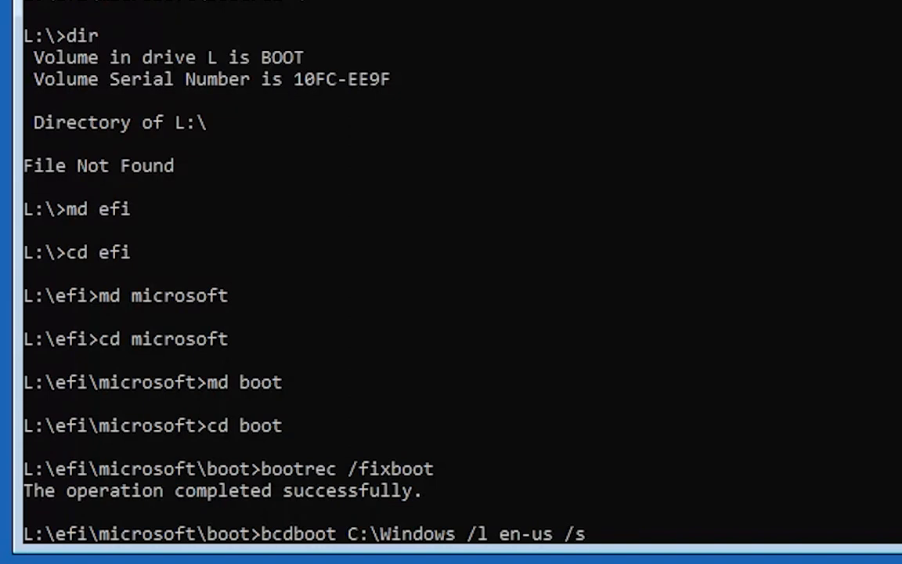
pyautogui.write('l')
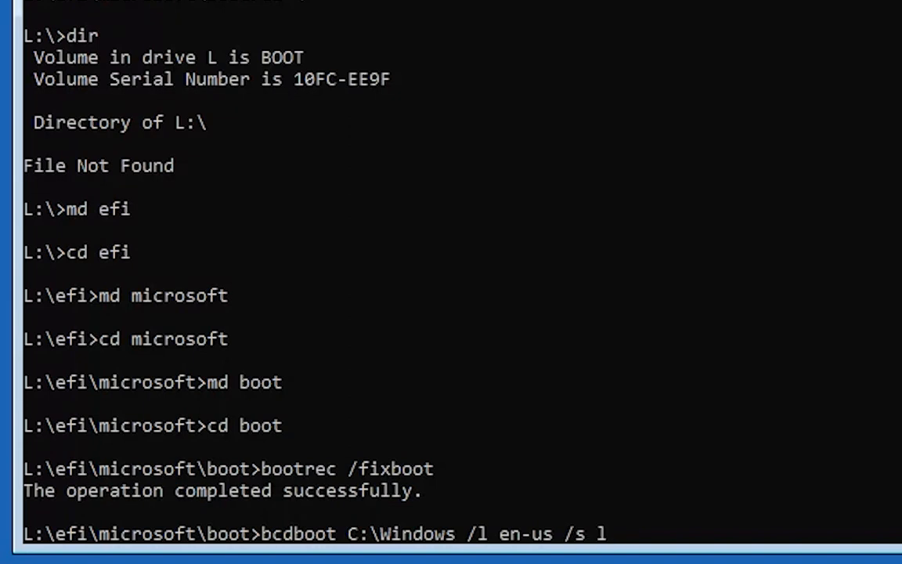
pyautogui.write(':')
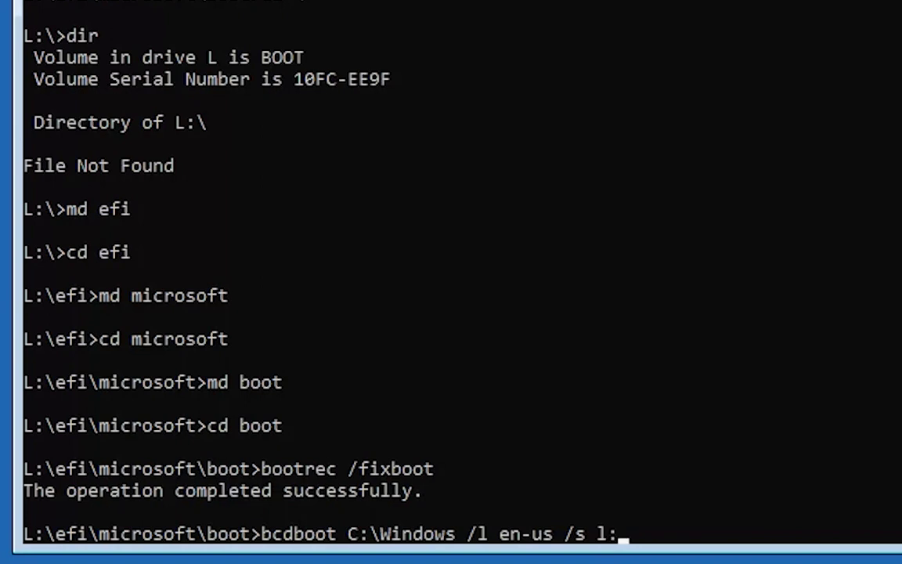
pyautogui.write('/f')
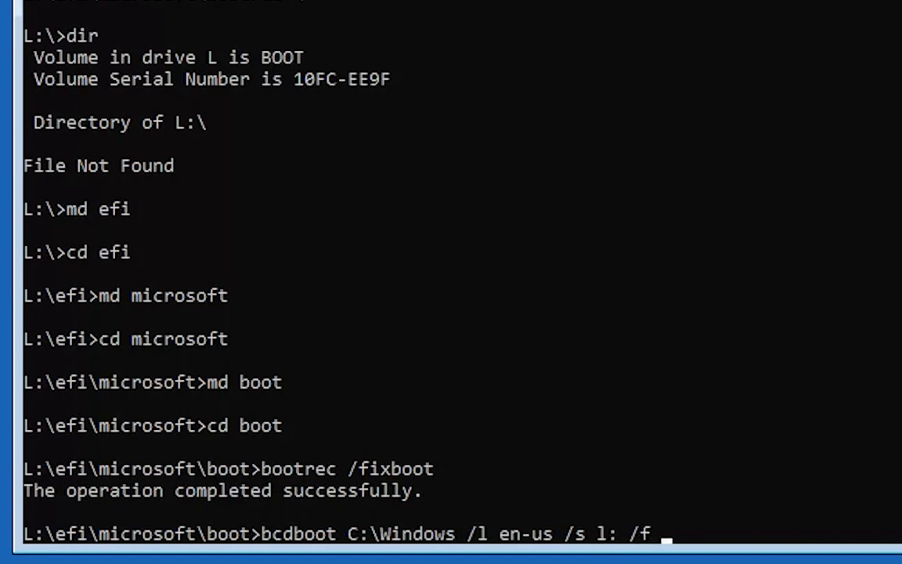
pyautogui.write('ALL')
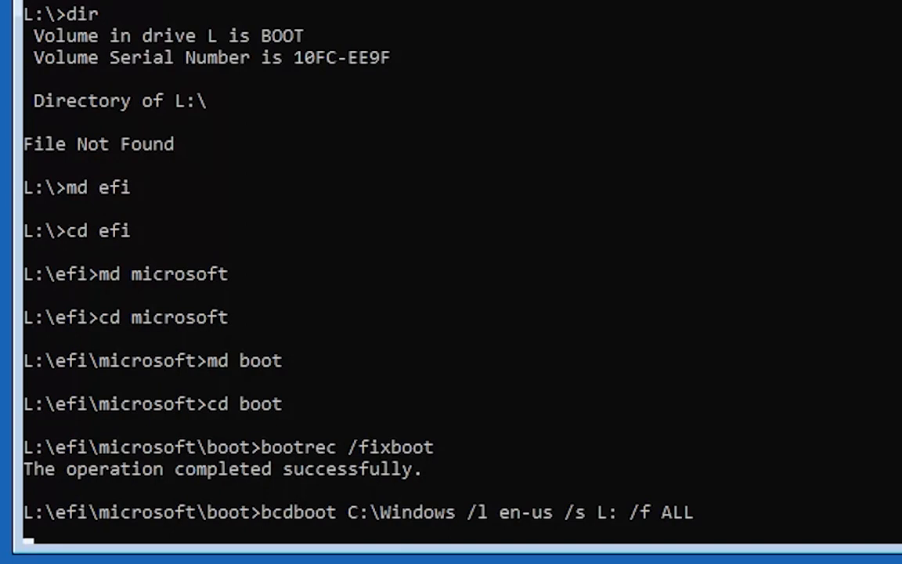
pyautogui.press('Return')
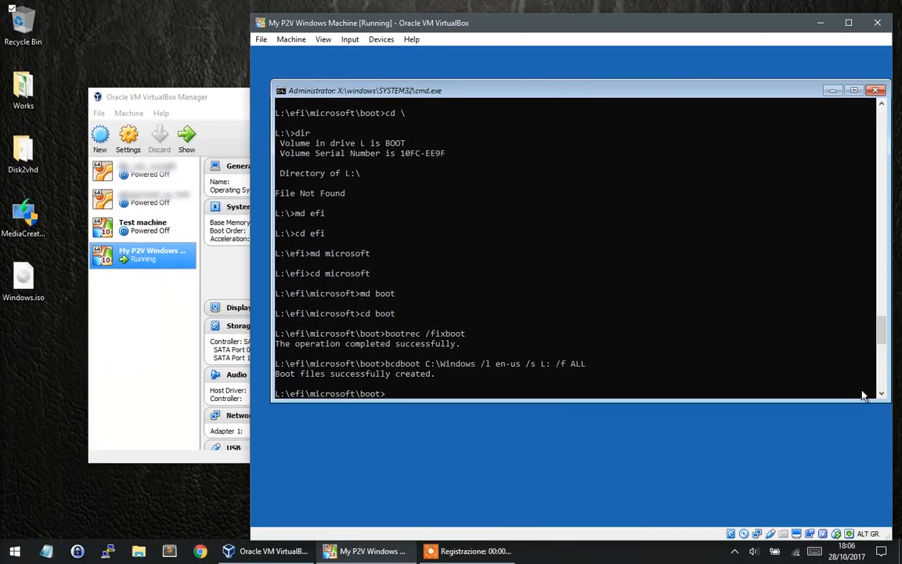
# Shut down the running VM and start My P2V Windows Machine again from VirtualBox Manager.
pyautogui.click(877, 89)
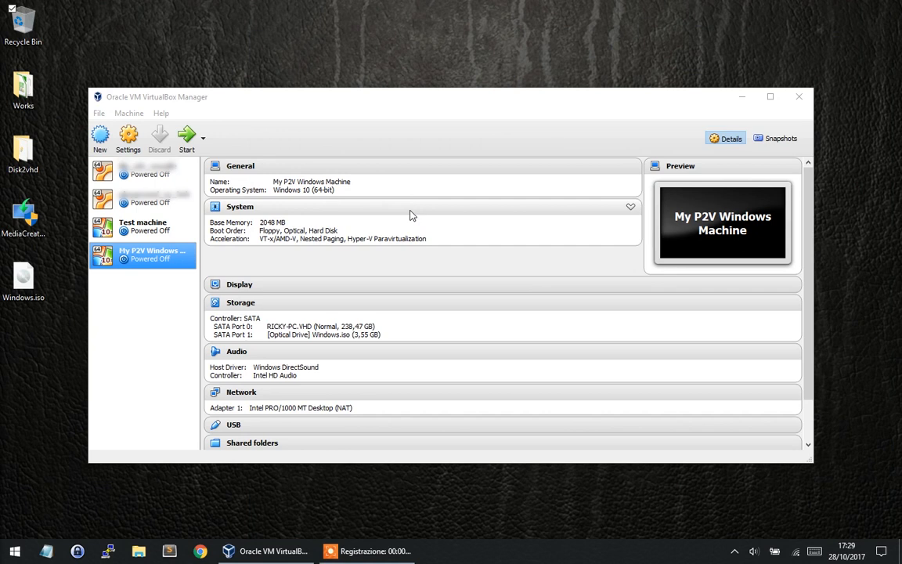
pyautogui.moveTo(186, 138)
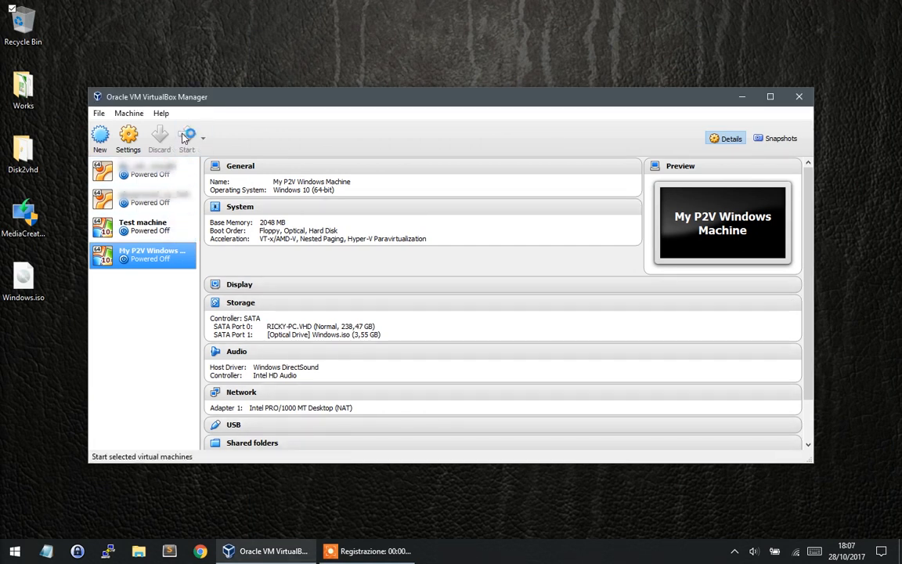
pyautogui.click(186, 137)
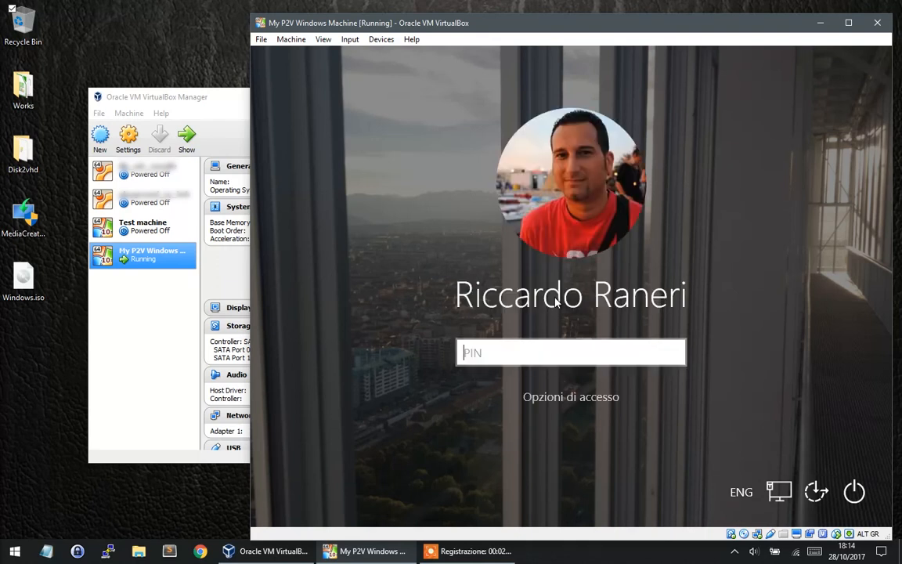
# Sign in with the PIN, check the Devices menu and close the This PC window.
pyautogui.write('1')
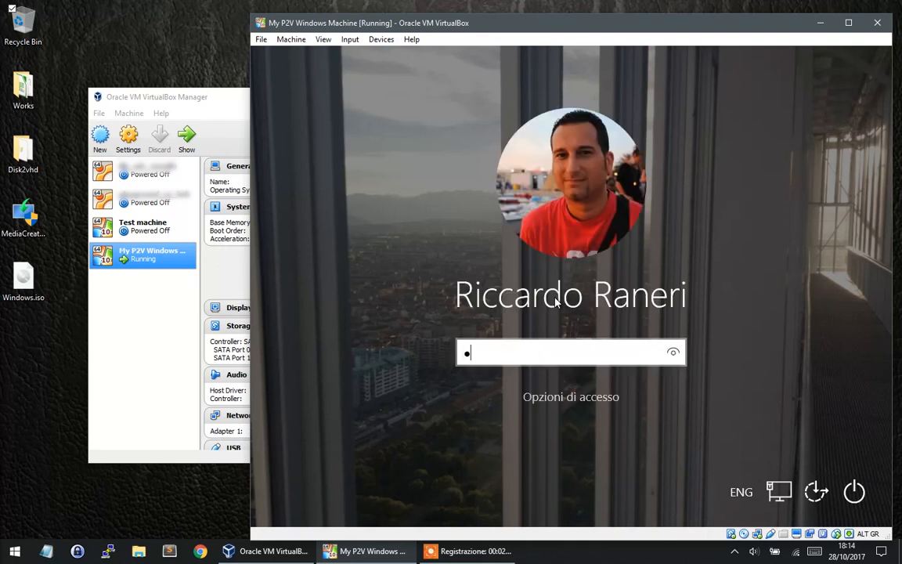
pyautogui.press('Return')
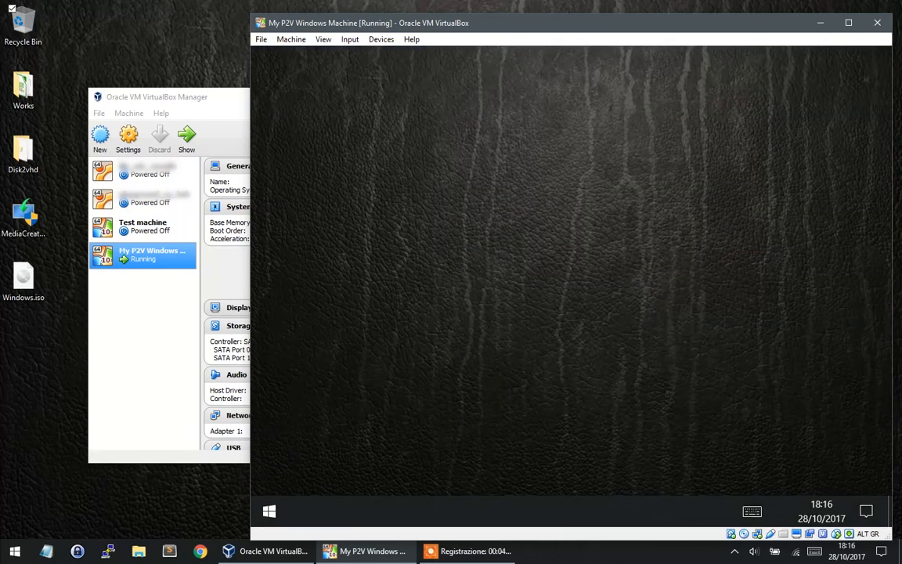
pyautogui.moveTo(570, 324)
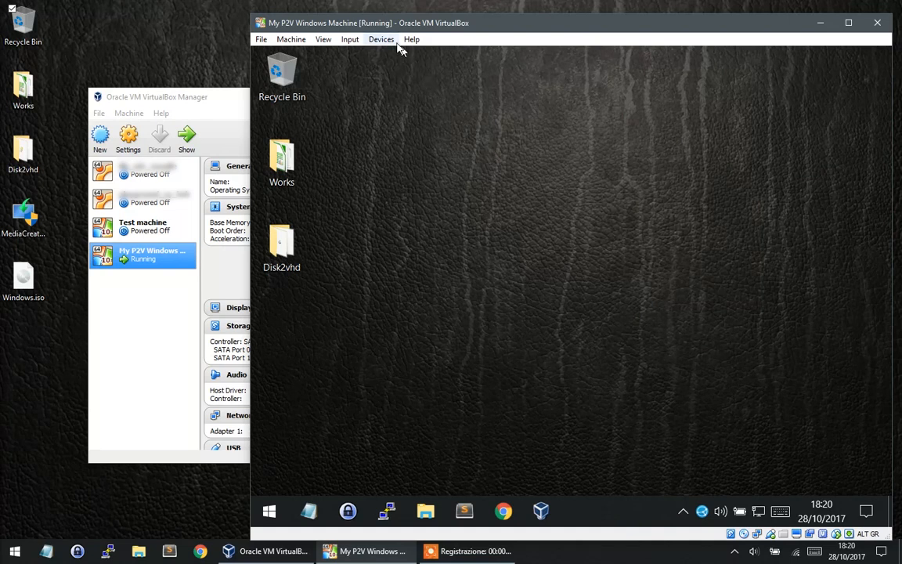
pyautogui.click(382, 39)
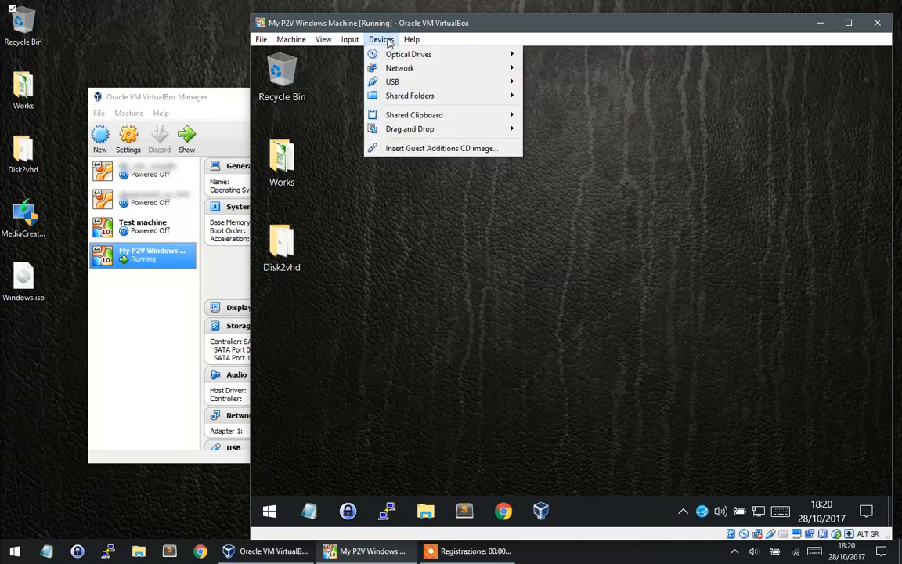
pyautogui.moveTo(410, 128)
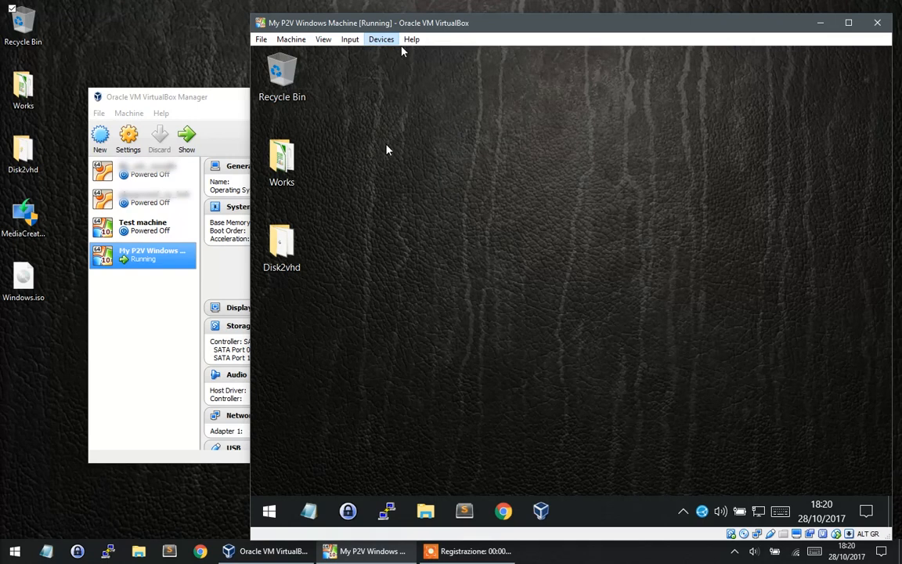
pyautogui.moveTo(592, 296)
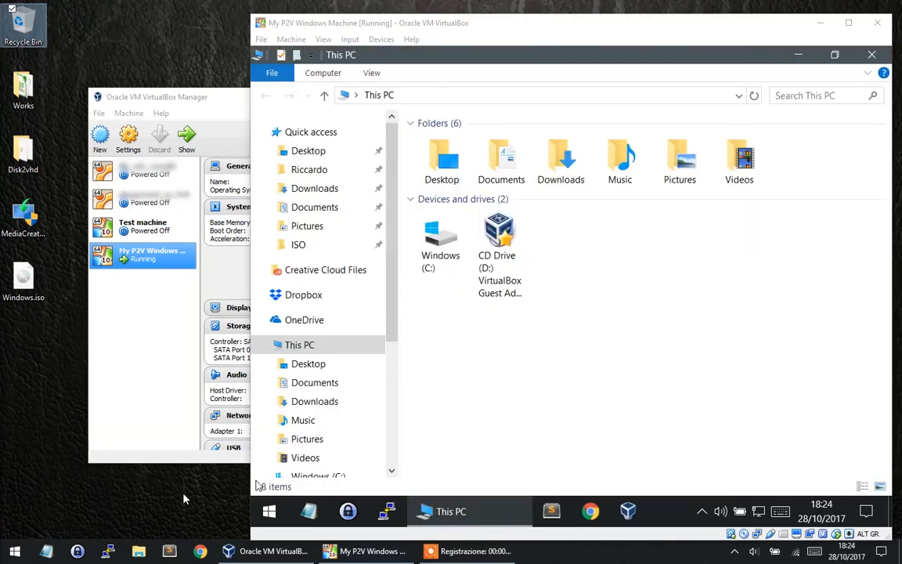
pyautogui.click(498, 235)
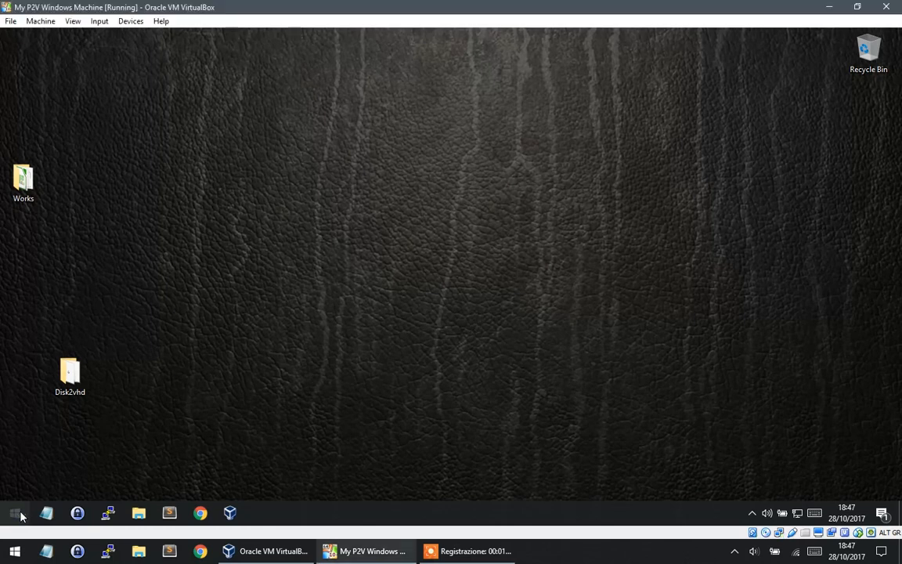
pyautogui.click(14, 551)
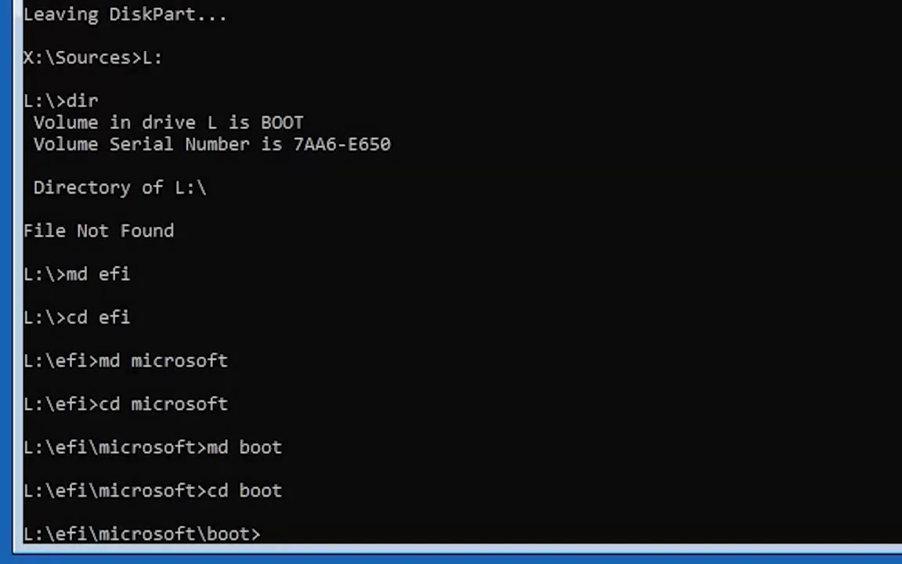
# Run bootrec /fixboot at the L:\efi\microsoft\boot prompt.
pyautogui.write('bo')
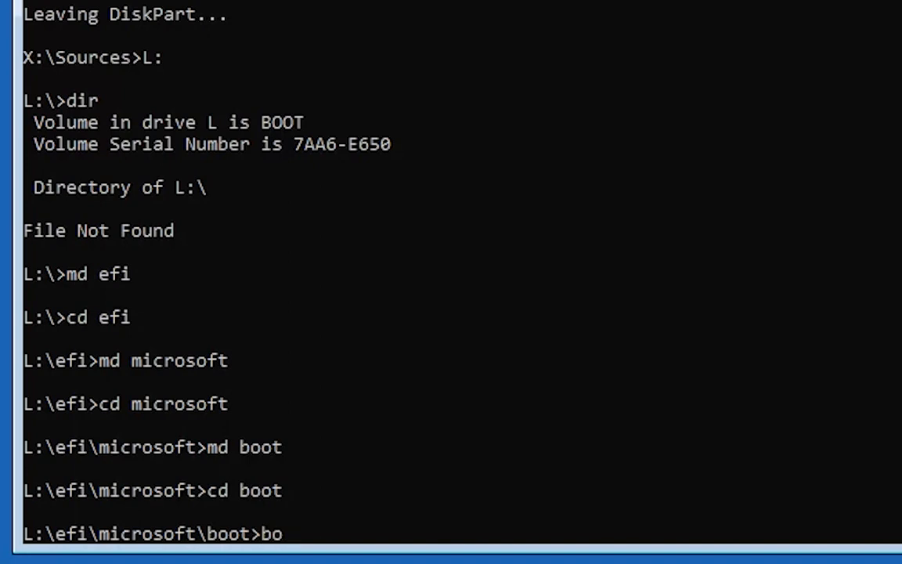
pyautogui.write('otre')
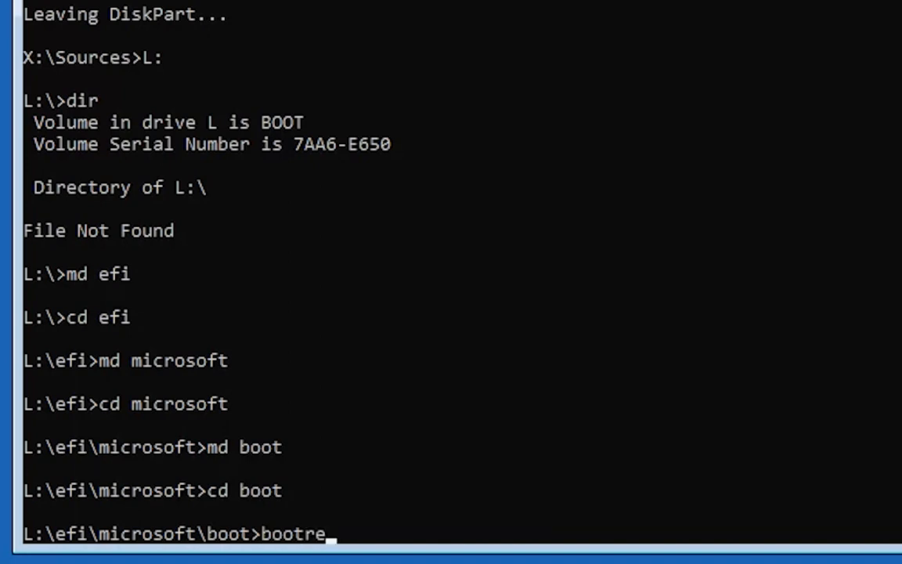
pyautogui.write('c /')
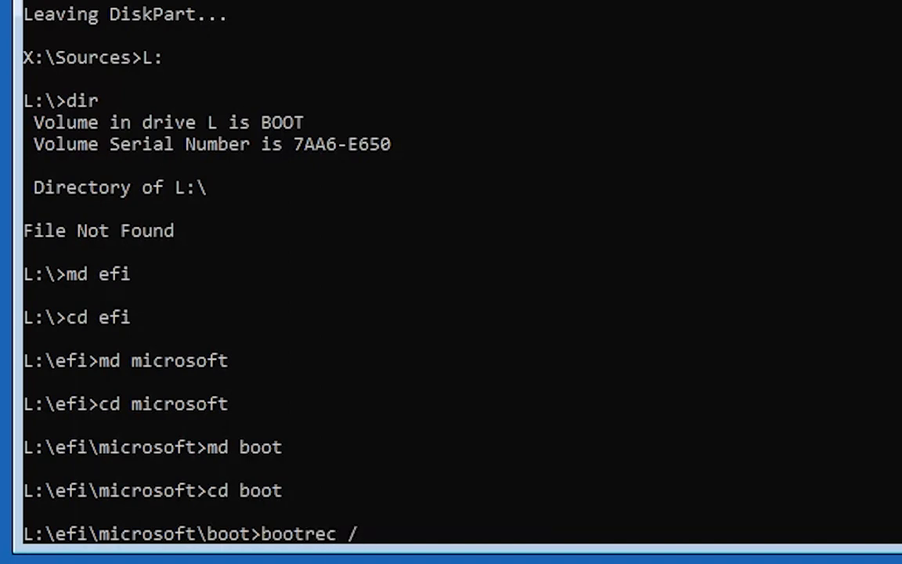
pyautogui.write('fixboot')
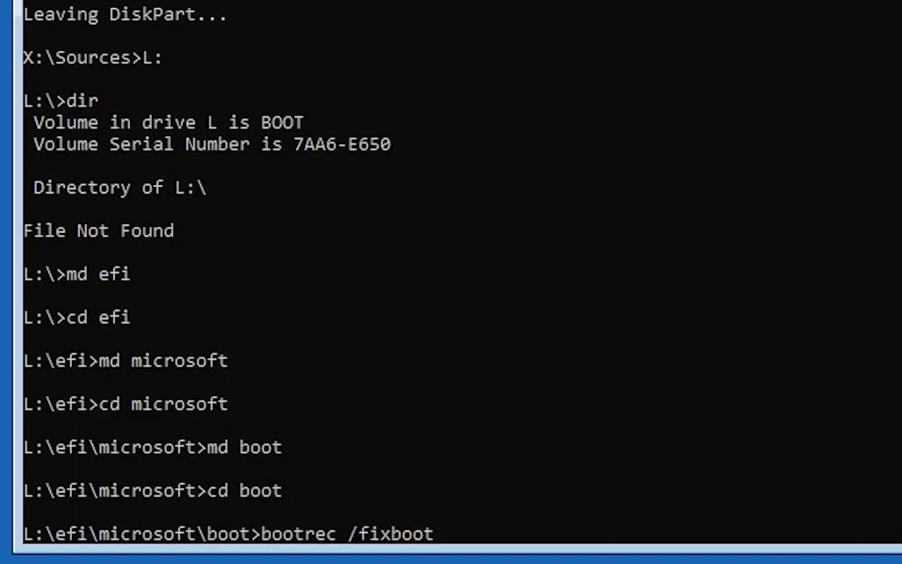
pyautogui.press('Return')
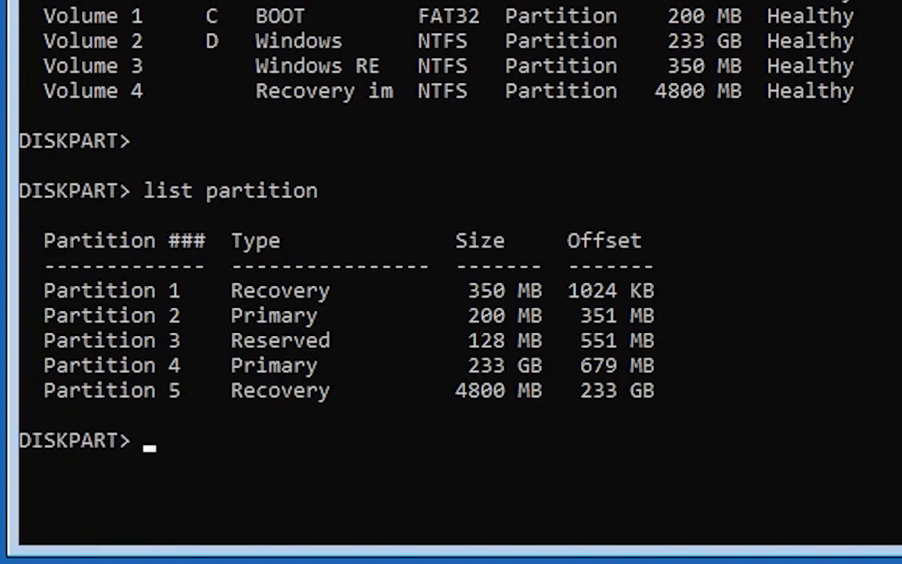
# Select partition 2, delete it with override and list the remaining partitions.
pyautogui.write('select partition 2')
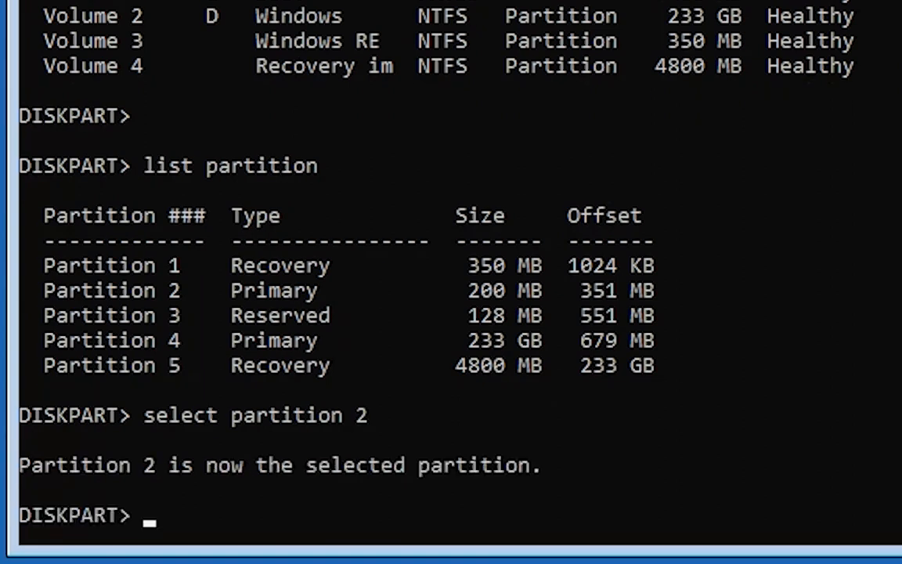
pyautogui.write('d')
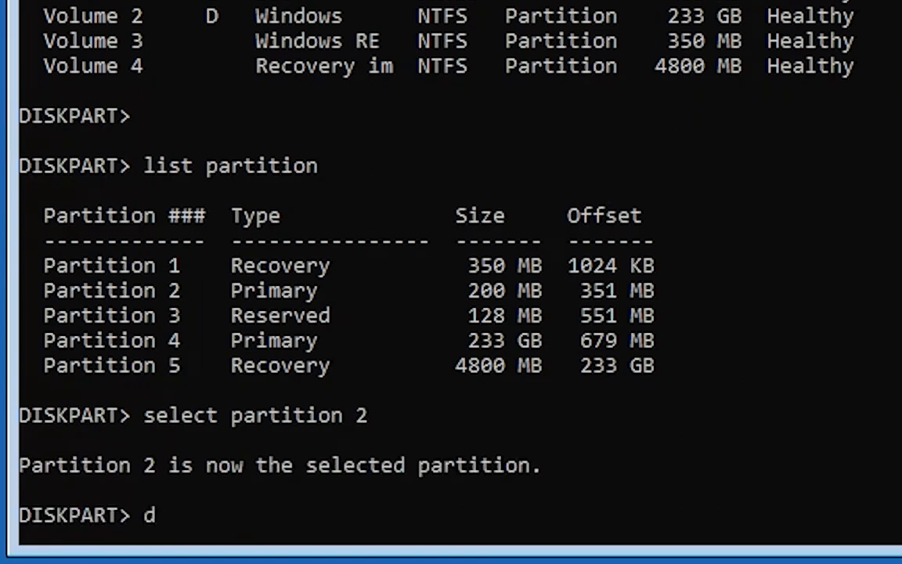
pyautogui.write('elete partition ov')
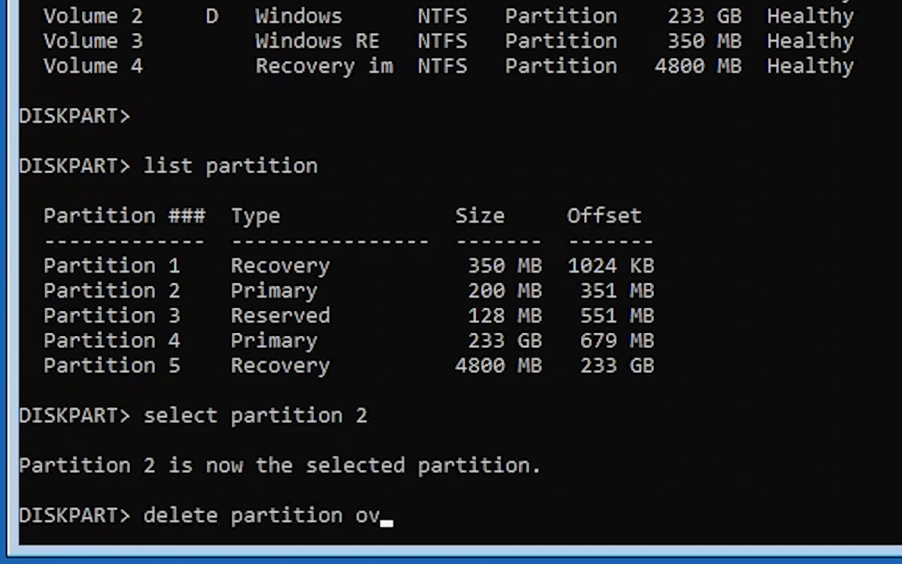
pyautogui.press('Return')
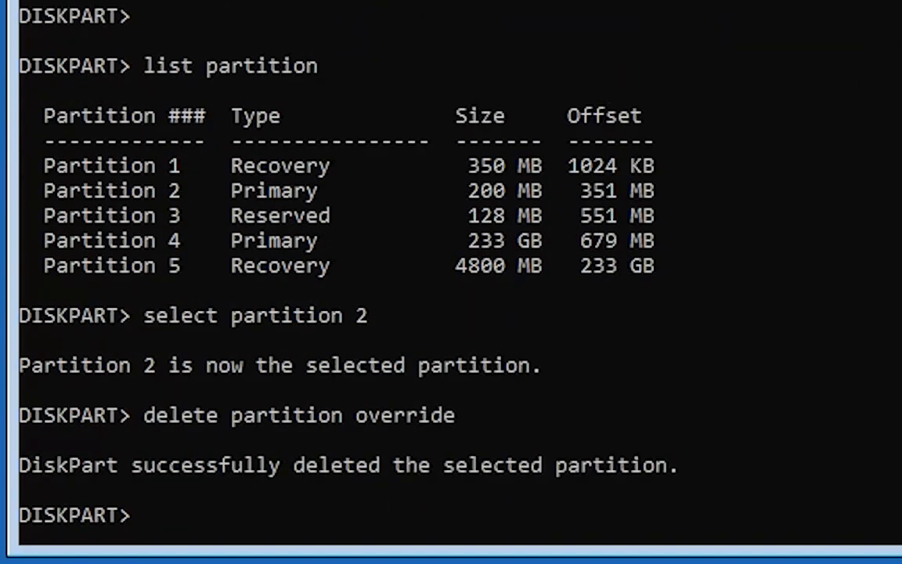
pyautogui.write('list partiti')
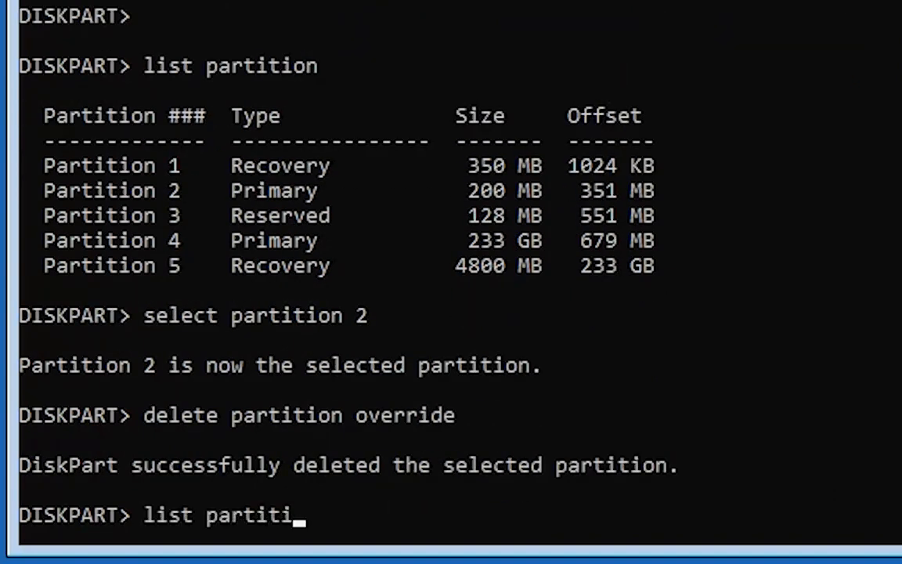
pyautogui.press('Return')
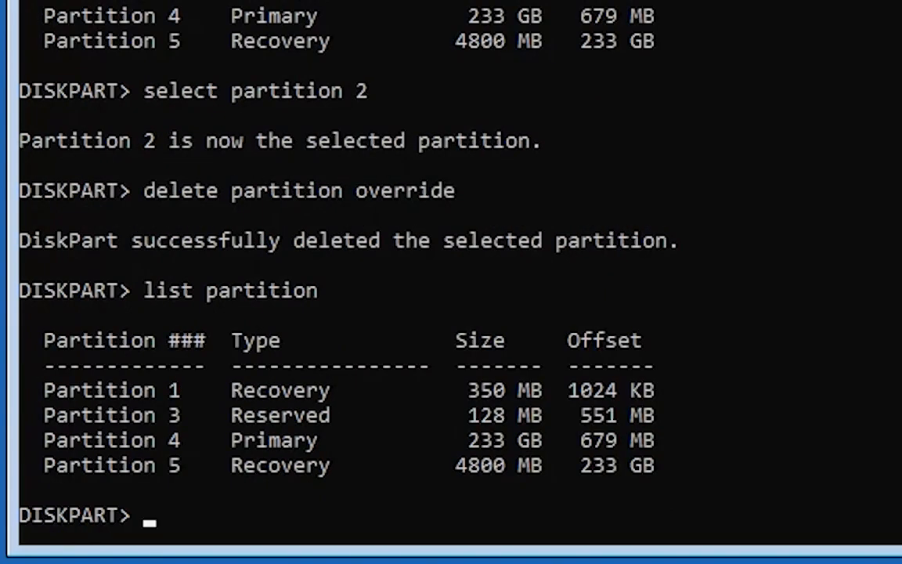
# Create a new primary partition and list partitions to confirm the 200 MB Partition 2.
pyautogui.write('cre')
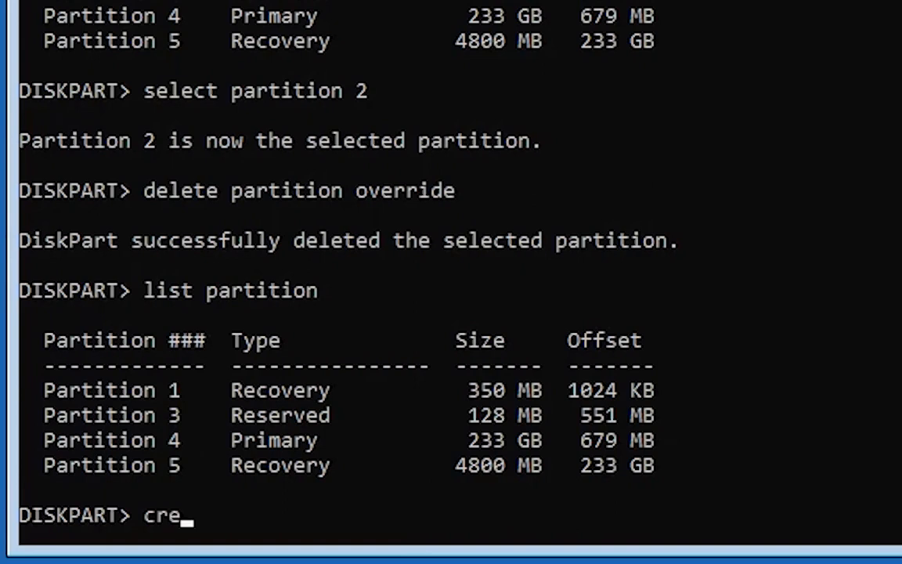
pyautogui.write('ate partition pri')
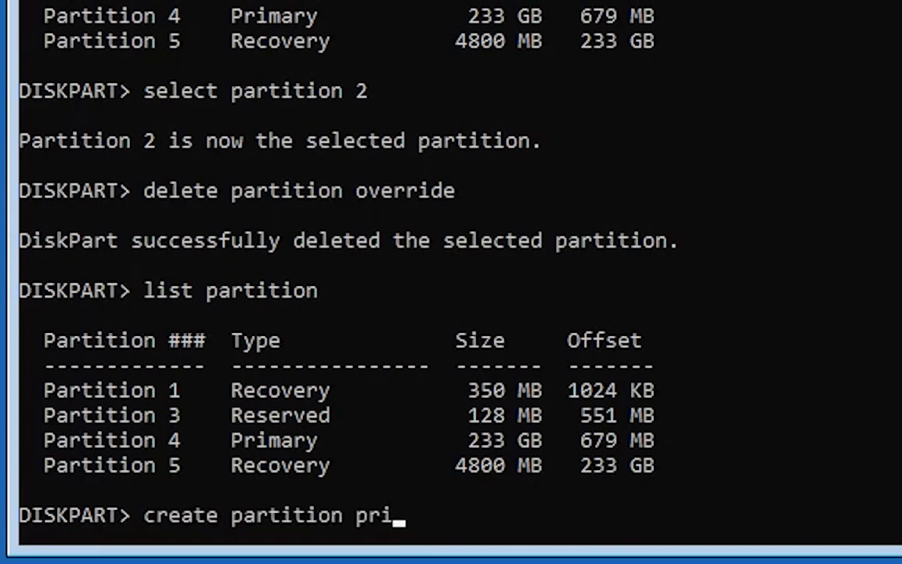
pyautogui.press('Return')
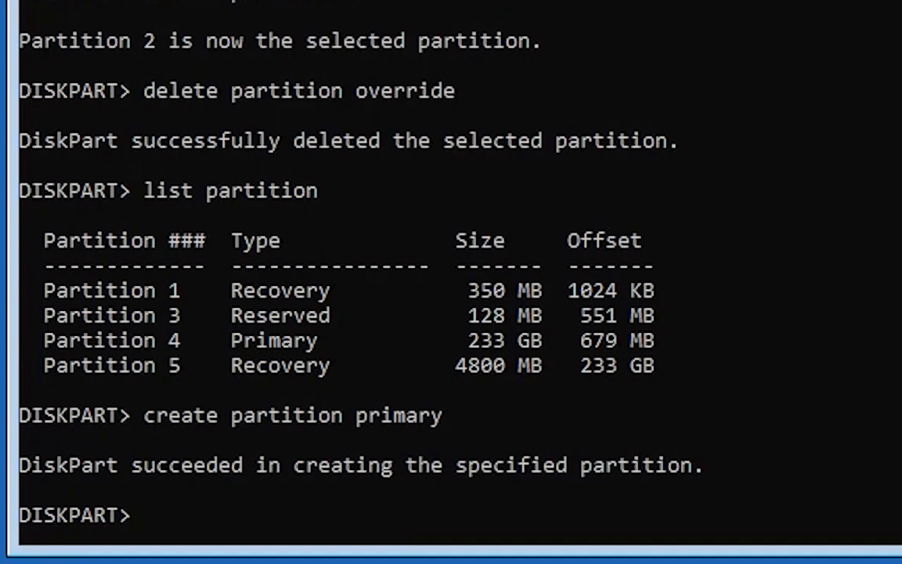
pyautogui.write('list partition')
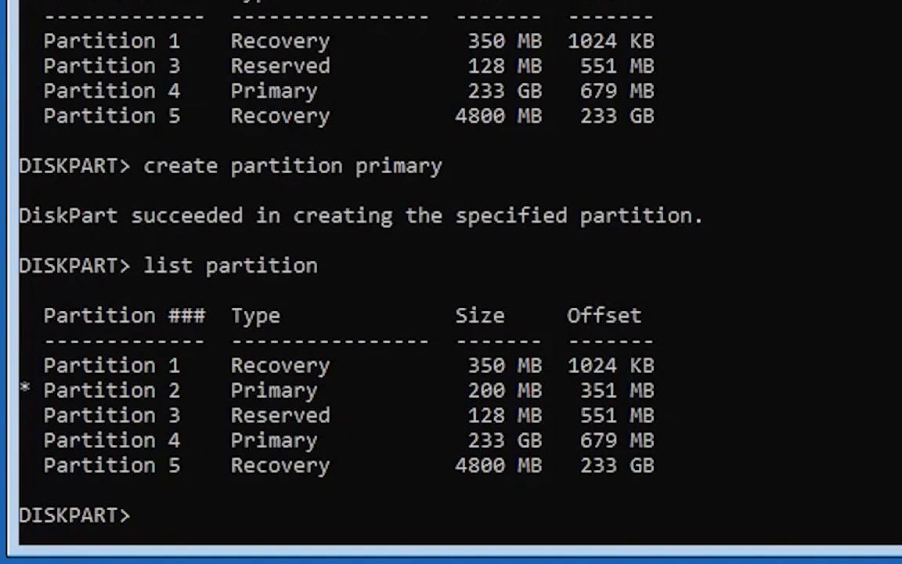
pyautogui.write('list')
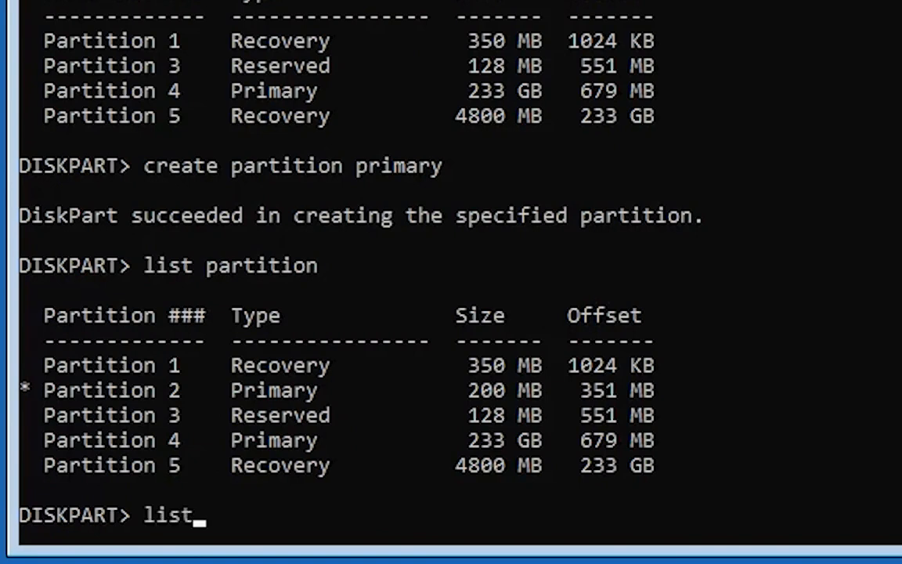